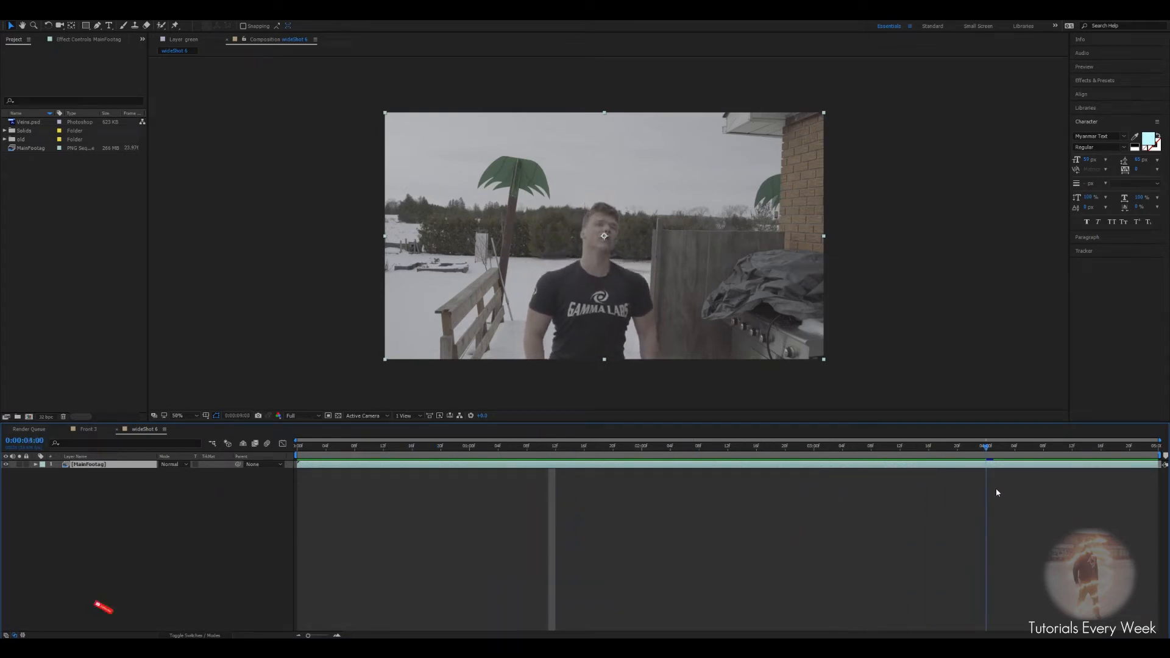
# Step: Scrub the MainFootage layer to preview the head-tilt moment before tracking
pyautogui.click(577, 446)
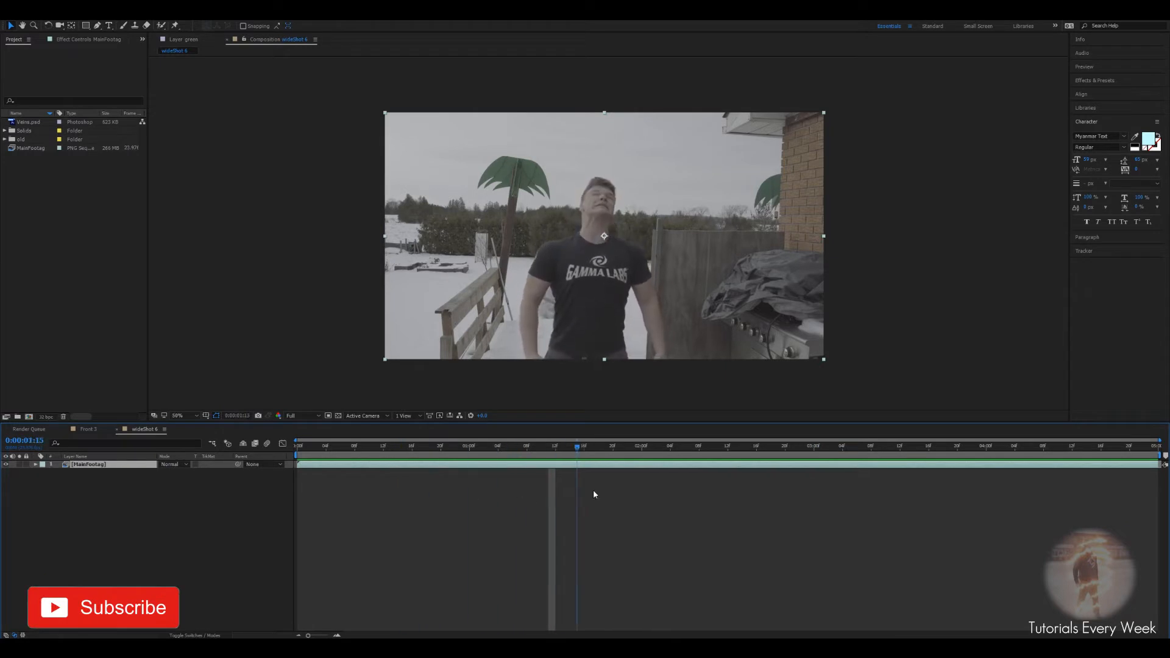
pyautogui.click(627, 446)
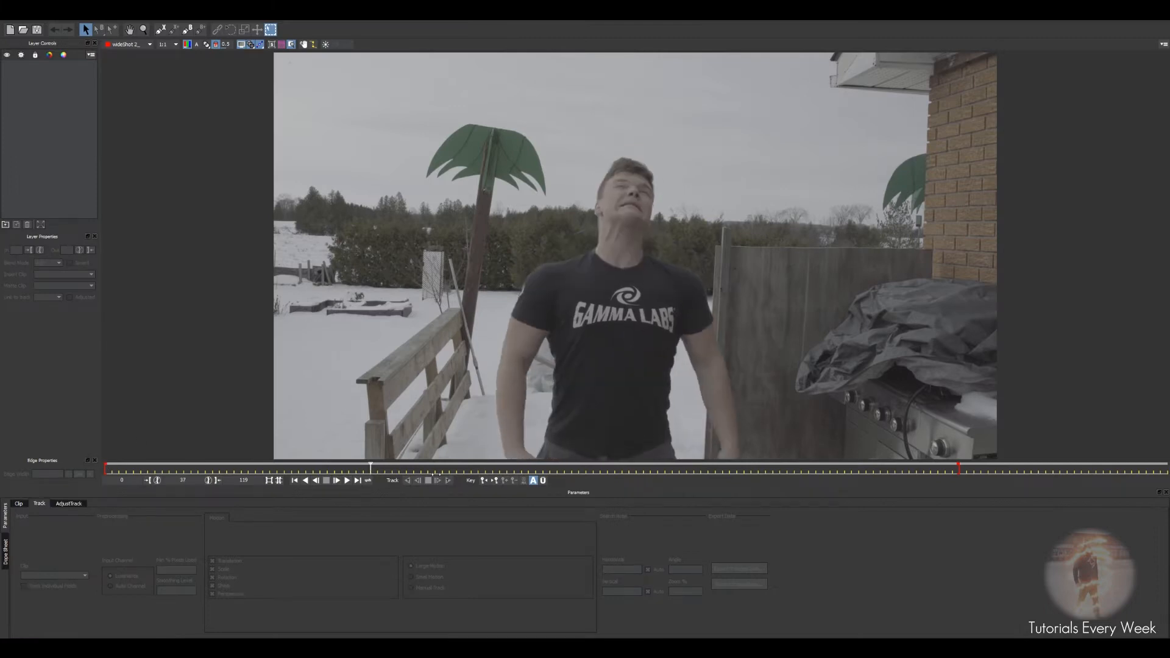
# Step: Outline an X-spline on the neck, track it forward and backward, and export the tracking data
pyautogui.click(604, 468)
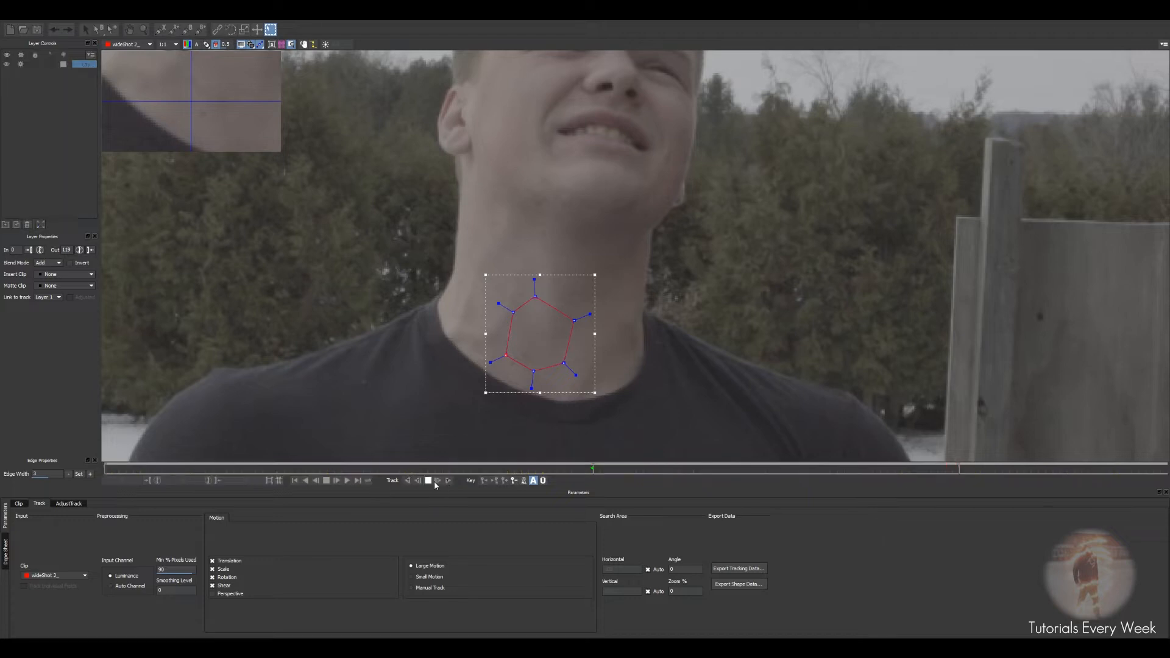
pyautogui.click(427, 480)
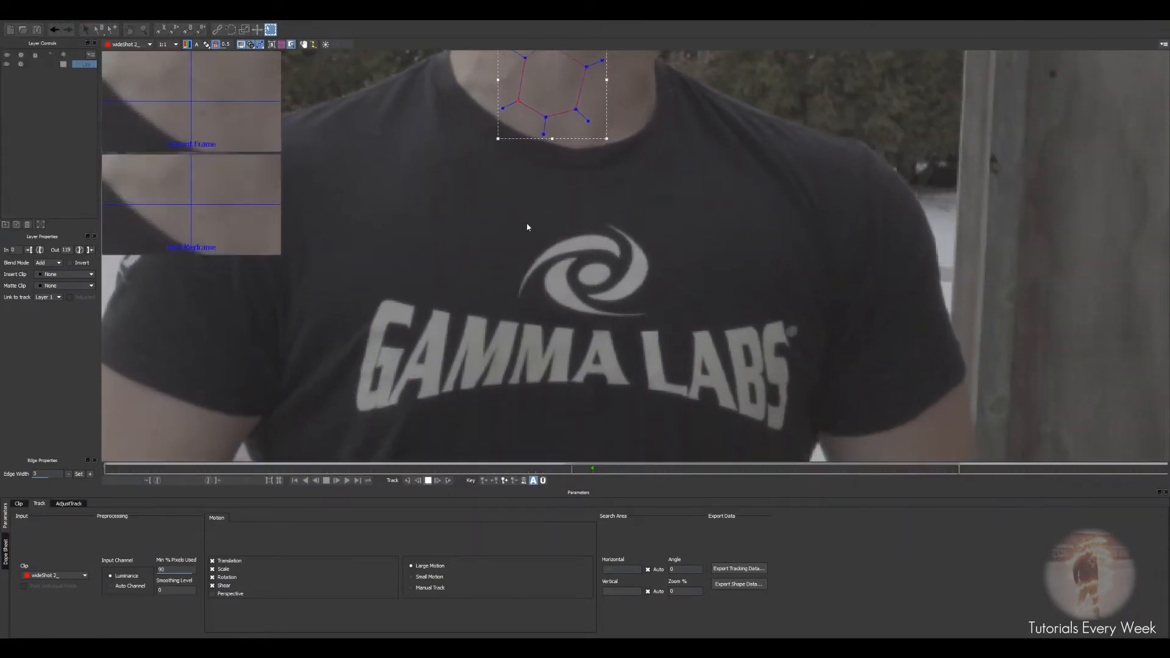
pyautogui.click(346, 481)
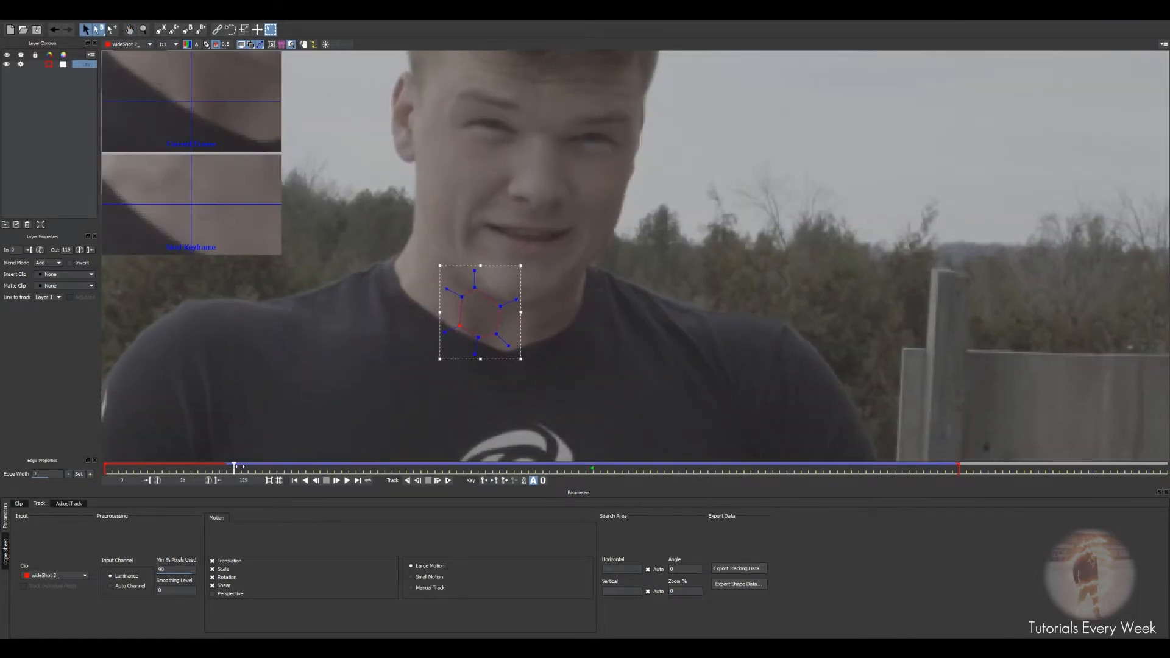
pyautogui.click(334, 467)
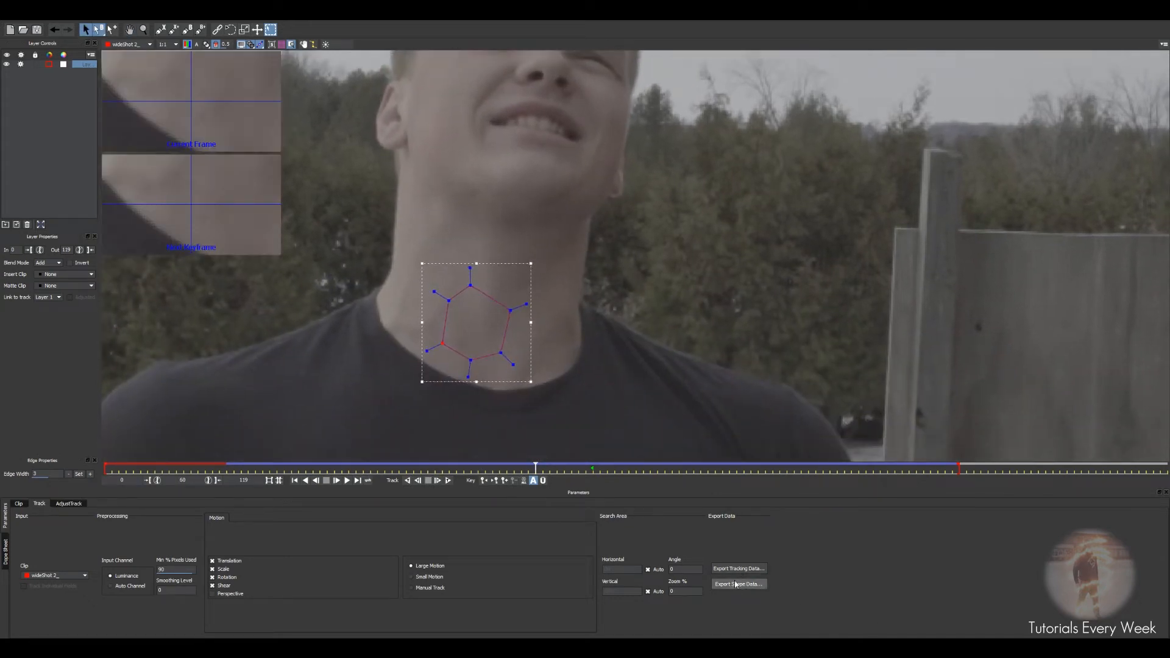
pyautogui.click(738, 569)
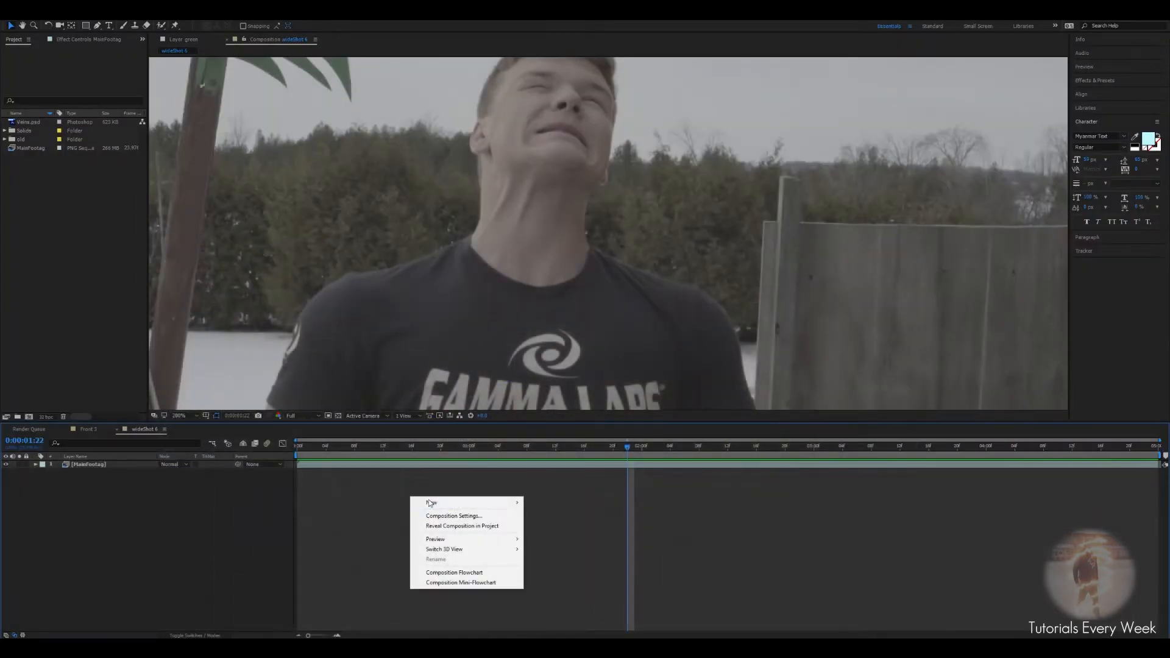
# Step: Create a null object, paste the Mocha neck track onto it and preview its motion
pyautogui.click(551, 555)
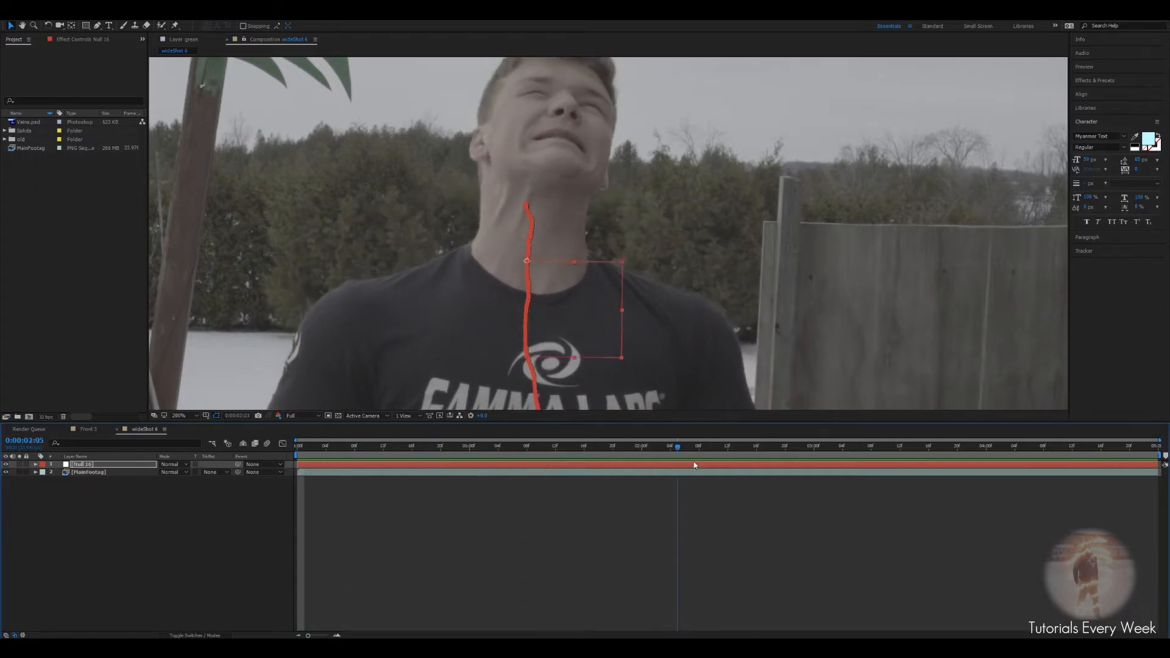
pyautogui.click(690, 446)
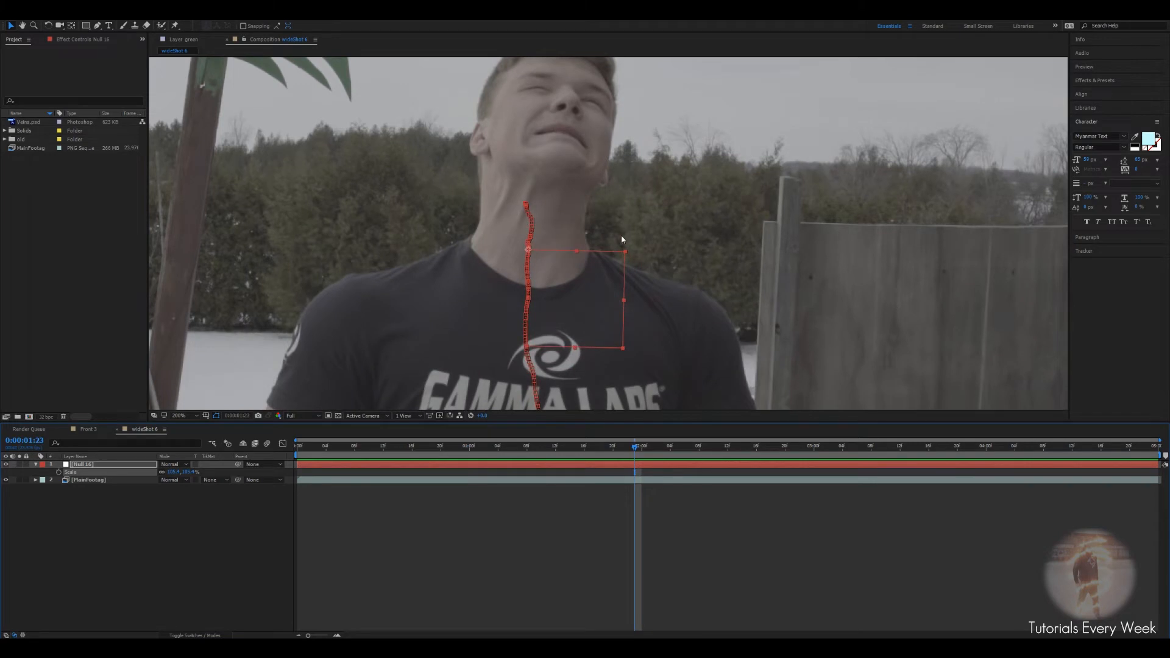
pyautogui.click(655, 446)
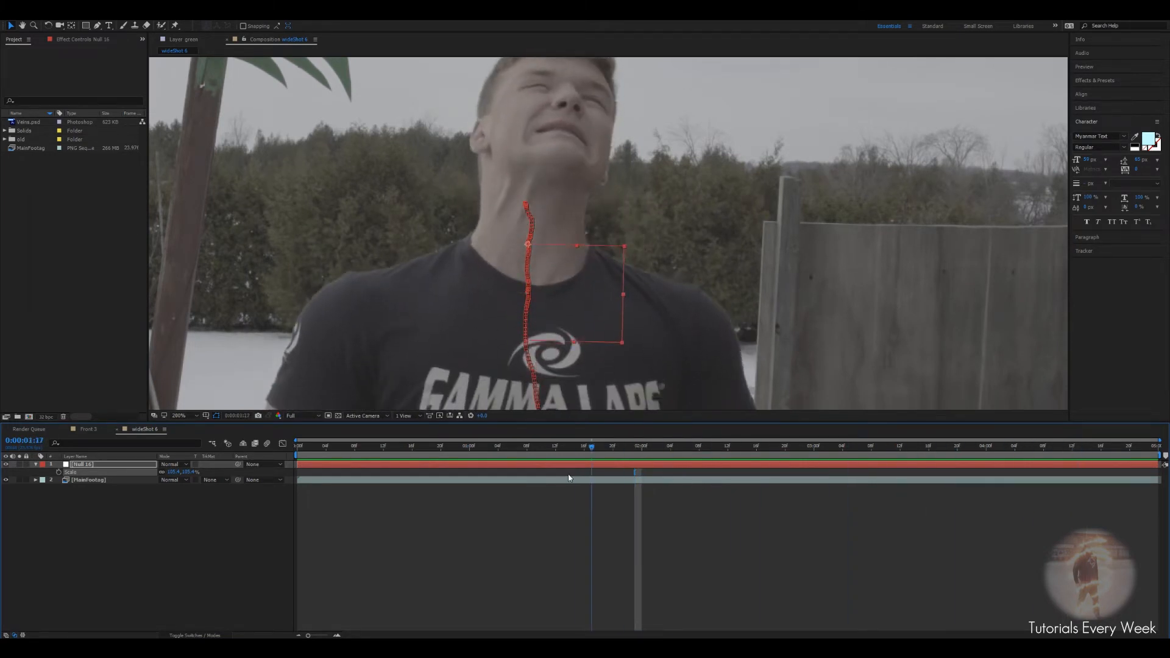
# Step: Apply CC Cylinder to Veins.psd with a neck-sized radius rendering only the outside
pyautogui.click(640, 446)
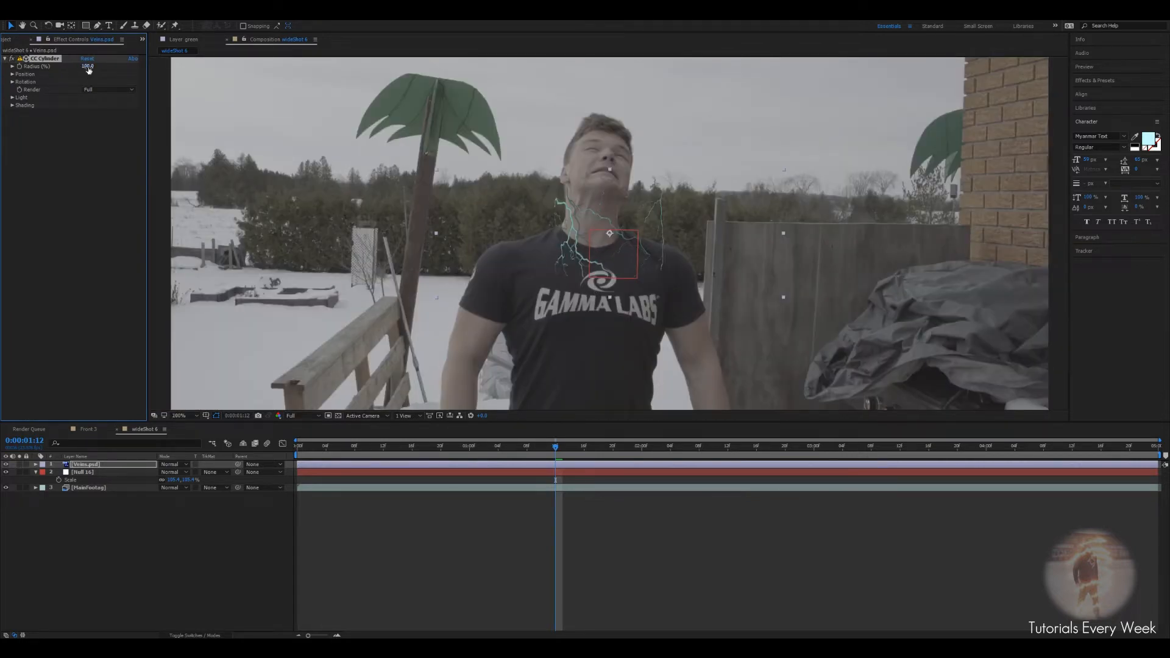
pyautogui.click(109, 89)
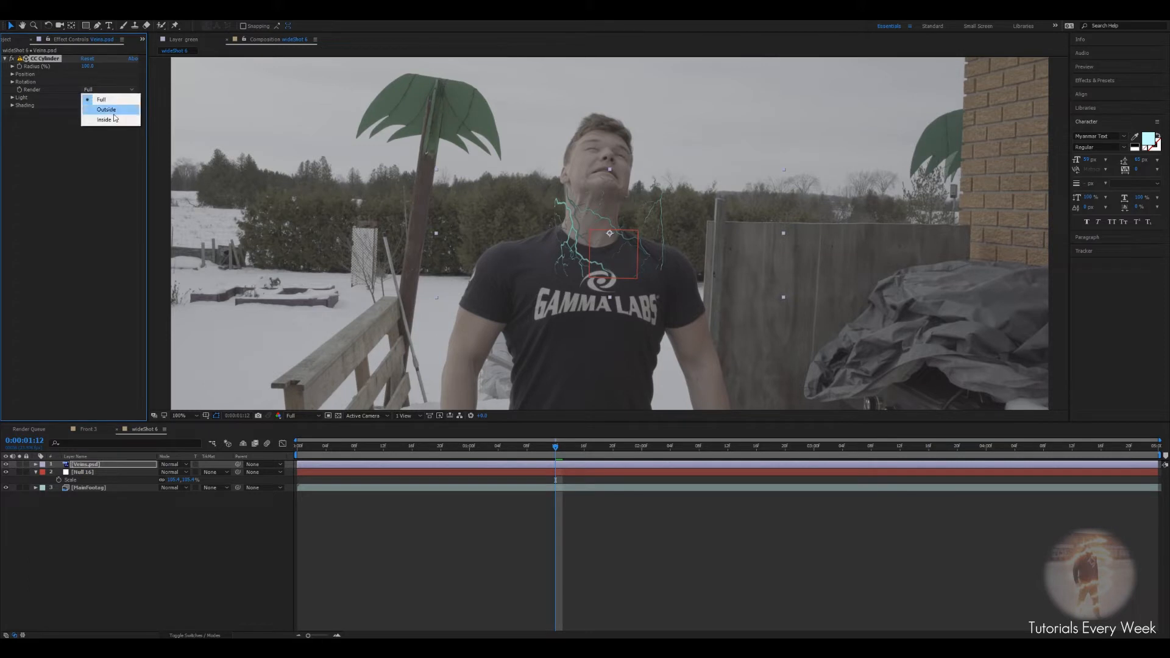
pyautogui.click(106, 109)
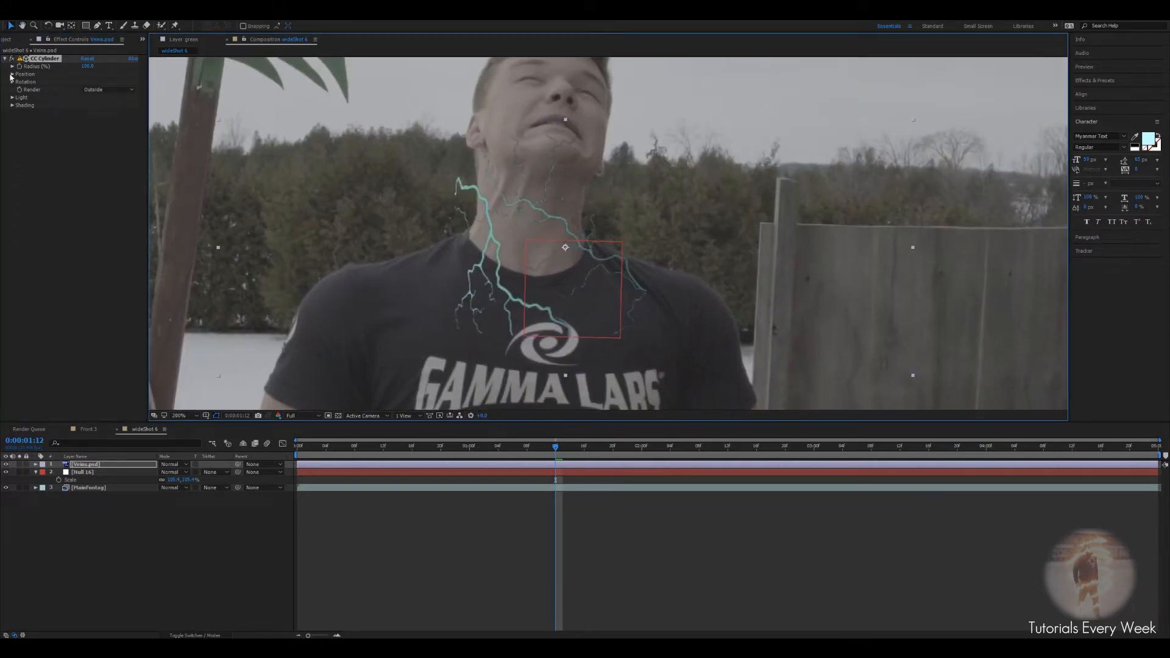
pyautogui.click(13, 74)
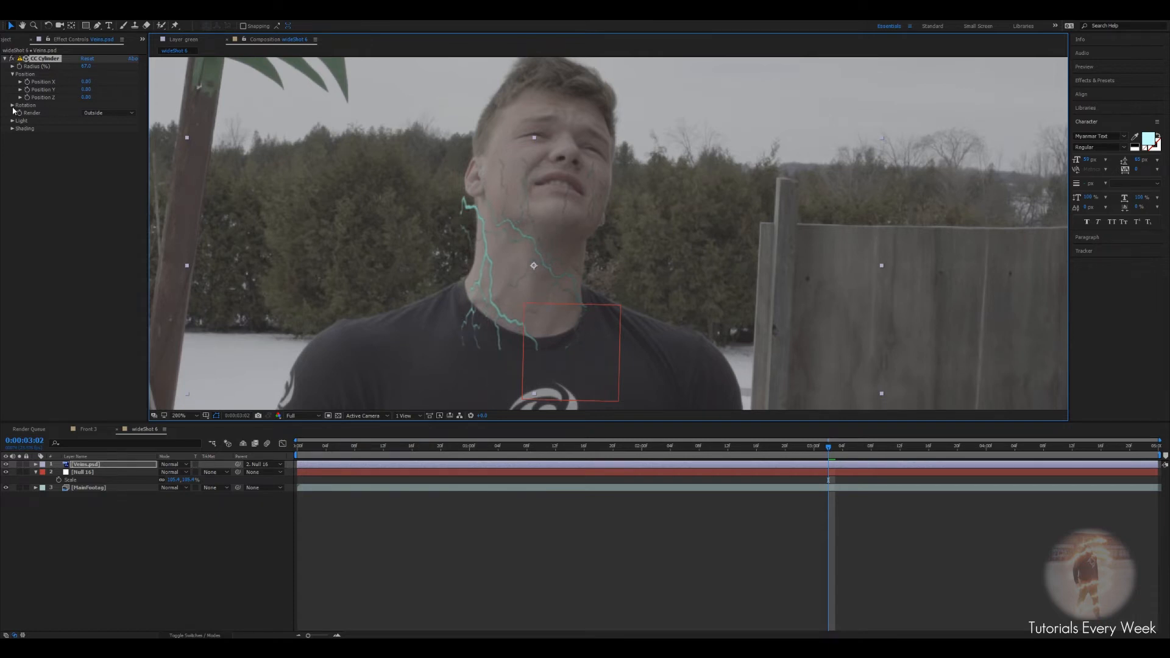
# Step: Adjust the cylinder's Rotation X, Y and Z to the neck angle and reveal its shading
pyautogui.click(12, 105)
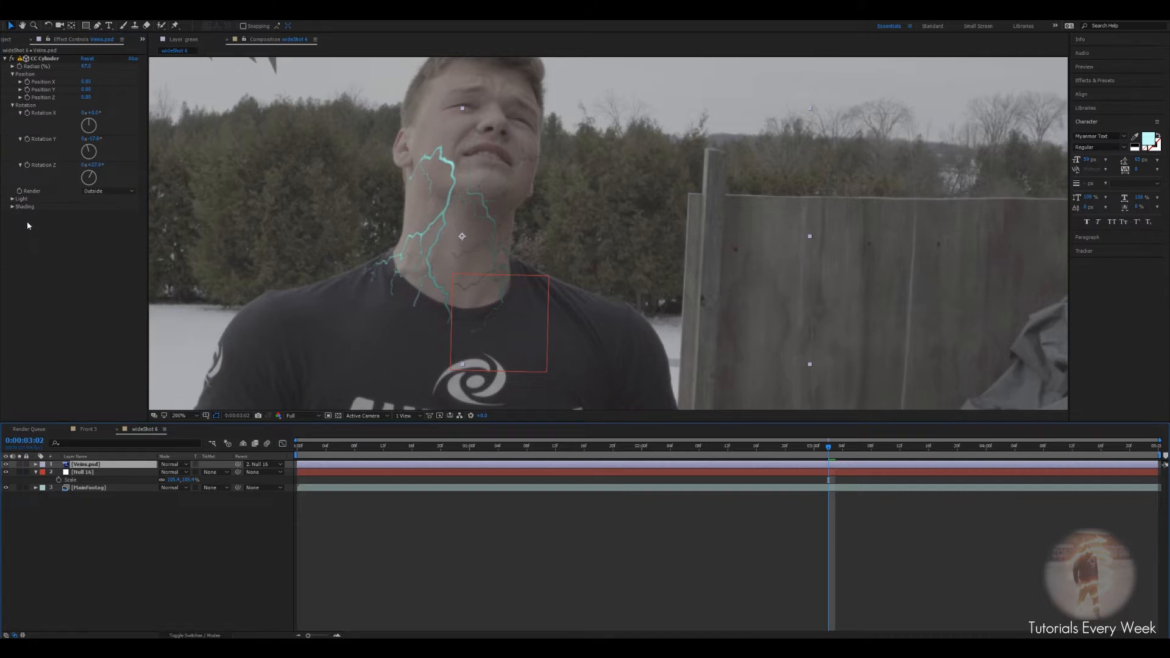
pyautogui.click(12, 206)
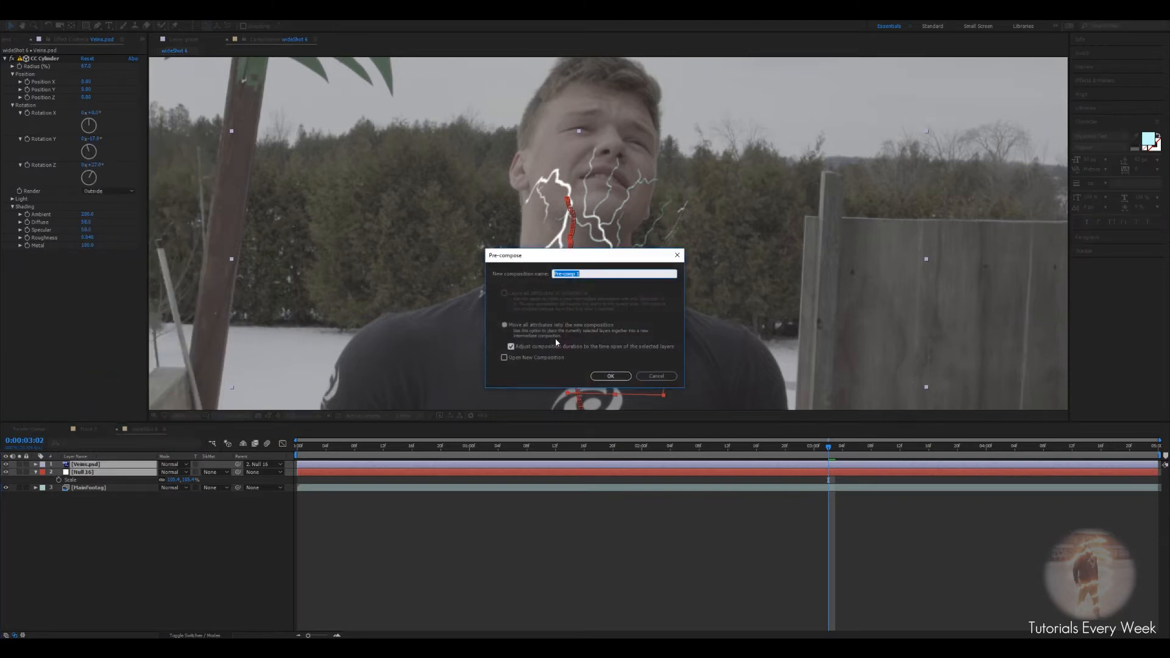
# Step: Precompose the veins, null and footage as 'DisplacementMap' and open that composition
pyautogui.write('Displacement')
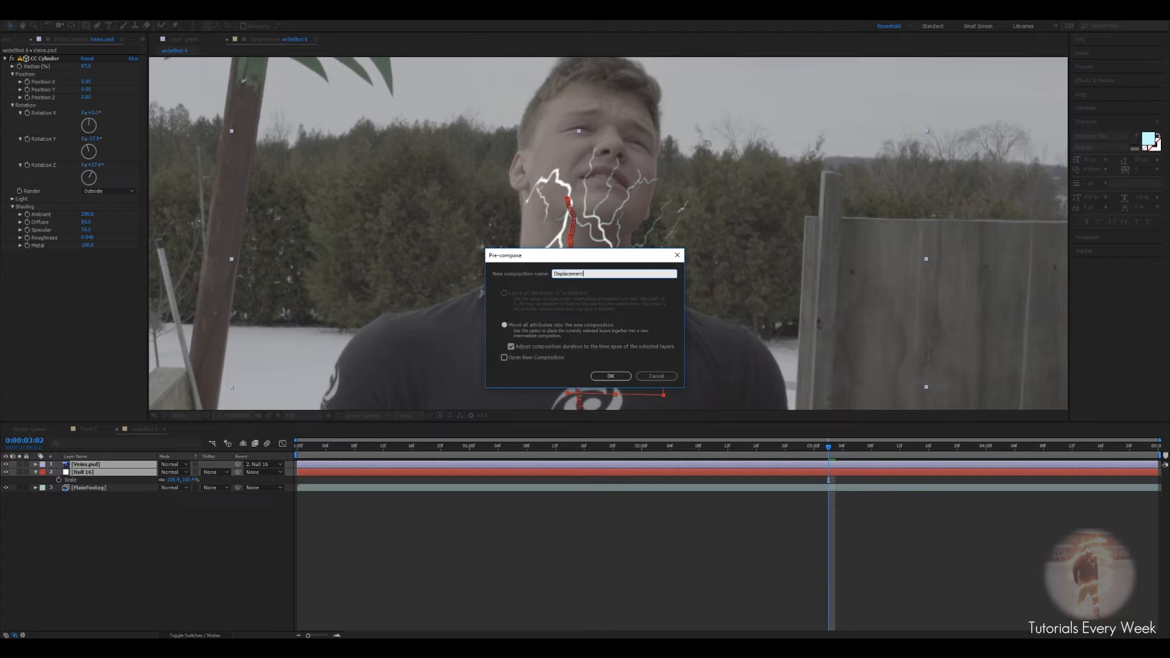
pyautogui.click(609, 377)
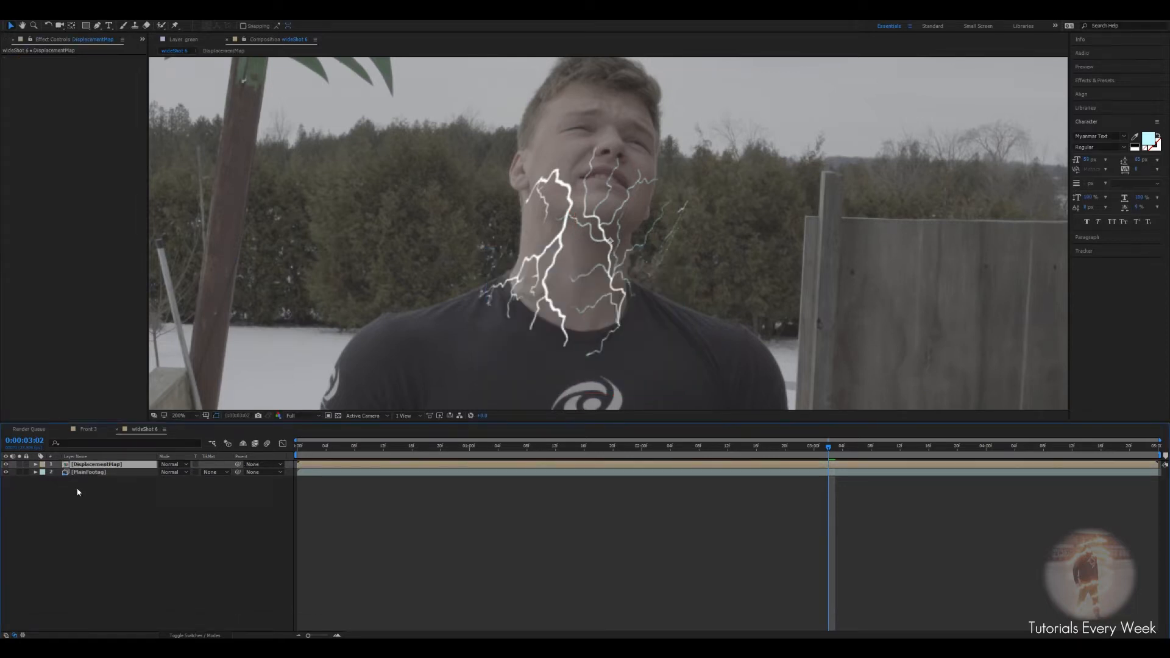
pyautogui.click(88, 471)
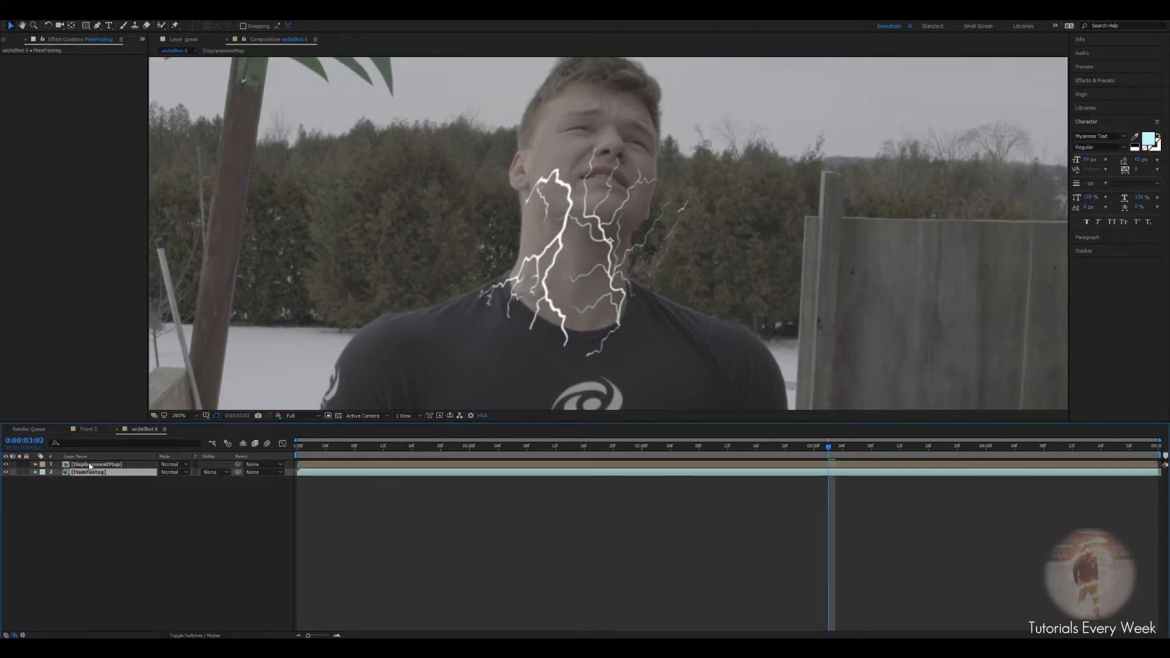
pyautogui.click(223, 50)
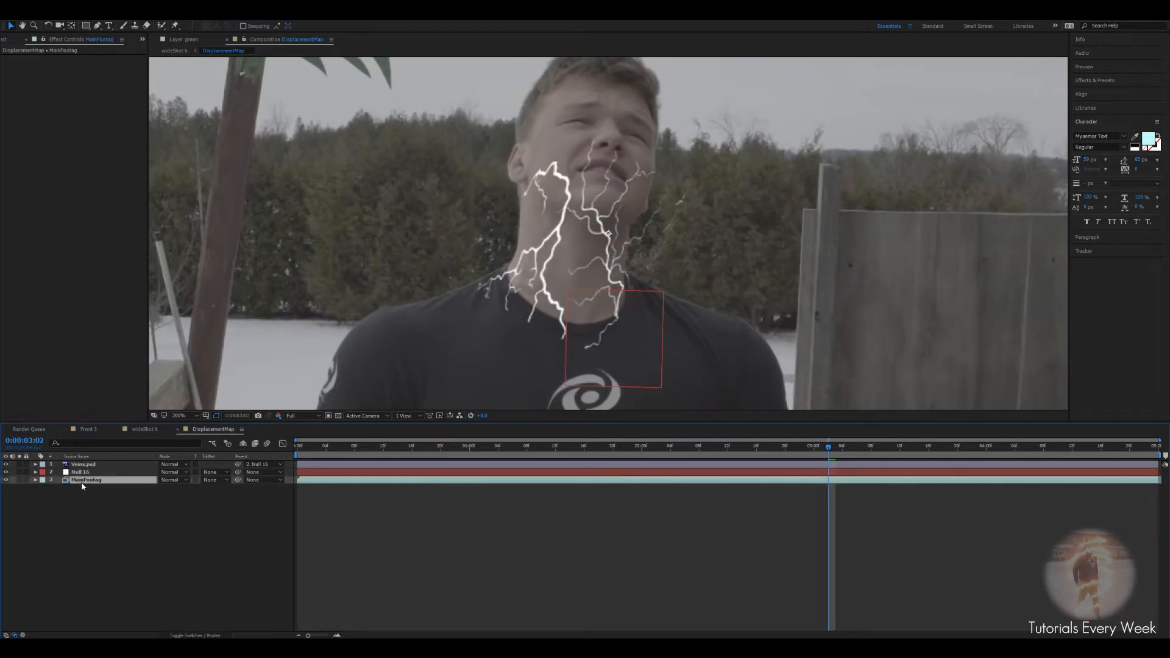
pyautogui.rightClick(86, 480)
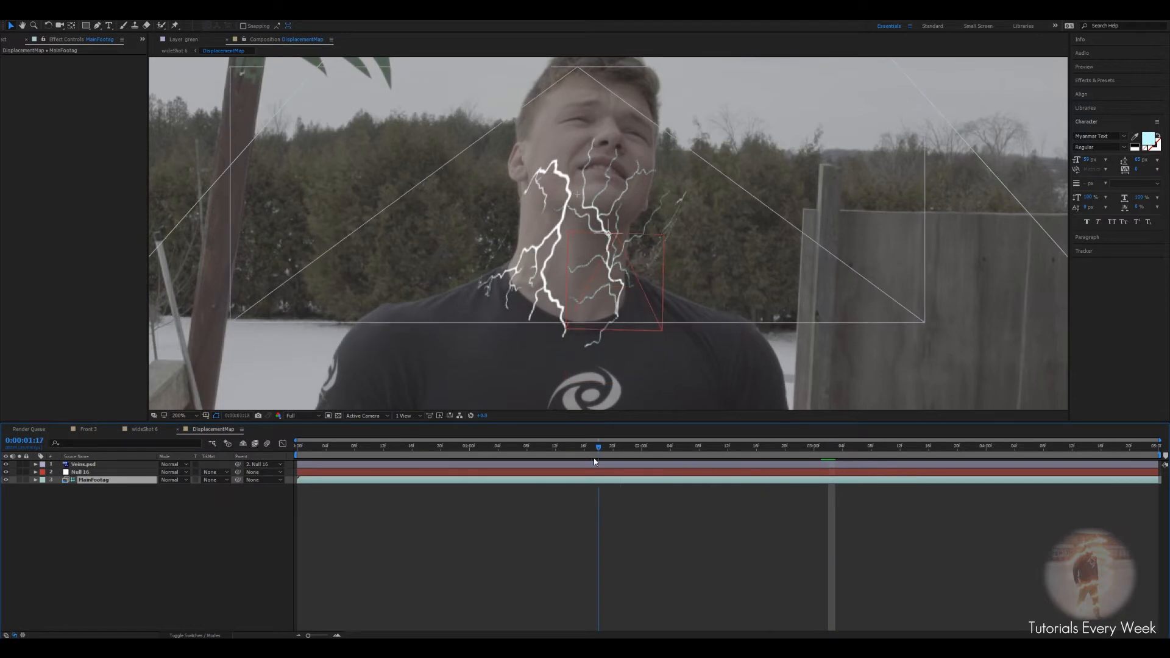
pyautogui.click(870, 446)
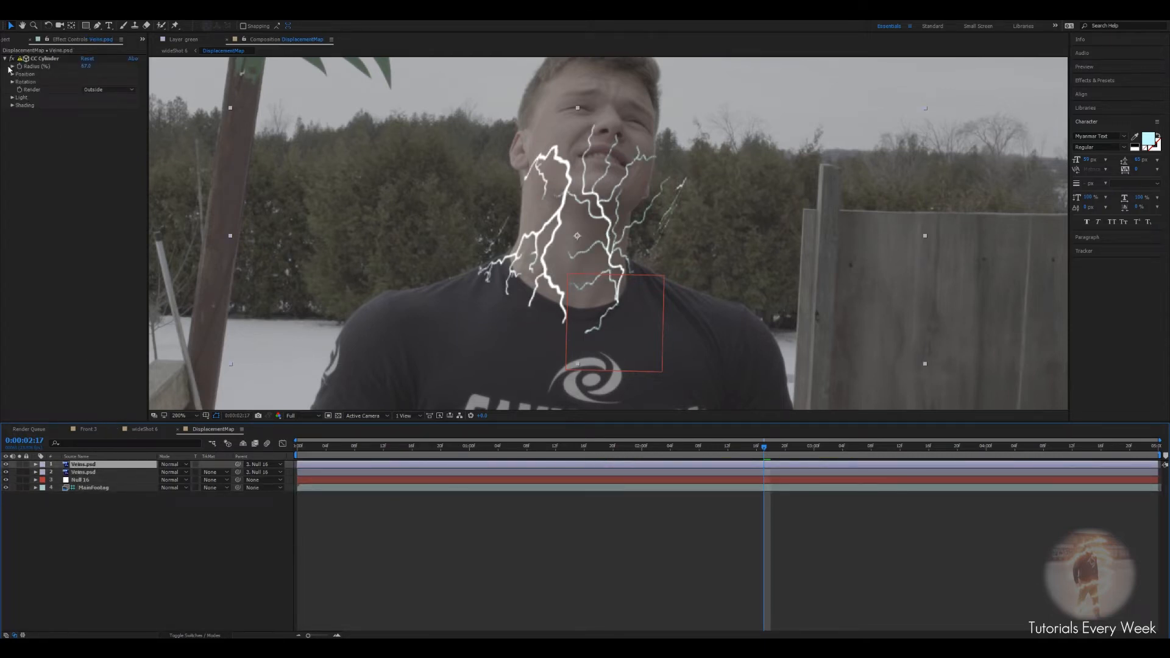
# Step: Expand the duplicated veins layer's CC Cylinder settings to give it its own rotation
pyautogui.click(13, 74)
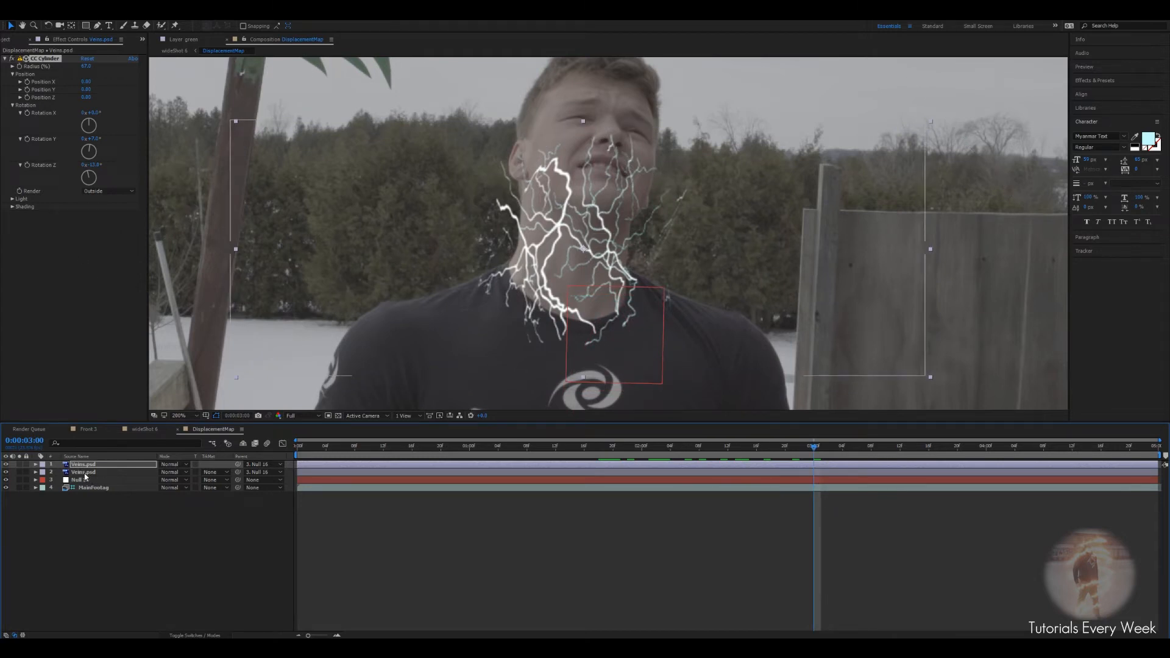
# Step: Apply Fast Blur to the veins and set which layer the second veins copy follows
pyautogui.write('fast')
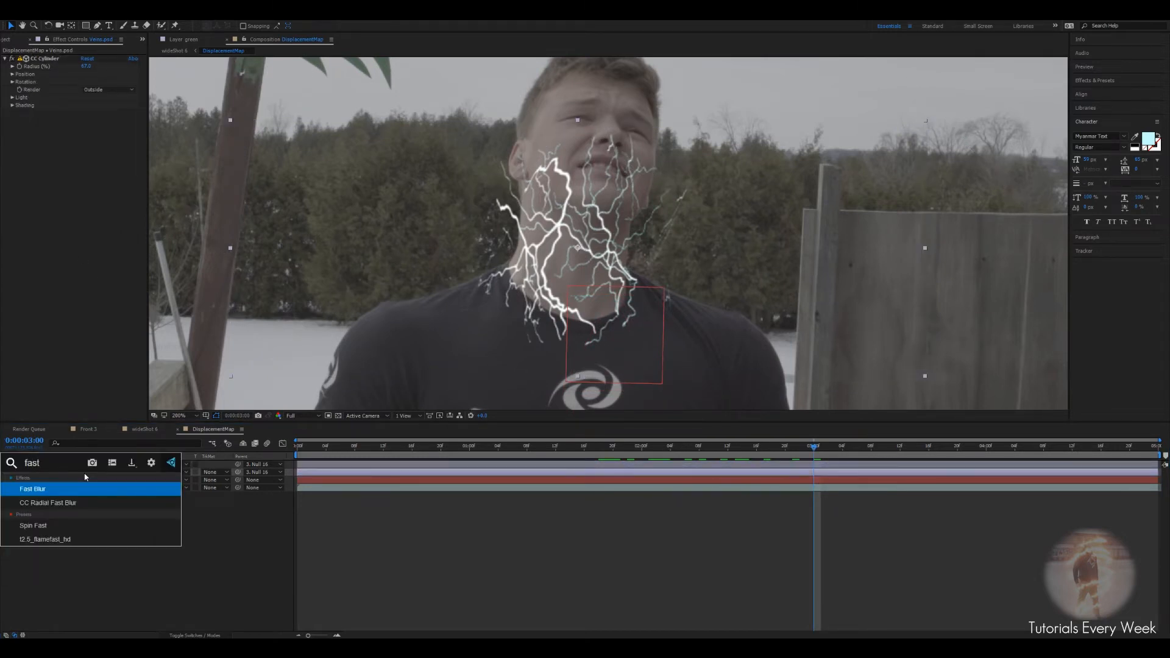
pyautogui.doubleClick(32, 488)
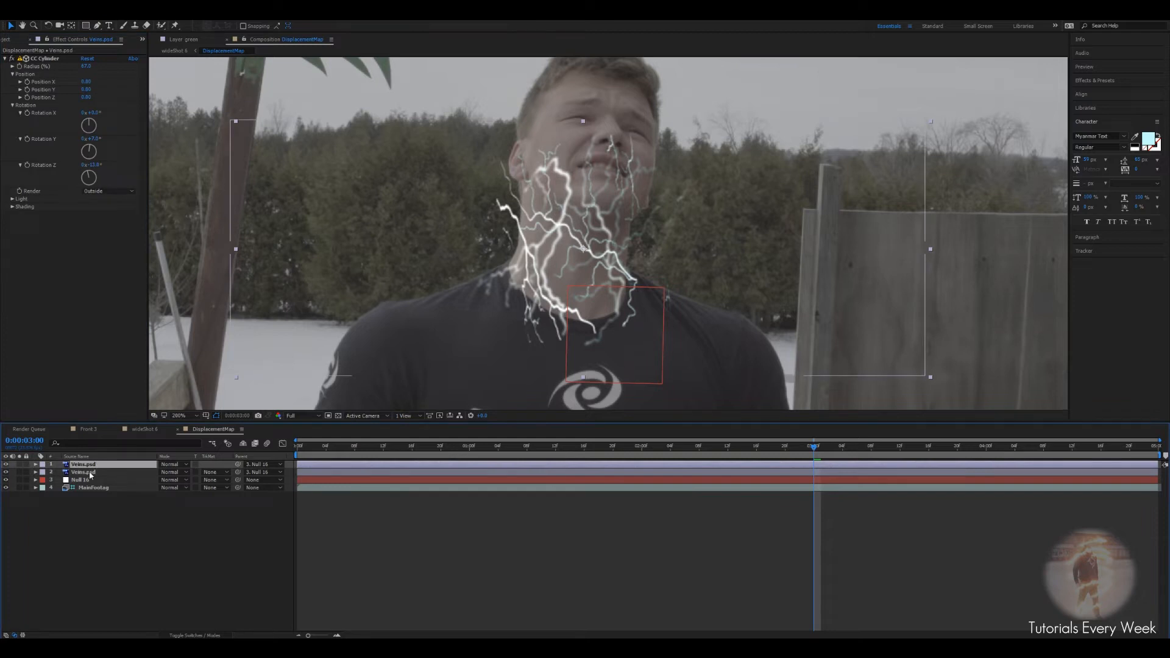
pyautogui.click(81, 471)
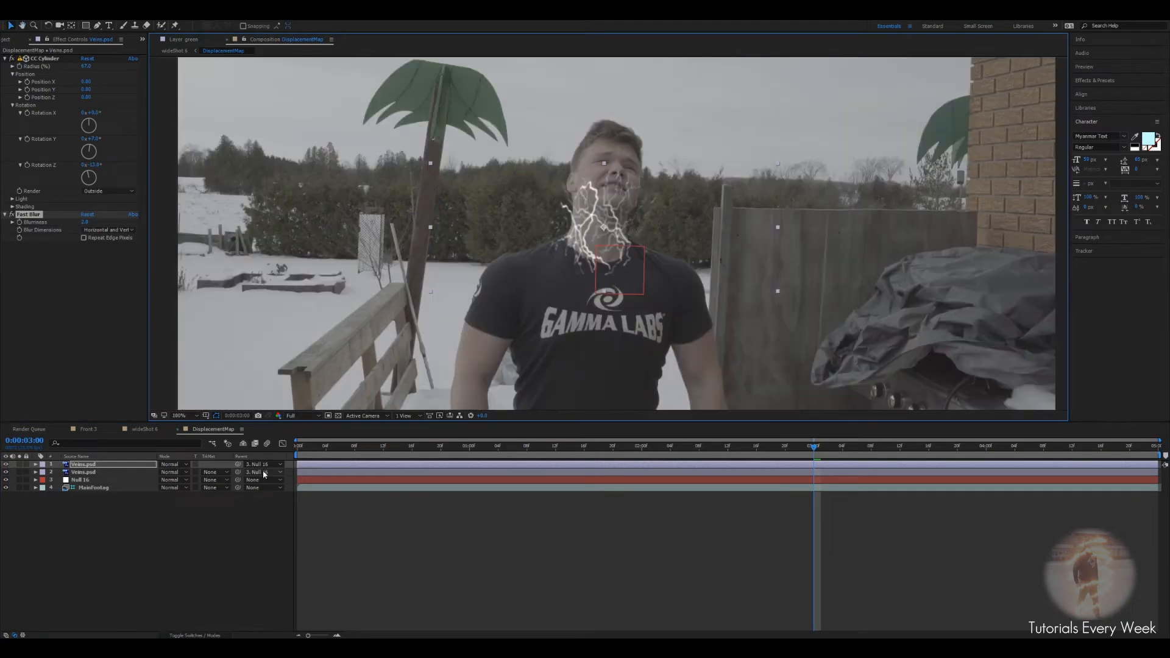
pyautogui.click(141, 429)
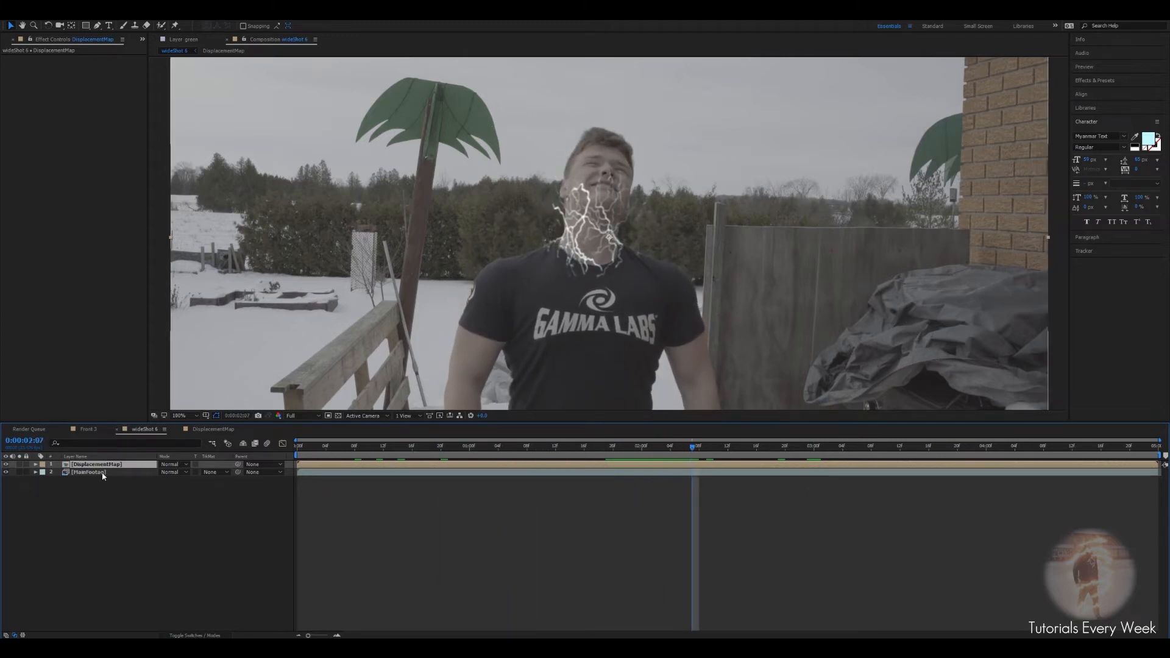
# Step: Send the wide shot to Mocha AE and draw an X-spline along the collar and up the neck
pyautogui.click(88, 472)
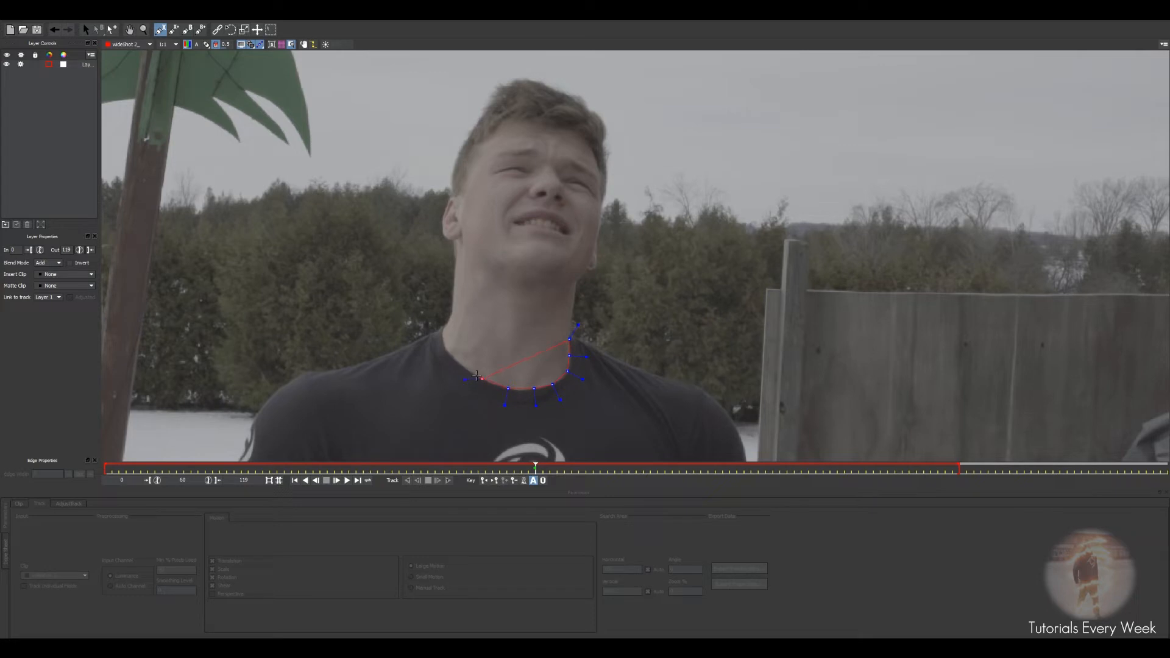
pyautogui.moveTo(478, 376); pyautogui.dragTo(451, 320)
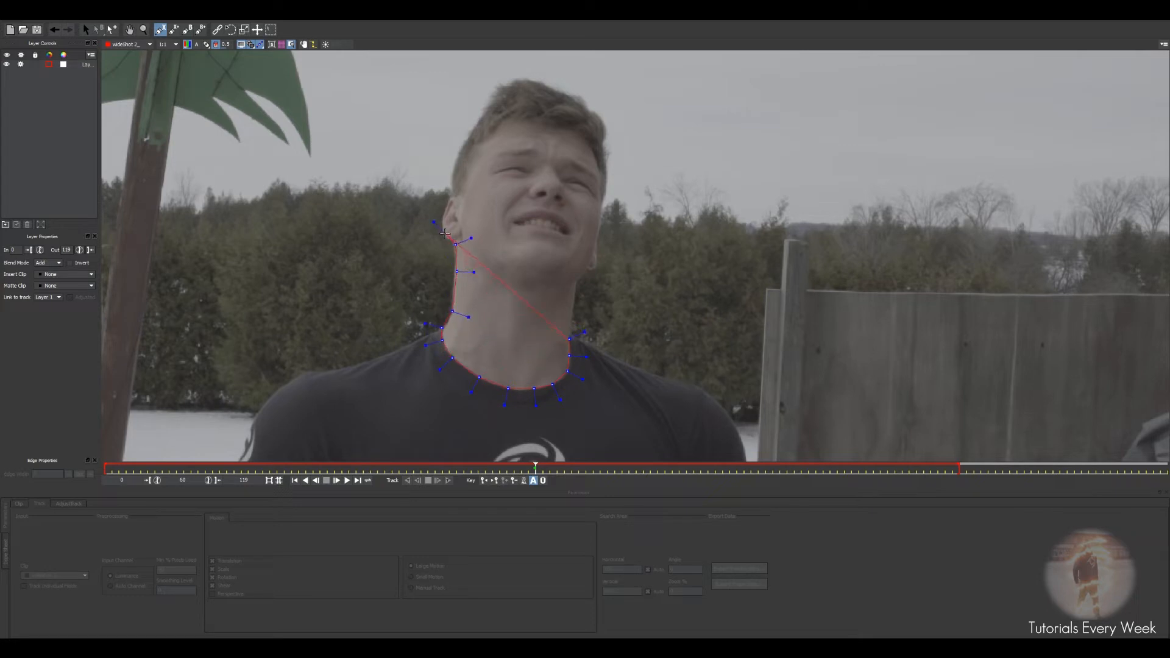
pyautogui.moveTo(435, 222); pyautogui.dragTo(443, 185)
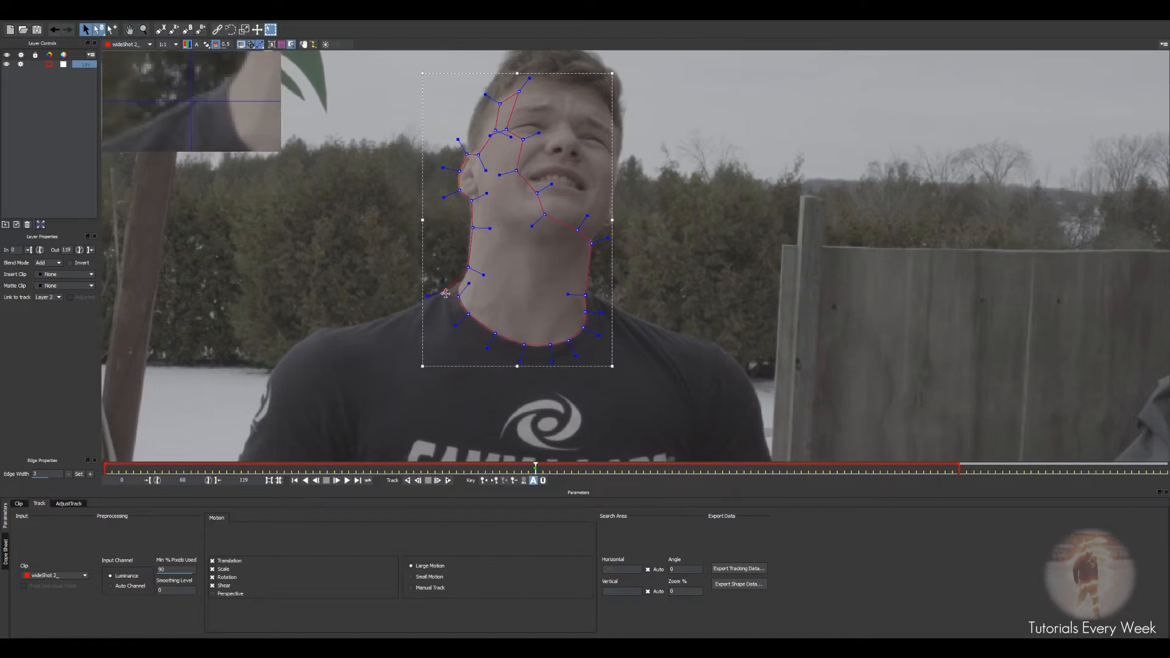
# Step: Refine the neck outline and track it forward and backward through the clip
pyautogui.moveTo(444, 293); pyautogui.dragTo(463, 324)
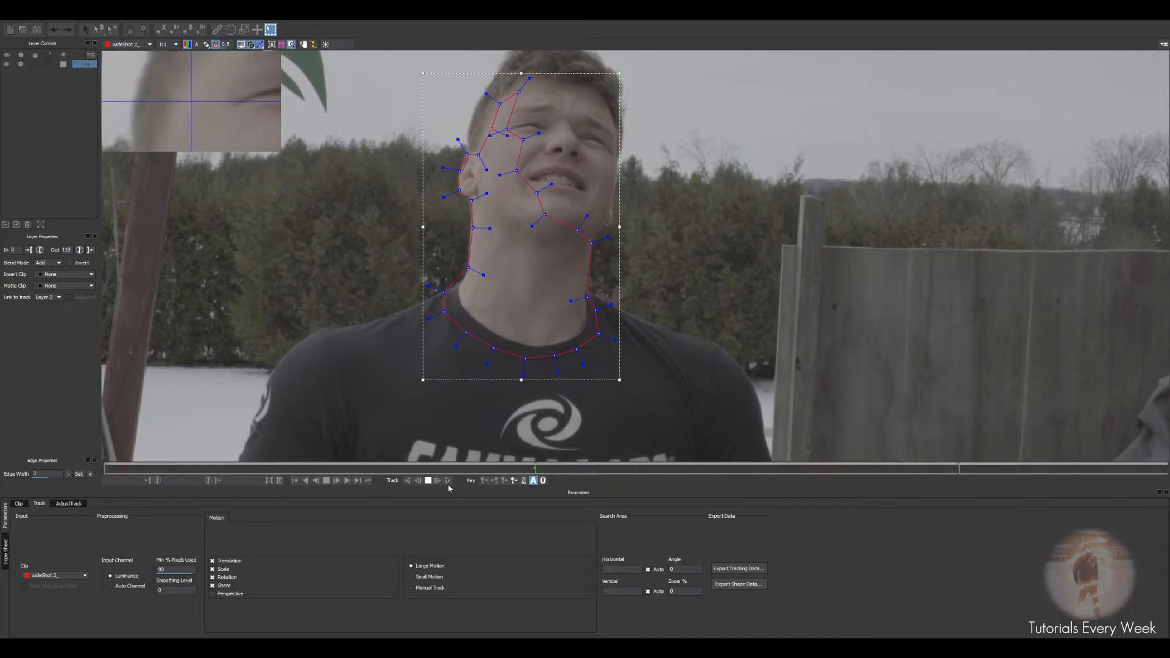
pyautogui.click(428, 480)
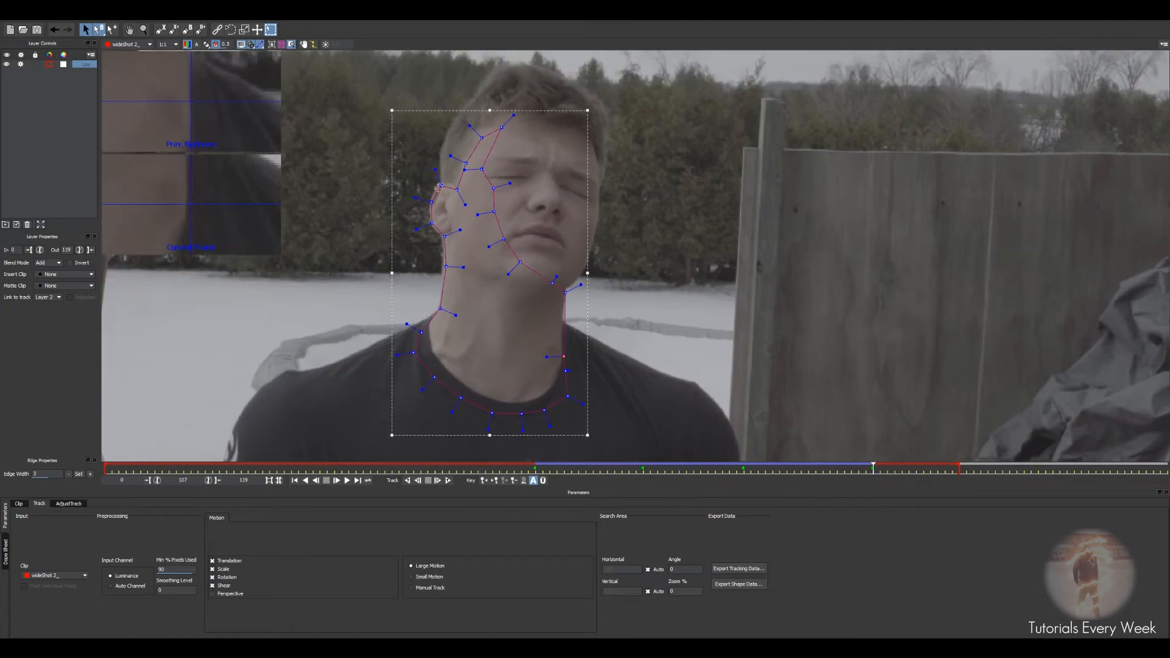
pyautogui.click(428, 480)
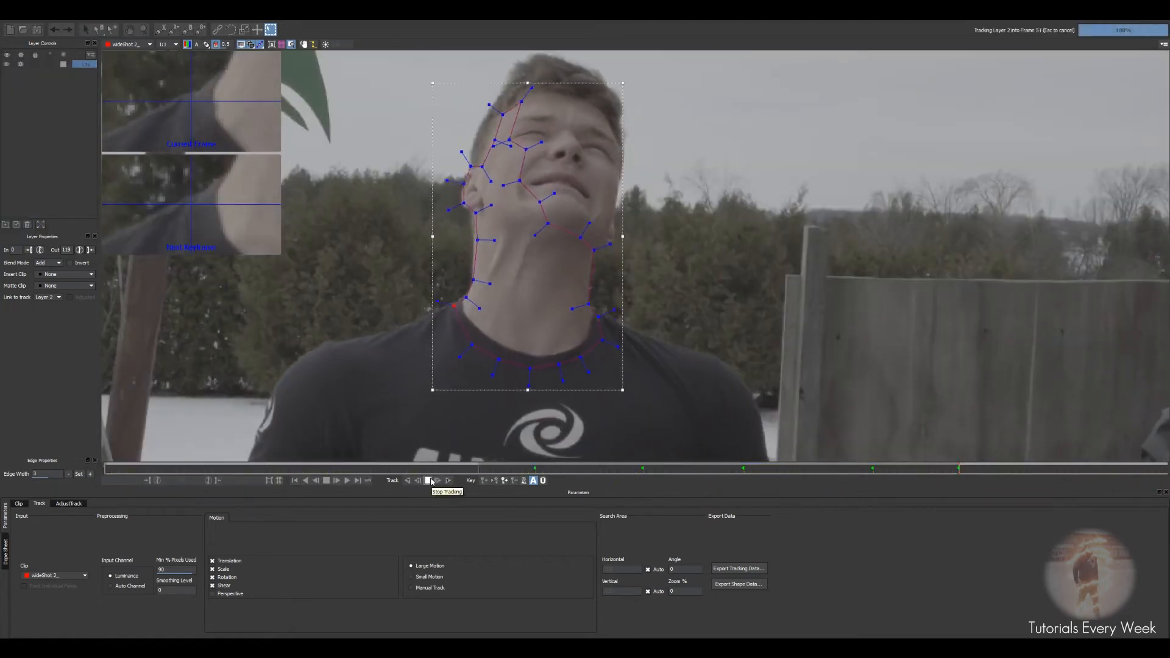
pyautogui.click(429, 480)
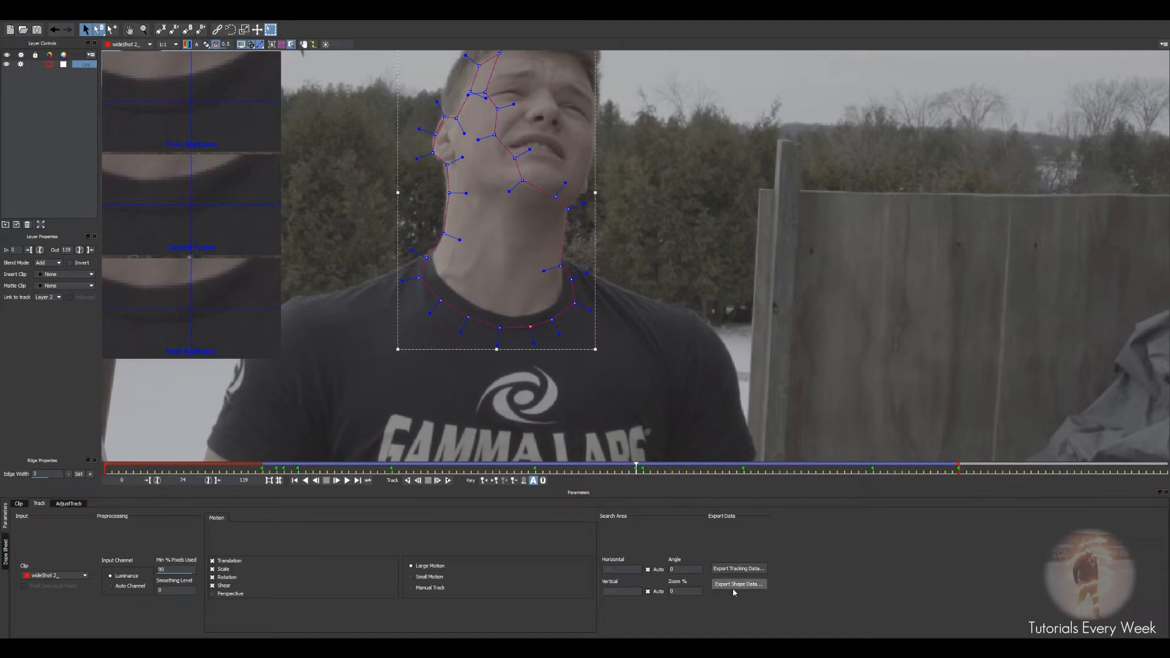
# Step: Export the tracked shape data and copy it to the clipboard for After Effects
pyautogui.click(738, 584)
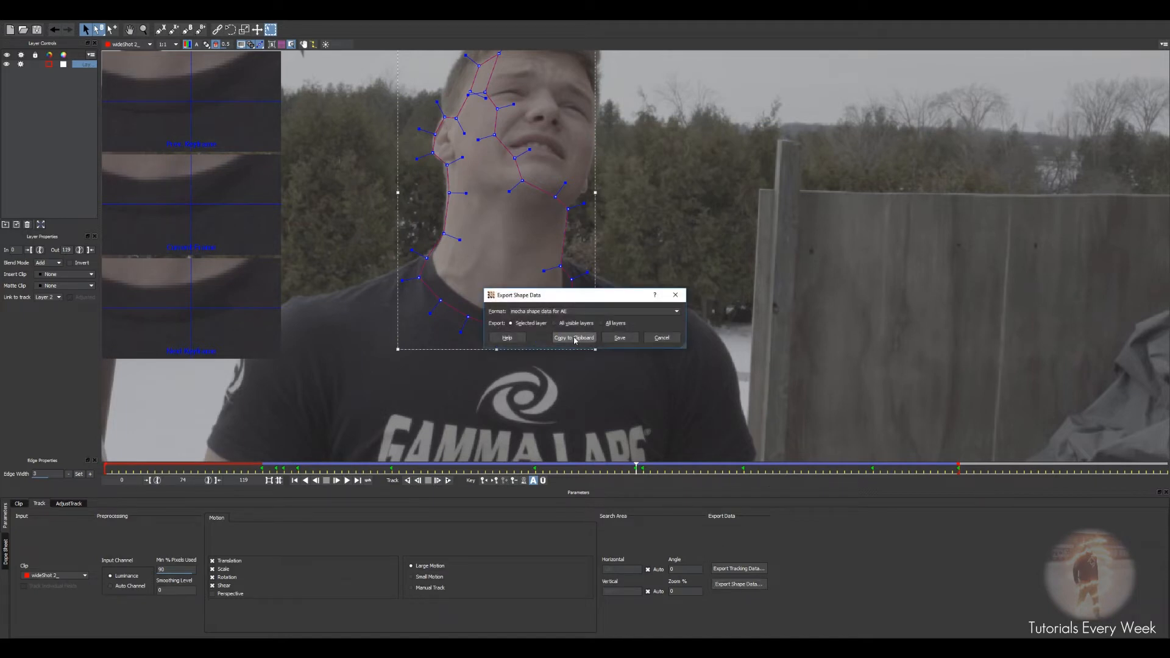
pyautogui.click(573, 338)
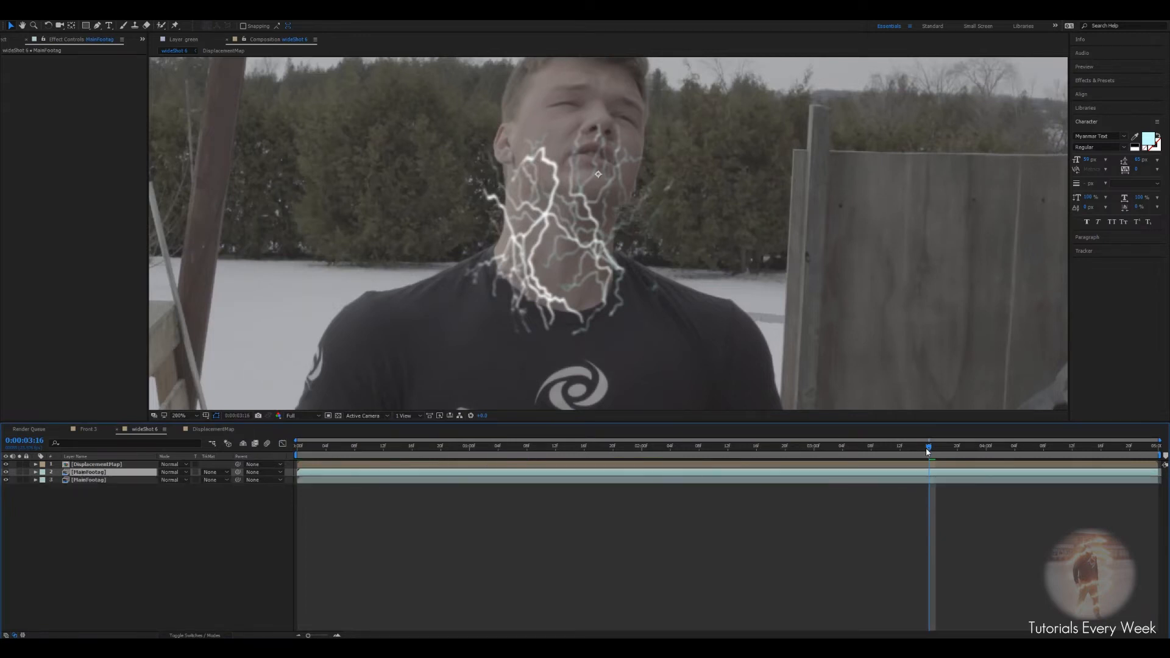
# Step: Paste the tracked Mocha neck mask onto the footage copy and add a Luma Key keying out darker shirt areas
pyautogui.click(14, 25)
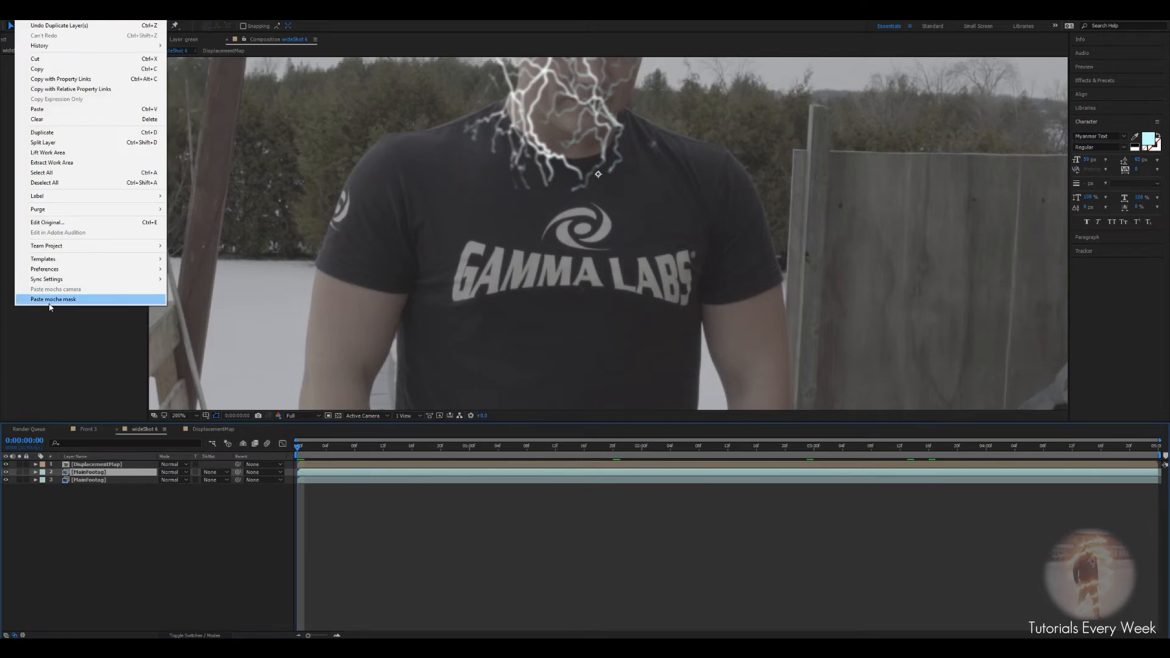
pyautogui.click(52, 300)
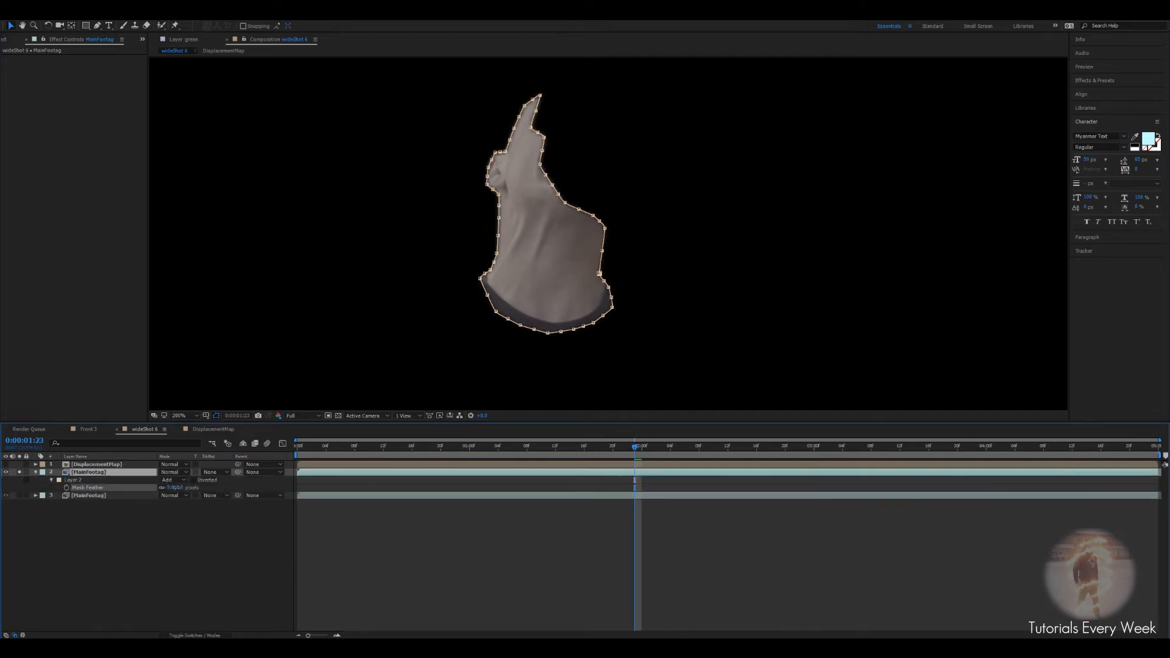
pyautogui.click(85, 472)
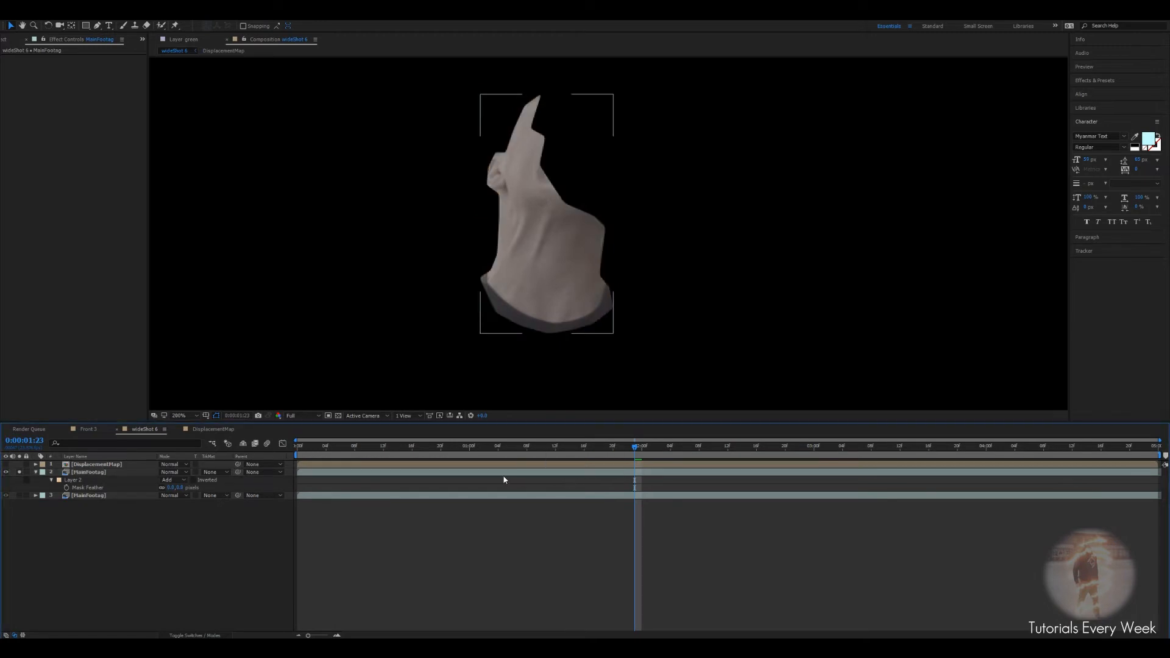
pyautogui.write('luma')
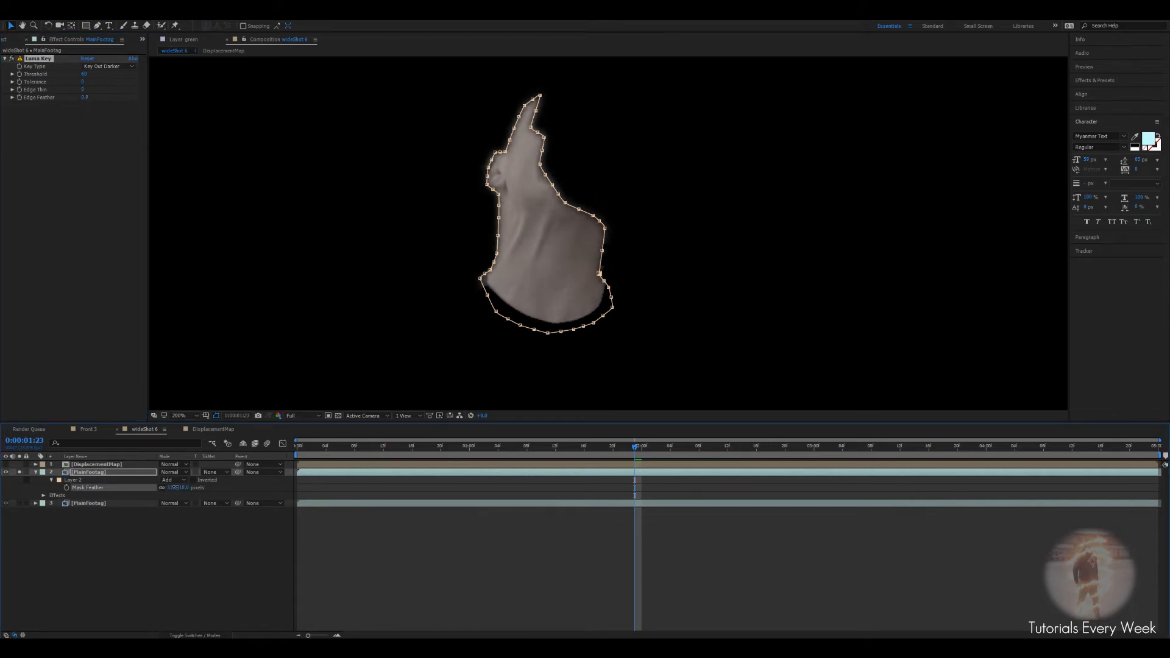
# Step: Re-enable the bottom footage layer and rename the masked copy to FaceMatte
pyautogui.click(34, 471)
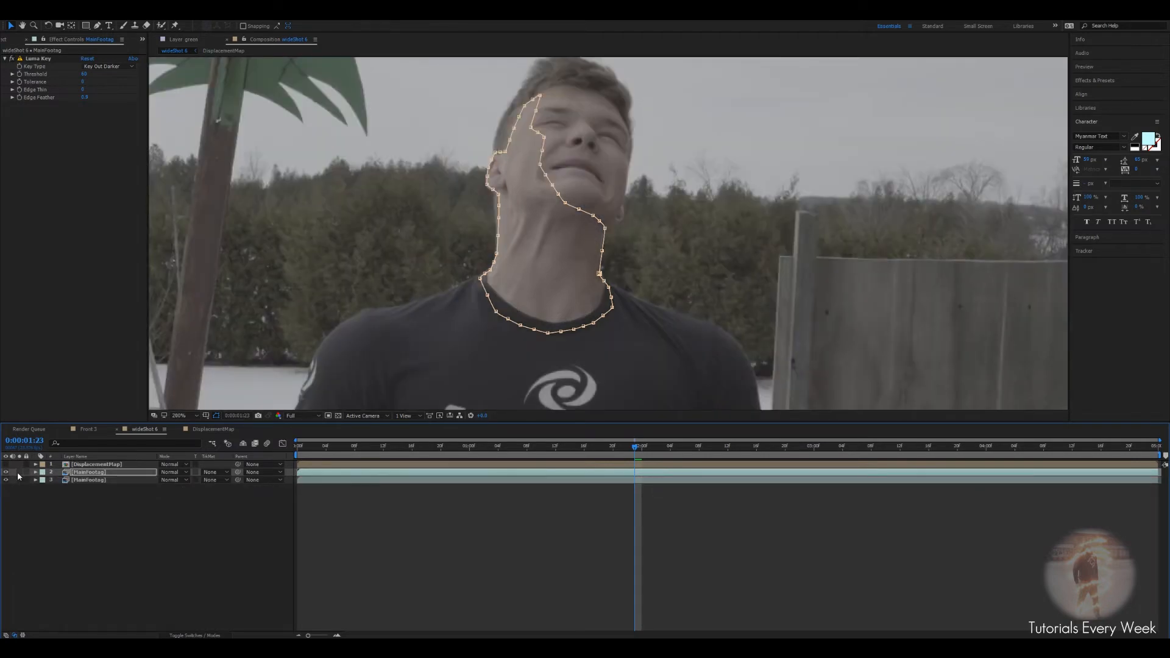
pyautogui.doubleClick(87, 471)
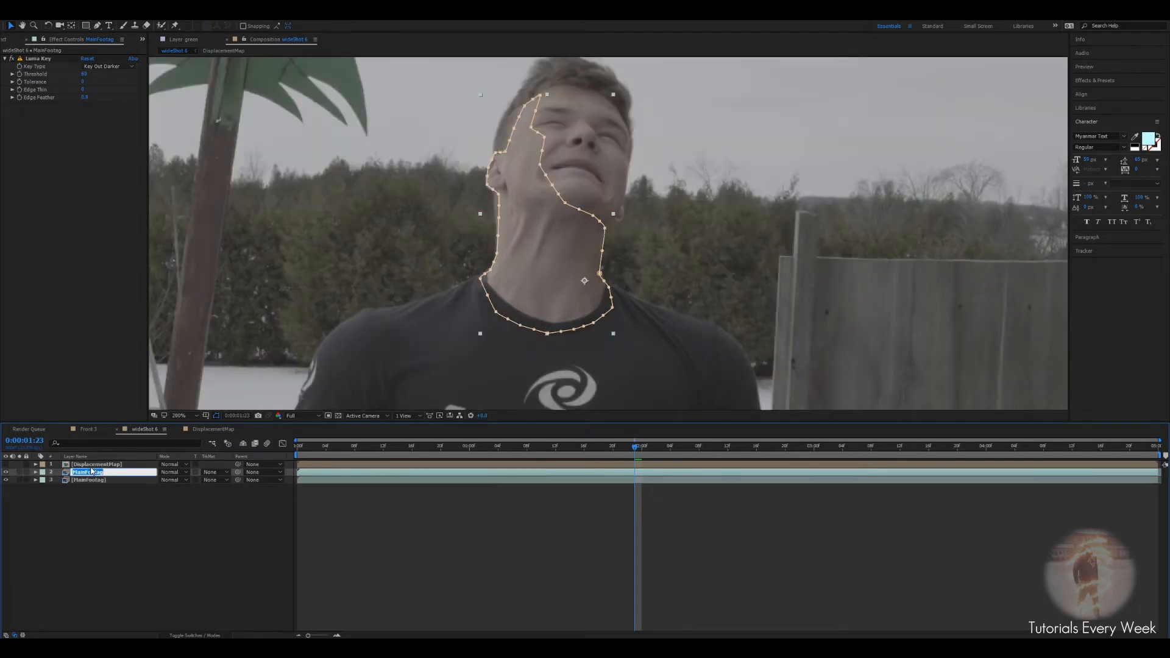
pyautogui.write('FaceMatte')
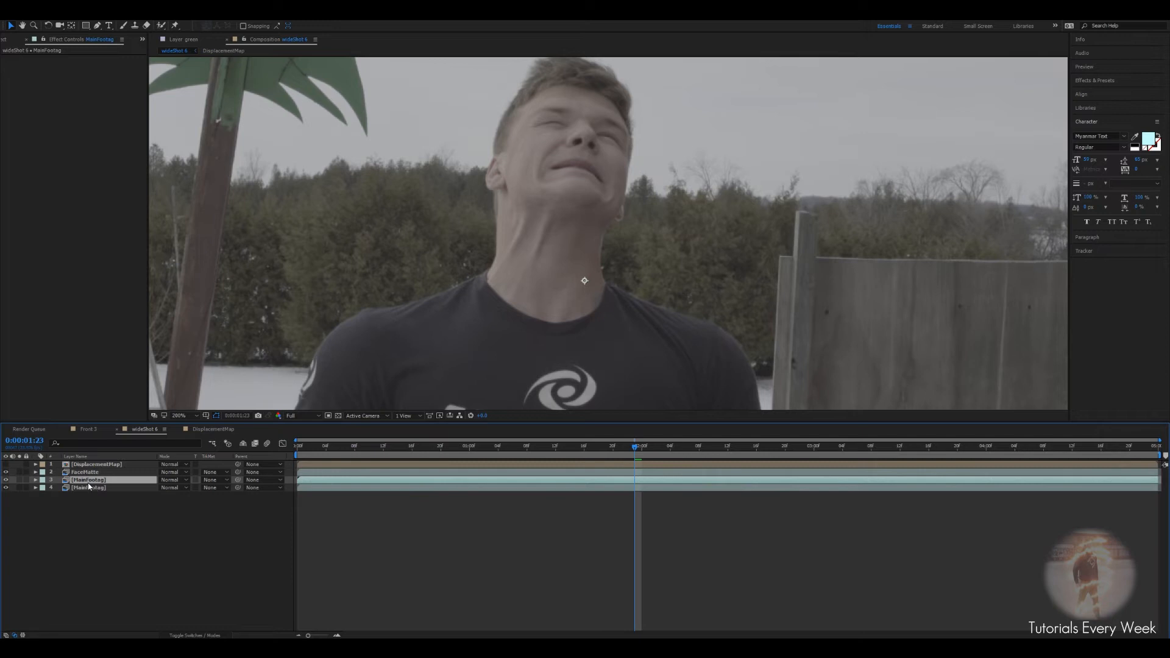
pyautogui.moveTo(88, 487)
pyautogui.write('Veins')
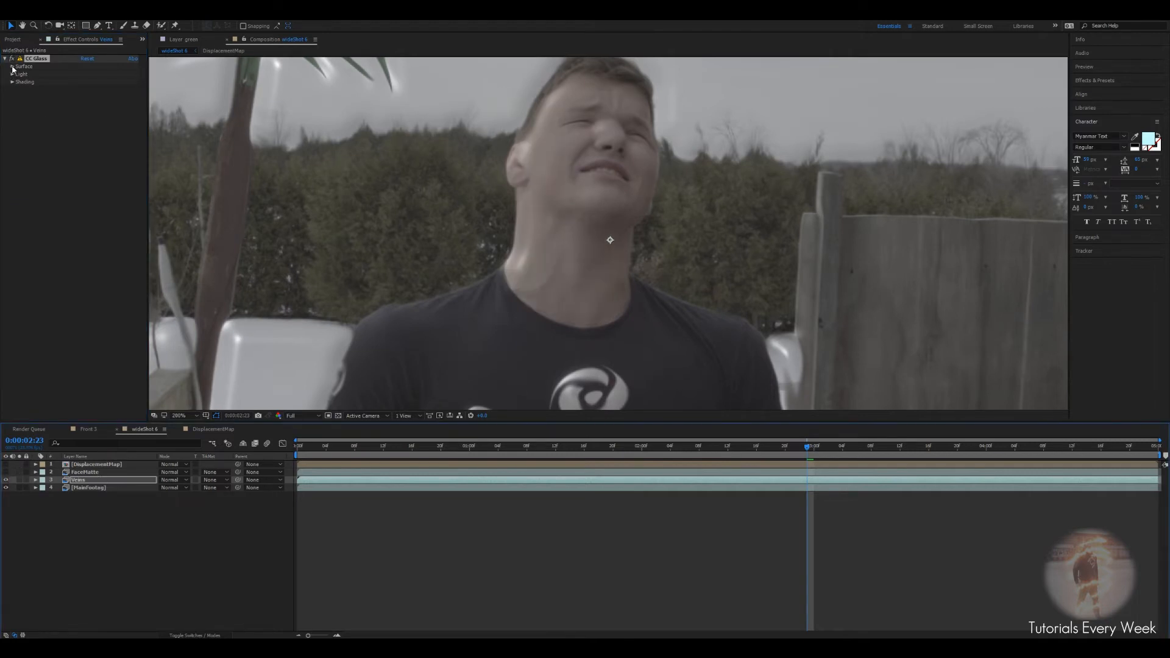
# Step: Set CC Glass on Veins to use the DisplacementMap alpha as bump map and tune height and displacement
pyautogui.click(107, 74)
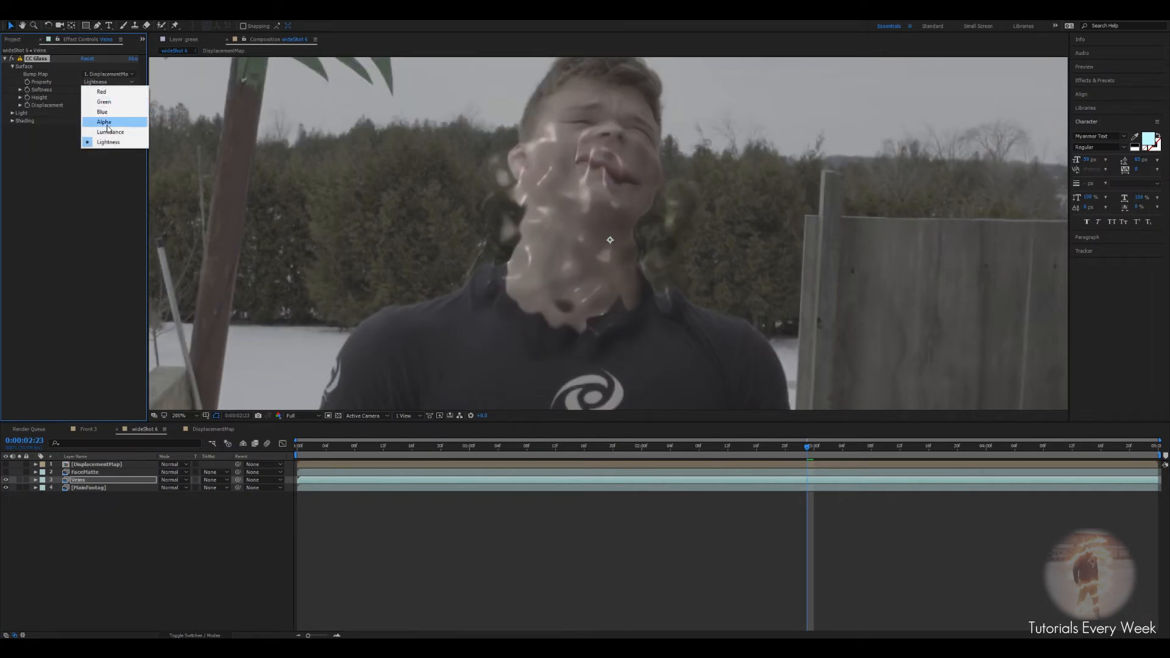
pyautogui.click(103, 122)
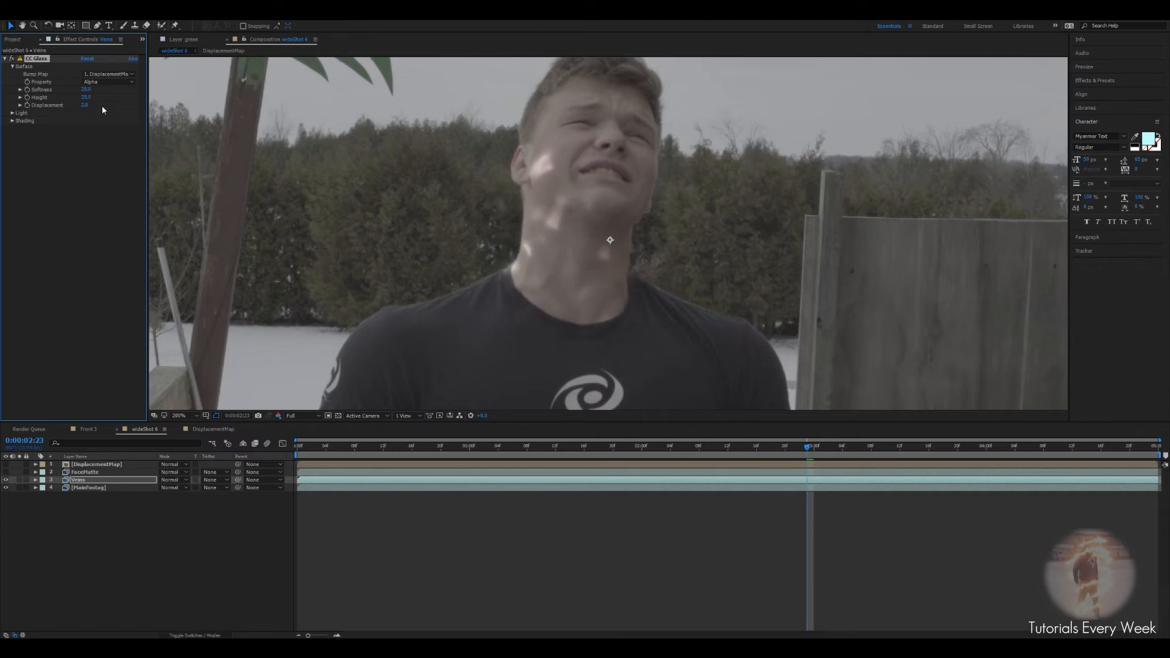
pyautogui.click(85, 89)
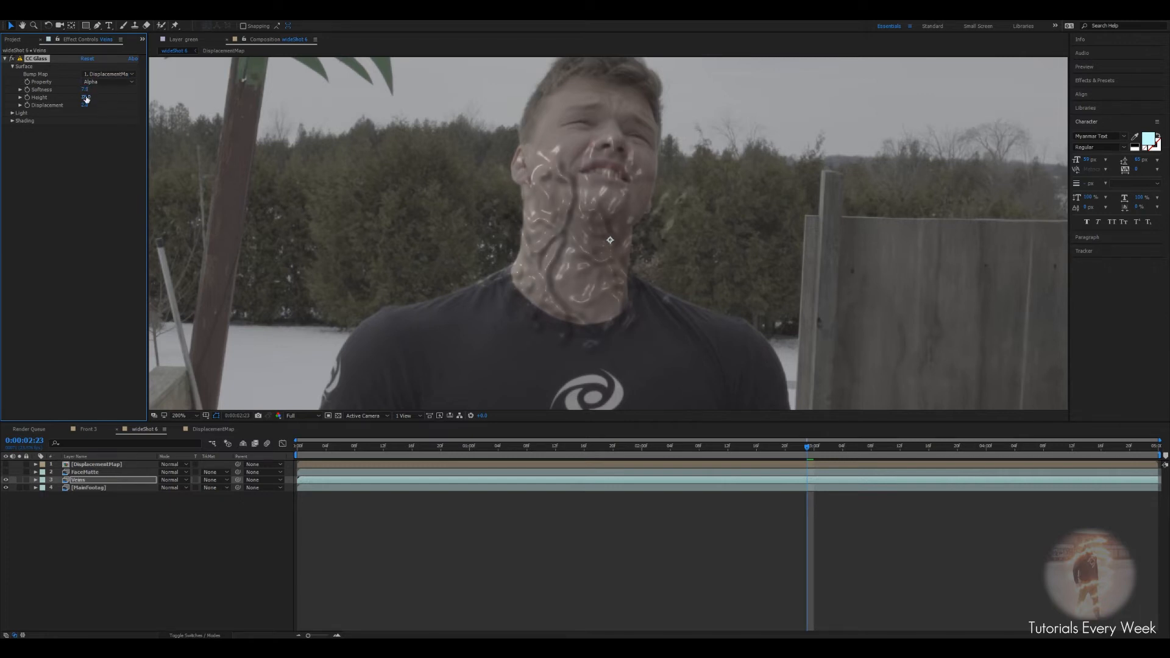
pyautogui.click(85, 98)
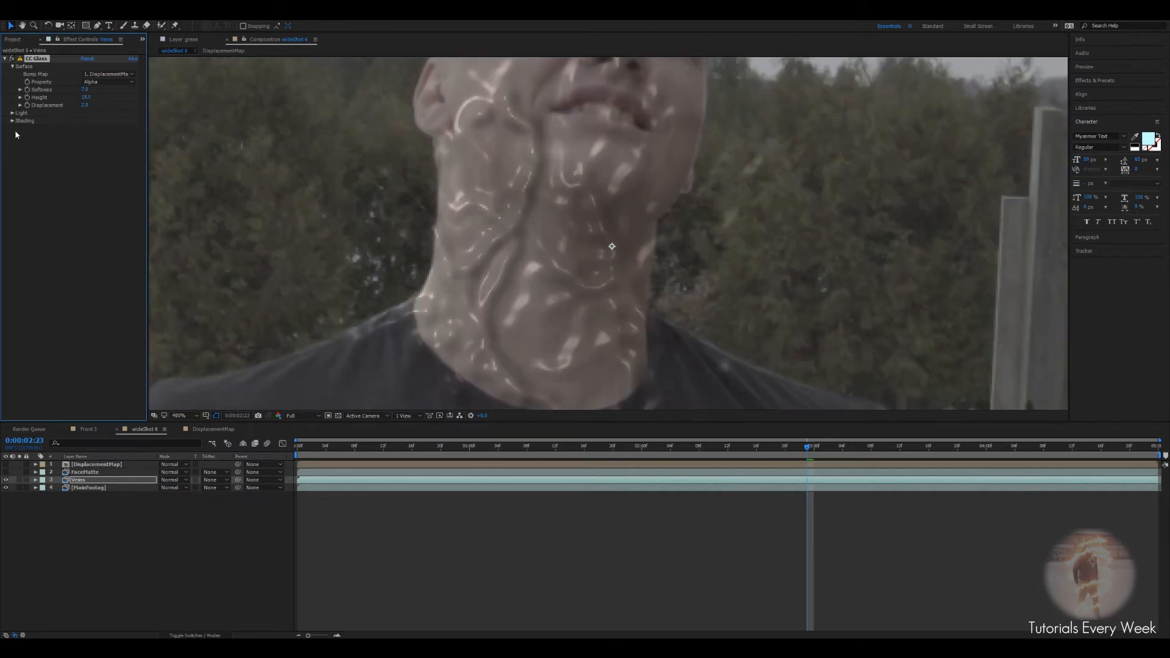
pyautogui.click(13, 121)
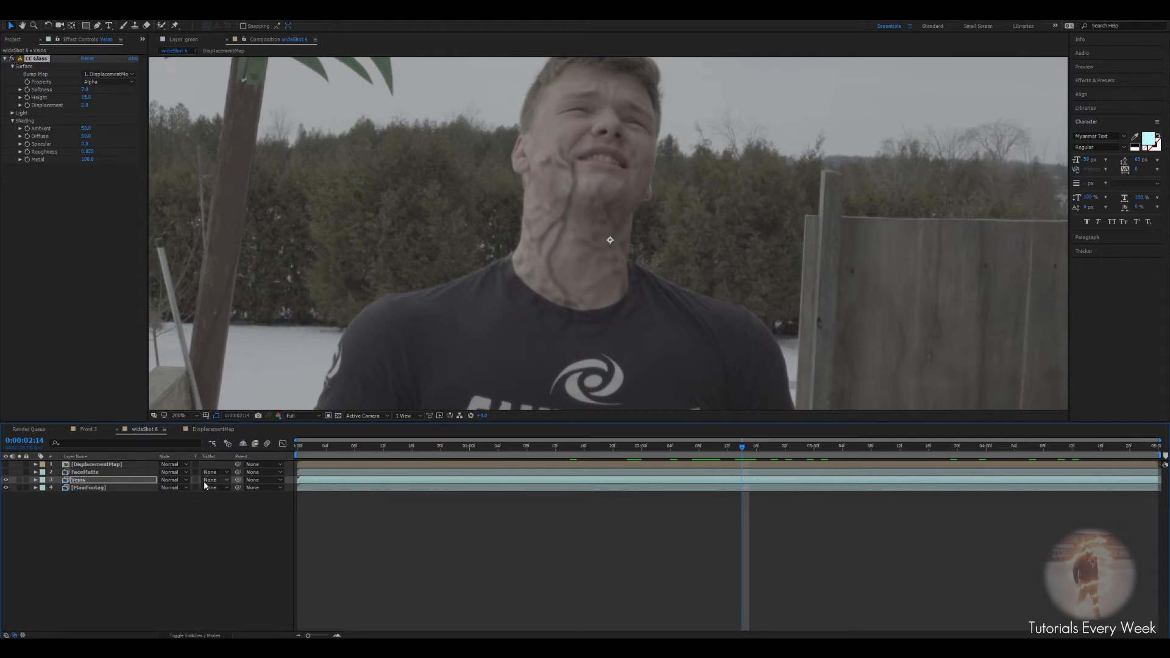
# Step: Set the Veins layer's track matte to Alpha Matte "FaceMatte" so veins stay within the neck
pyautogui.click(212, 480)
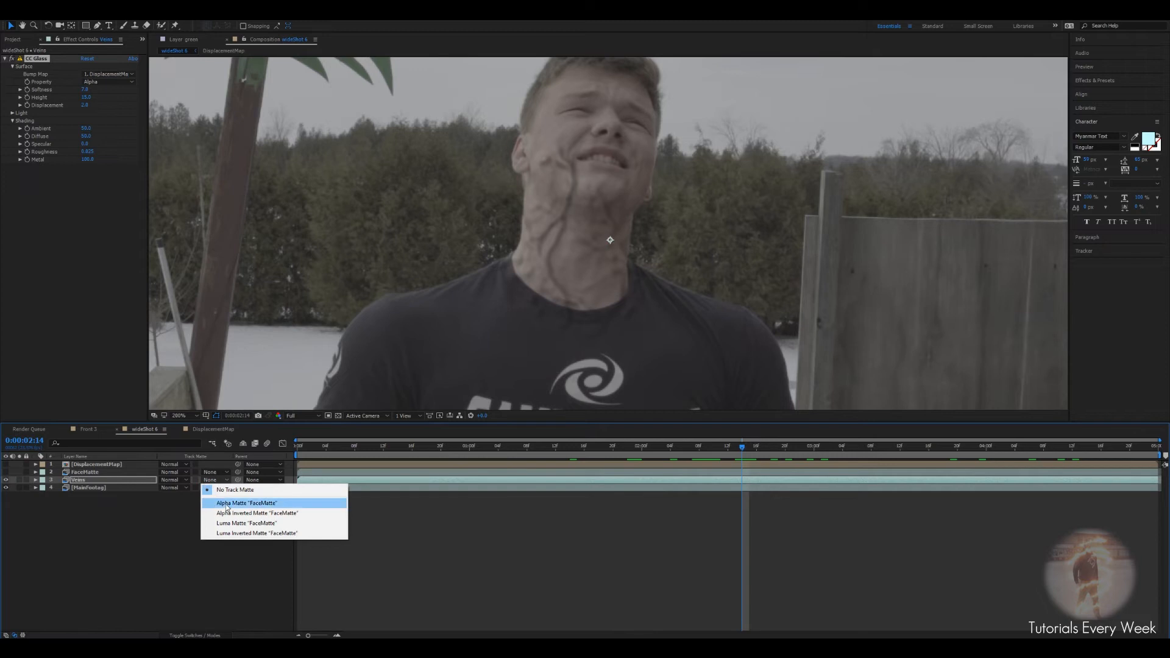
pyautogui.click(245, 502)
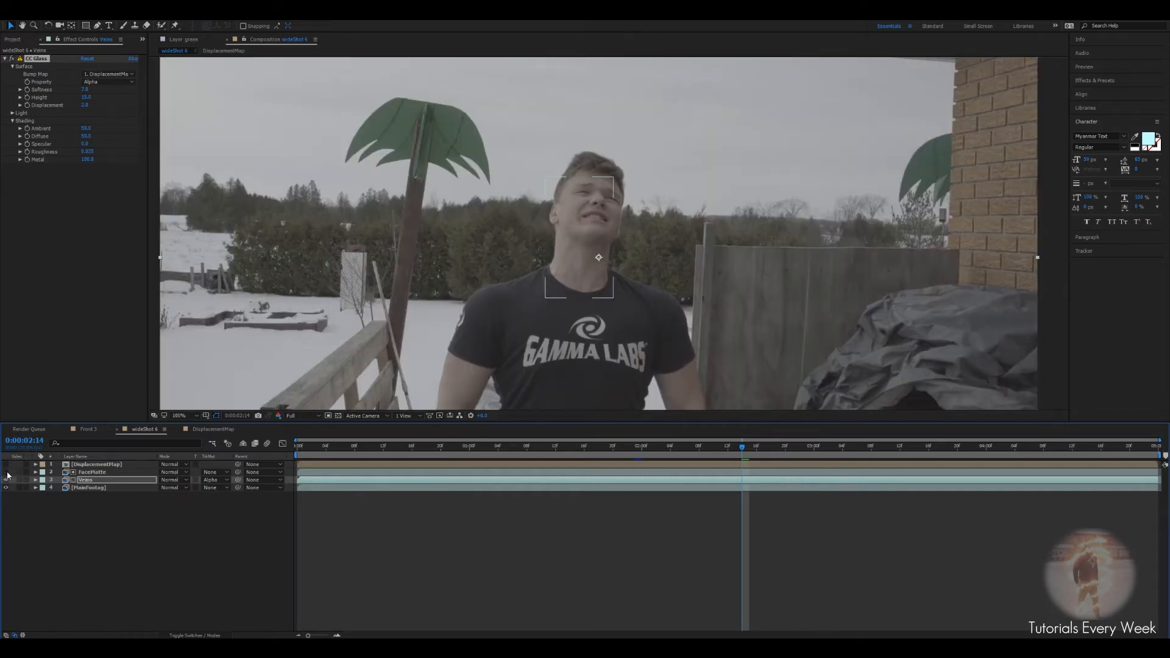
pyautogui.click(178, 416)
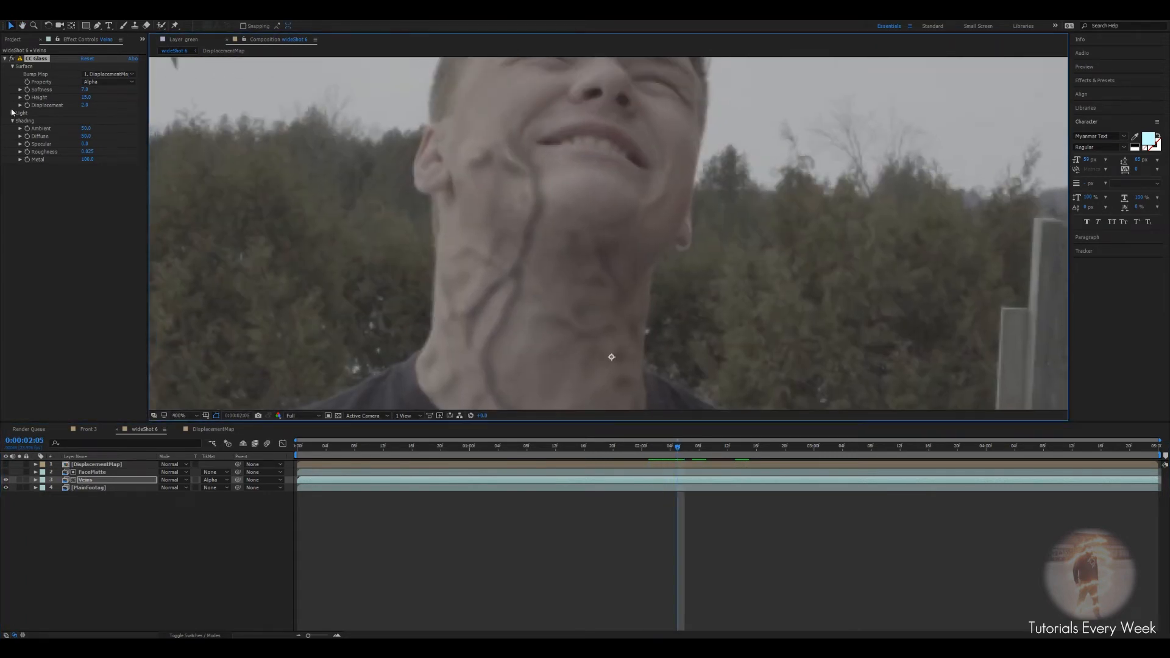
# Step: Lower the CC Glass lighting and ambient shading so the veins blend subtly into the skin
pyautogui.click(13, 112)
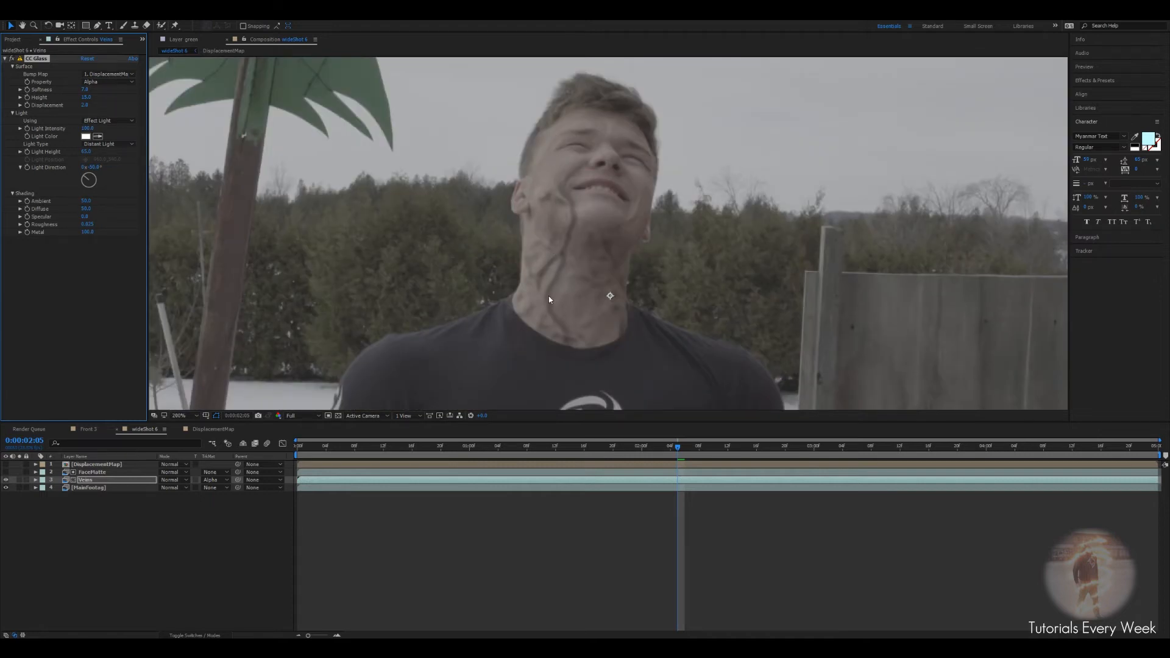
pyautogui.moveTo(557, 336)
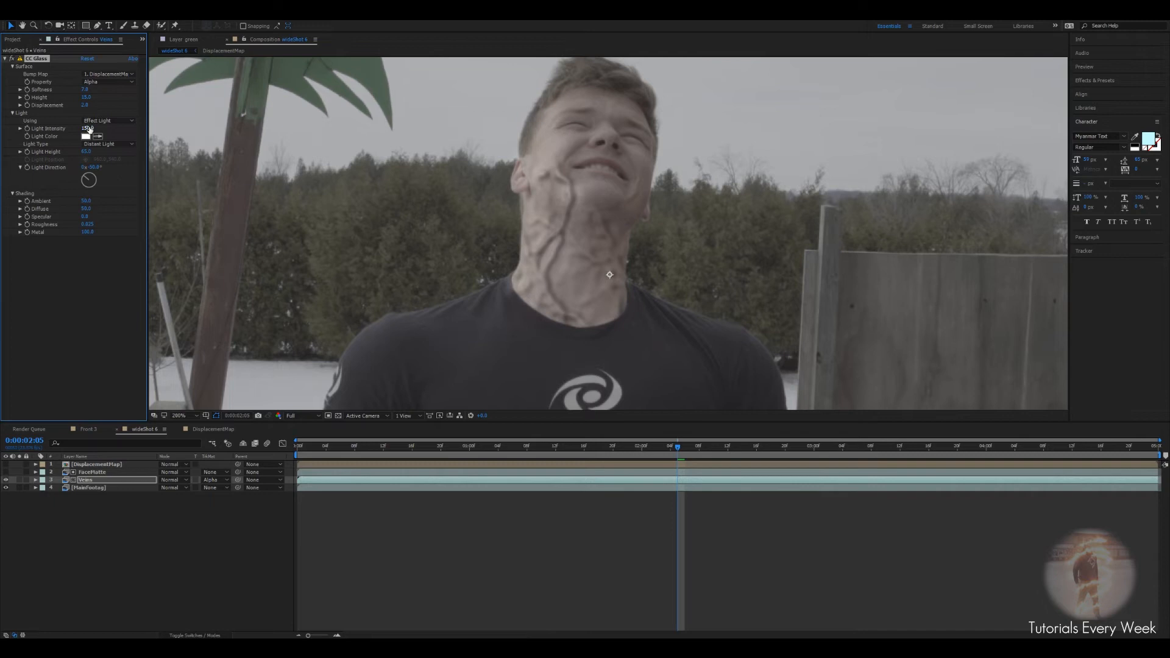
pyautogui.press('alt+]')
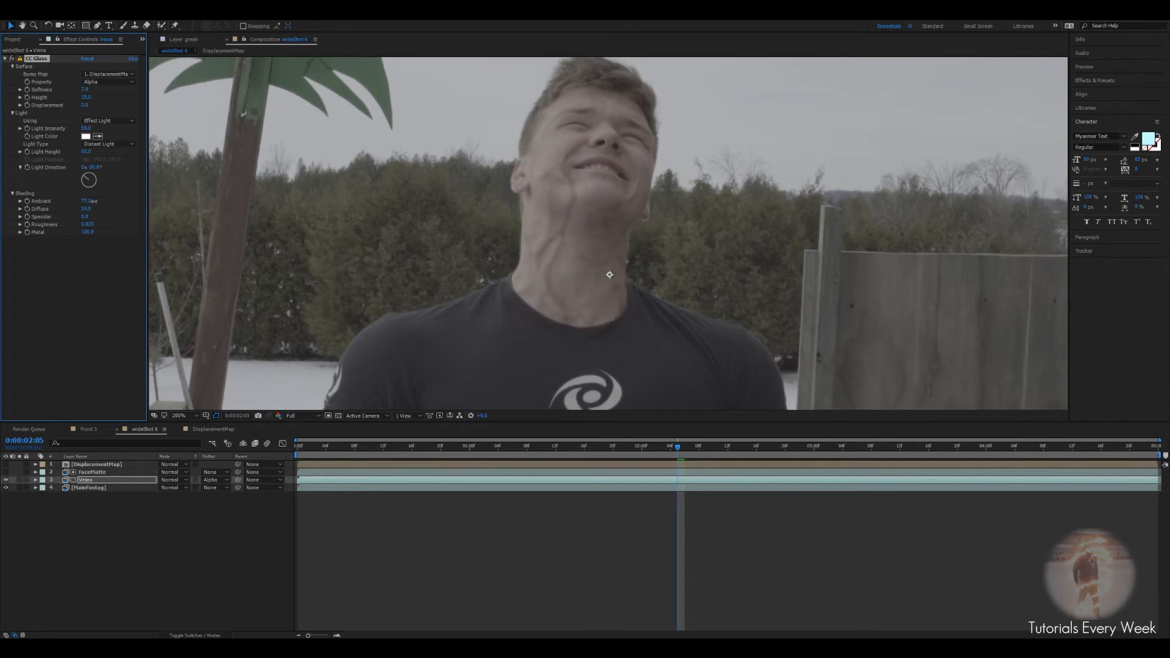
pyautogui.click(179, 415)
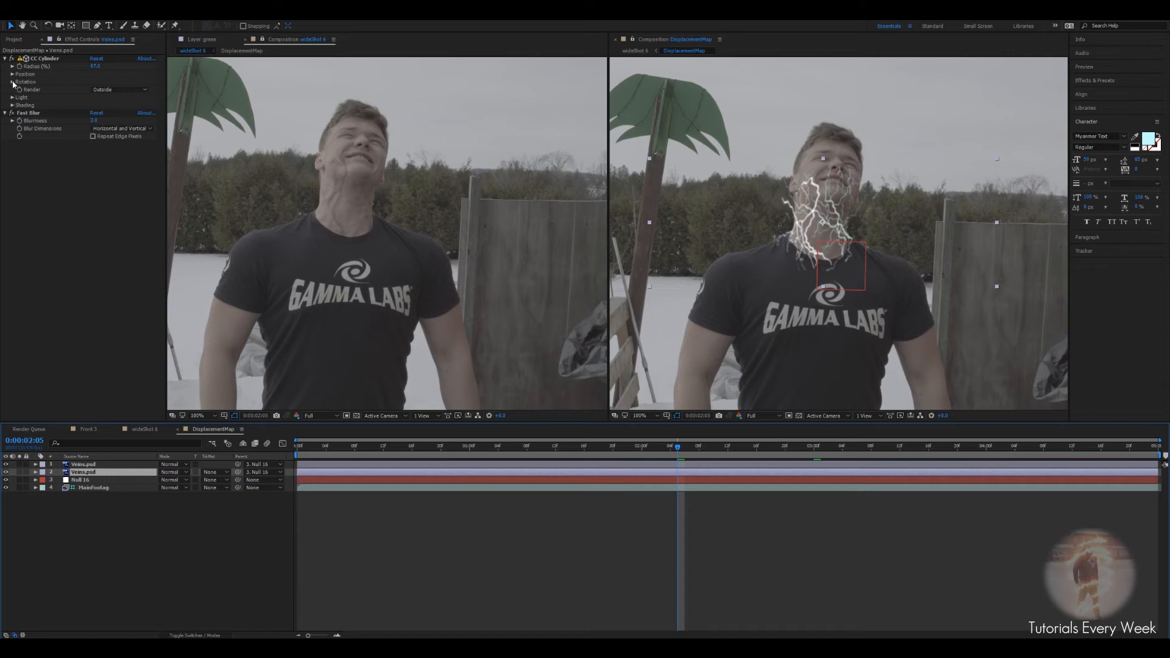
# Step: Review the CC Cylinder rotation in DisplacementMap, then return to the wide-shot composition alone
pyautogui.click(13, 82)
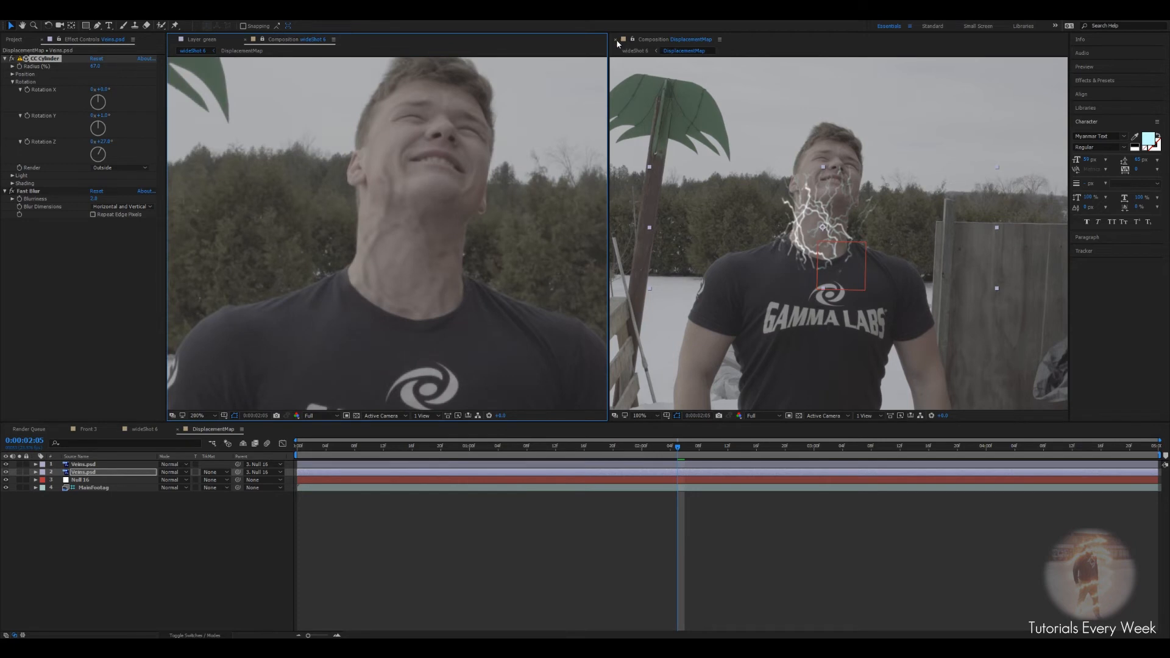
pyautogui.click(615, 39)
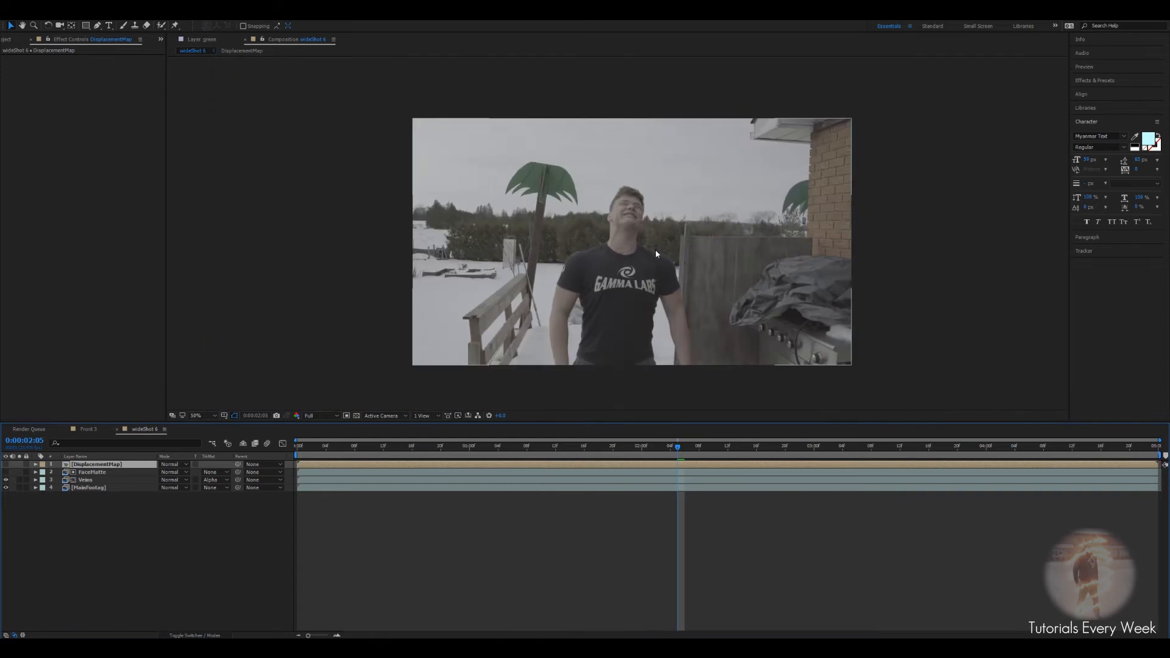
# Step: At the one-second mark, keyframe CC Glass Surface Height on Veins at 0.0 so veins start flat
pyautogui.click(533, 446)
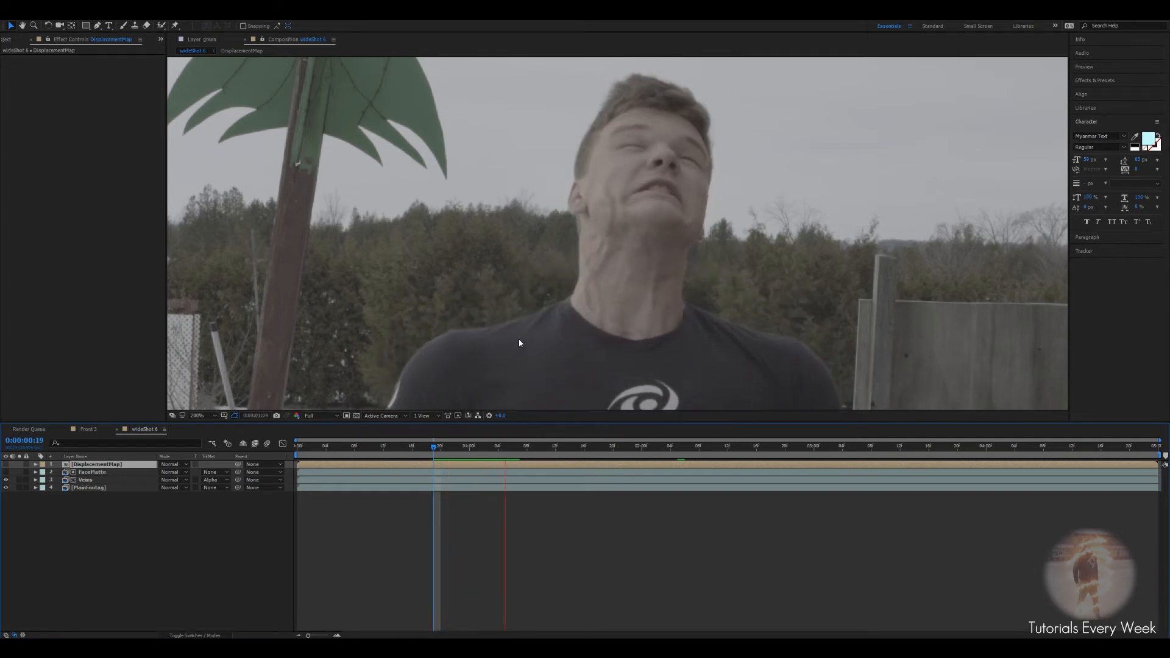
pyautogui.click(455, 446)
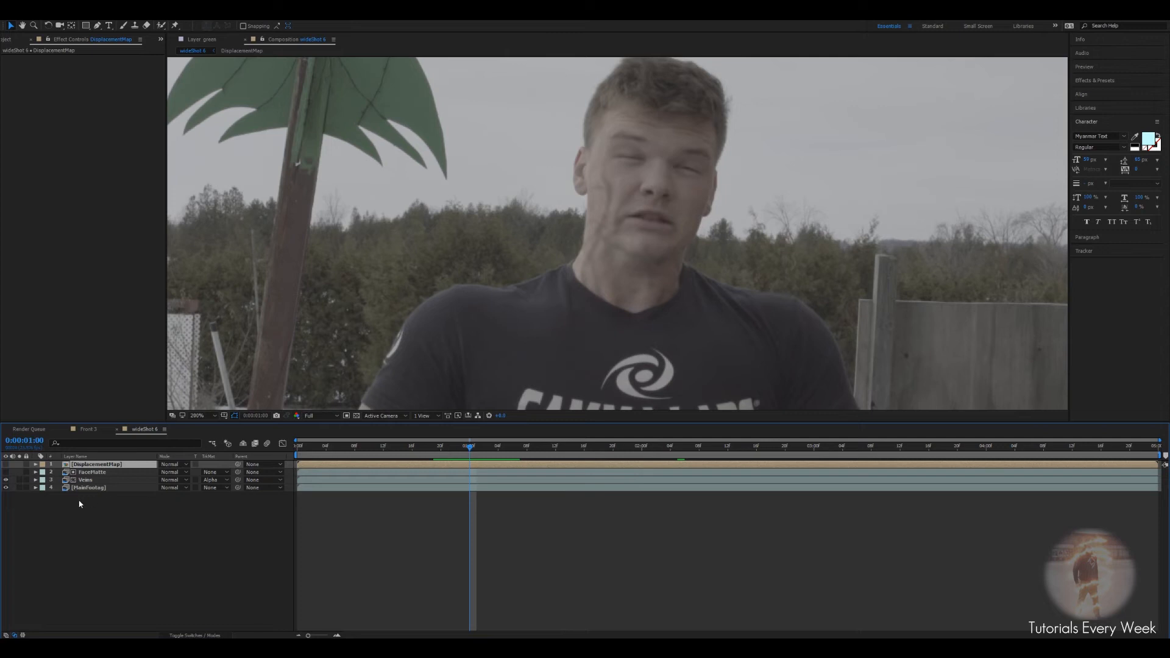
pyautogui.click(85, 480)
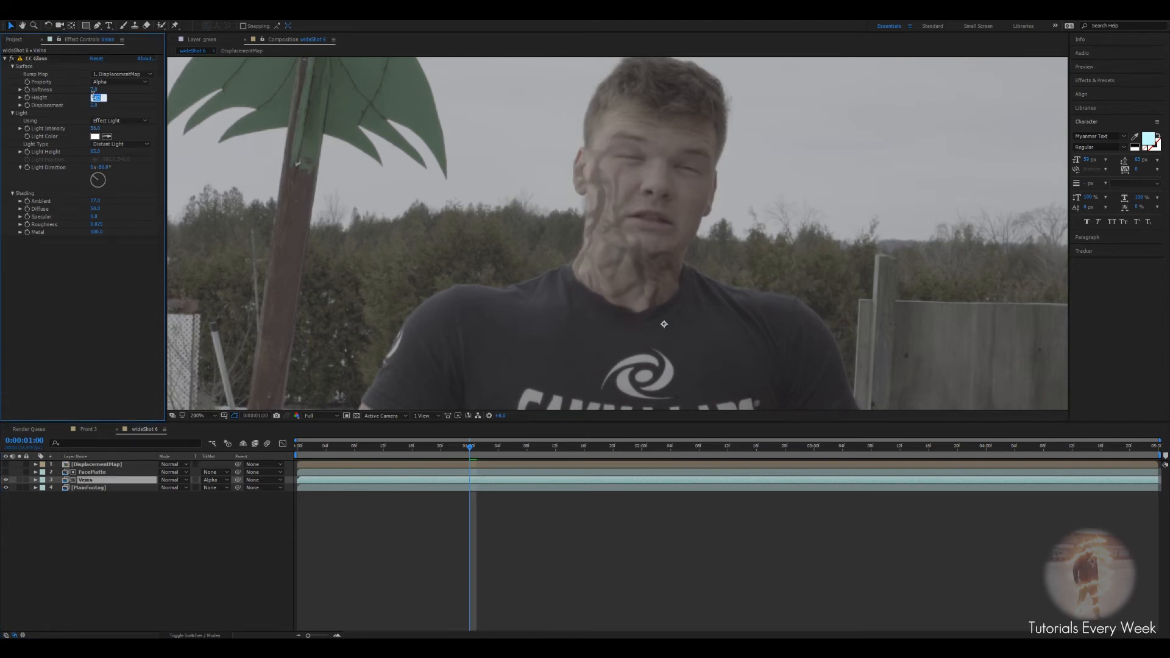
pyautogui.write('0.0')
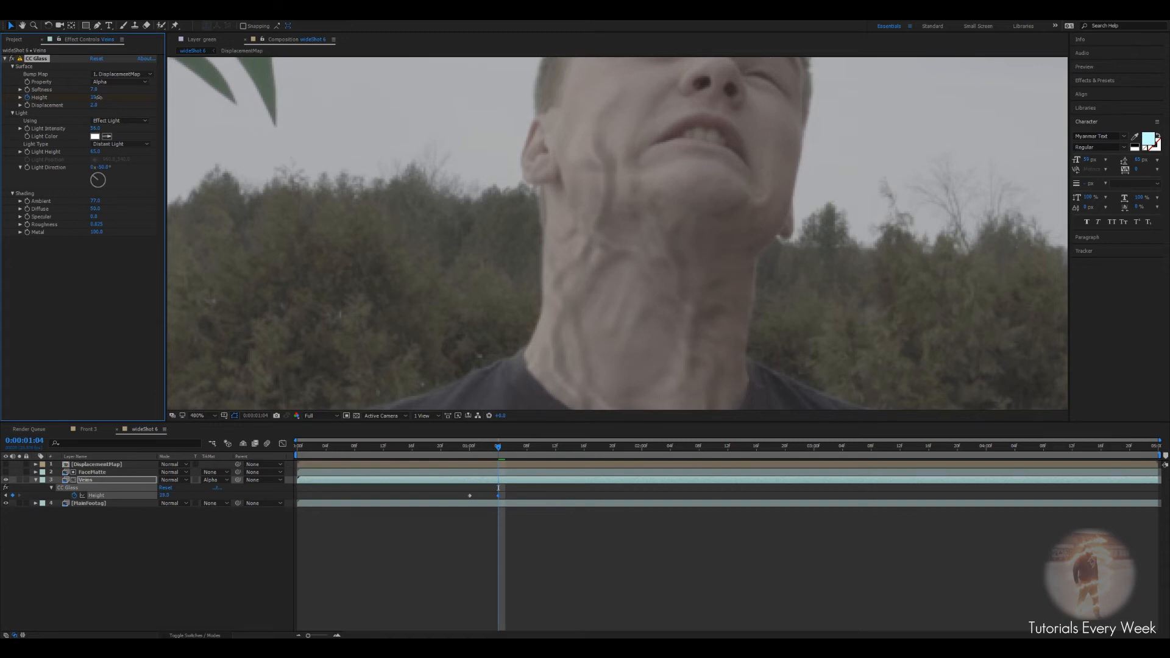
# Step: Add increasing CC Glass Height keyframes at later times so the neck veins swell over the shot
pyautogui.click(196, 416)
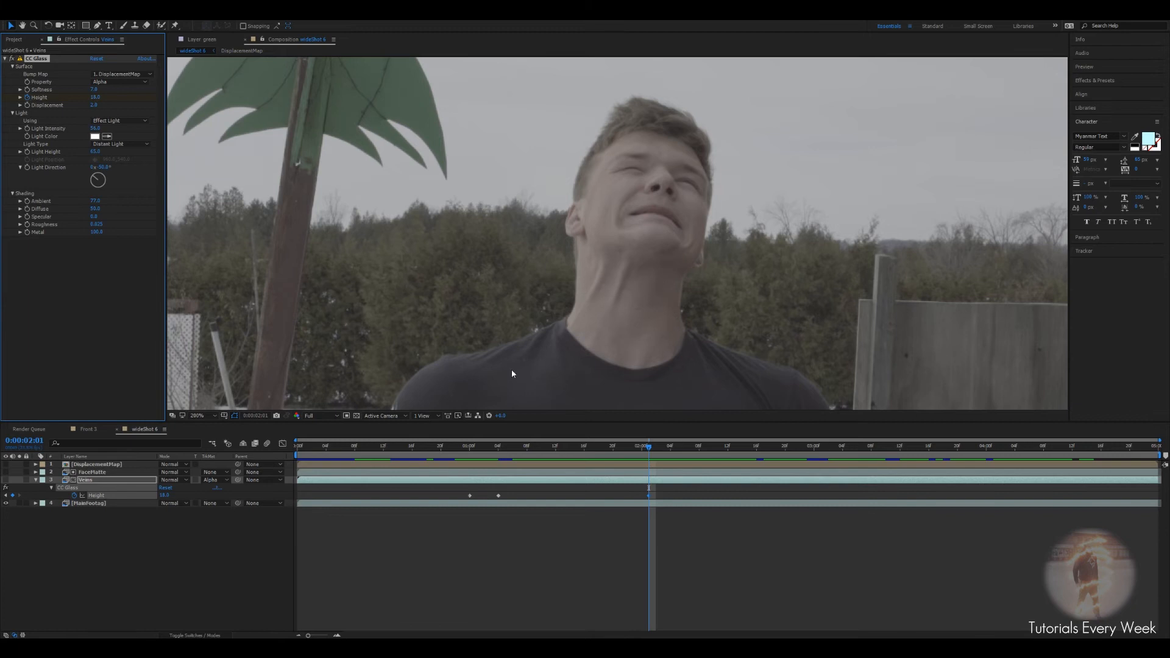
pyautogui.click(505, 446)
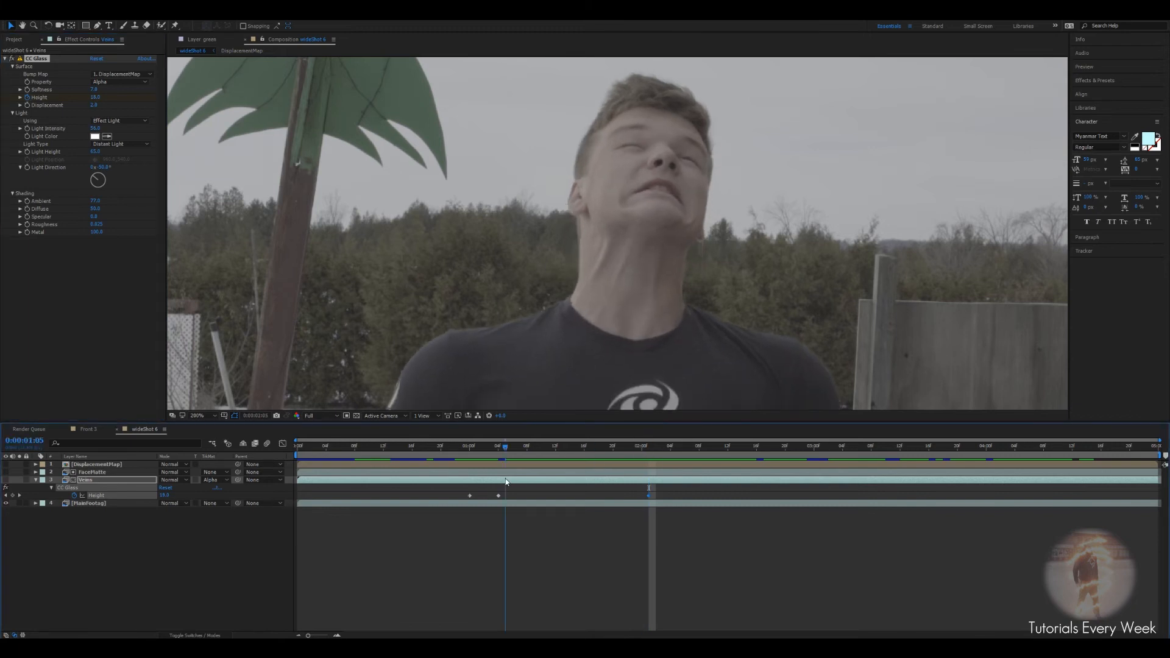
pyautogui.click(670, 446)
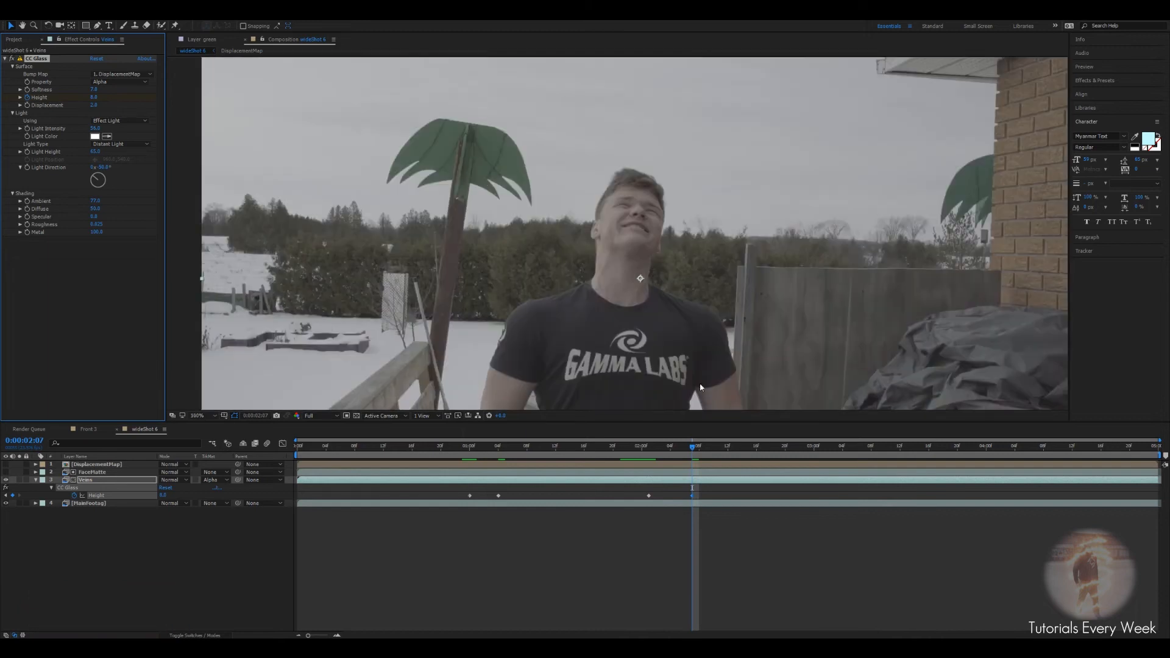
pyautogui.moveTo(690, 445); pyautogui.dragTo(657, 446)
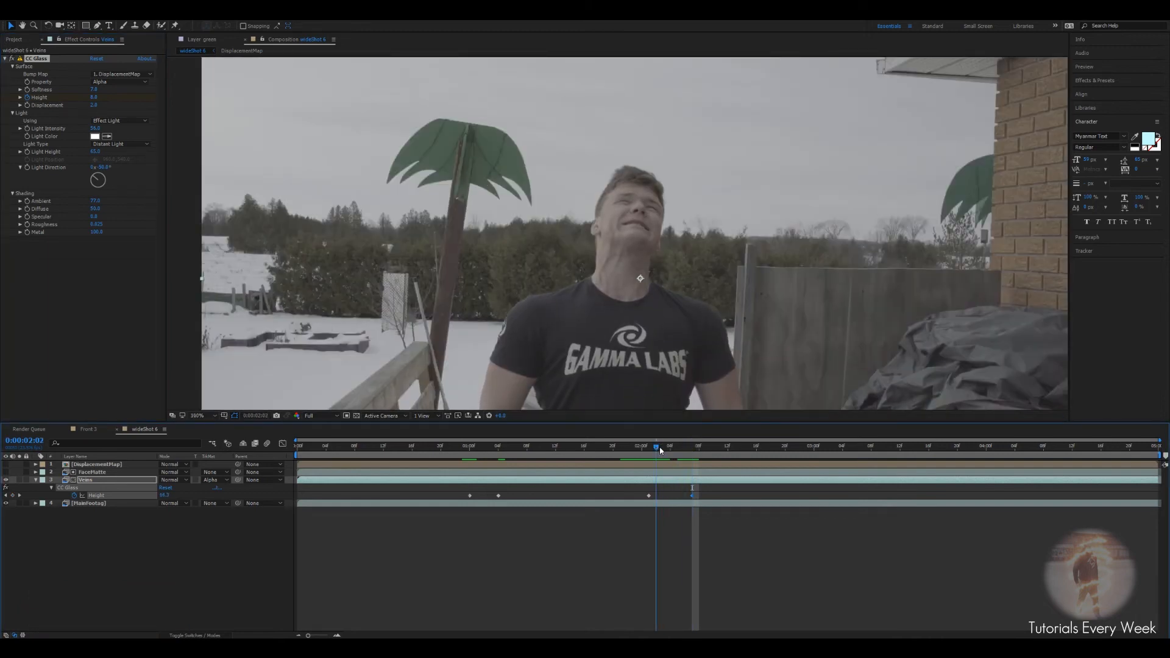
pyautogui.moveTo(657, 447); pyautogui.dragTo(642, 448)
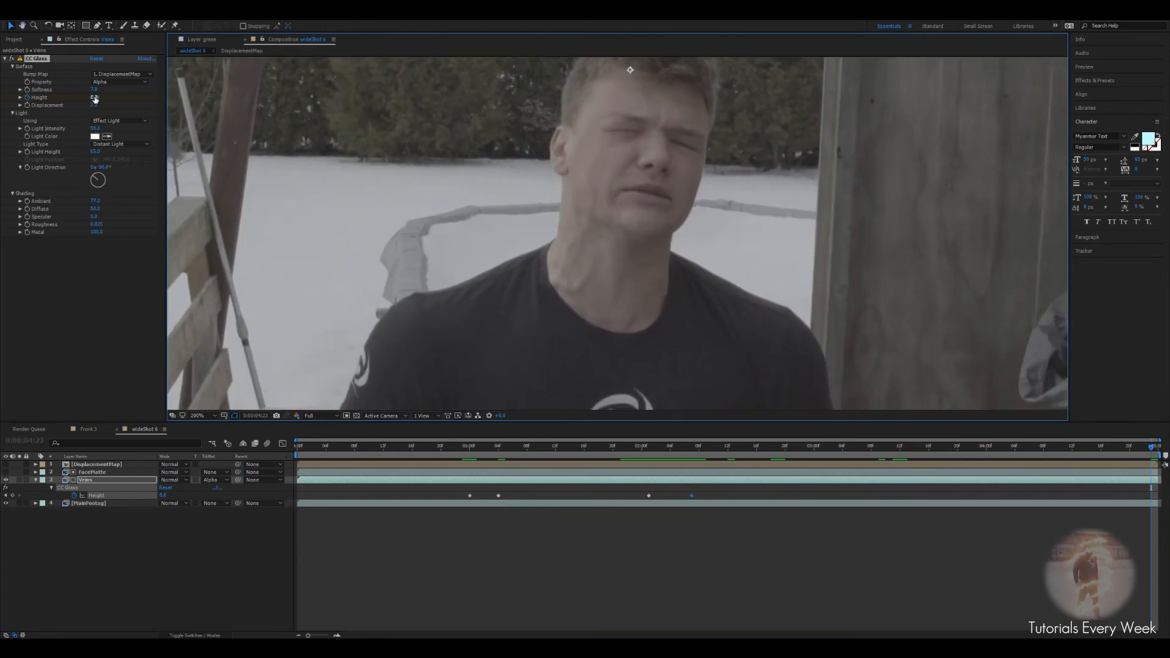
pyautogui.click(534, 445)
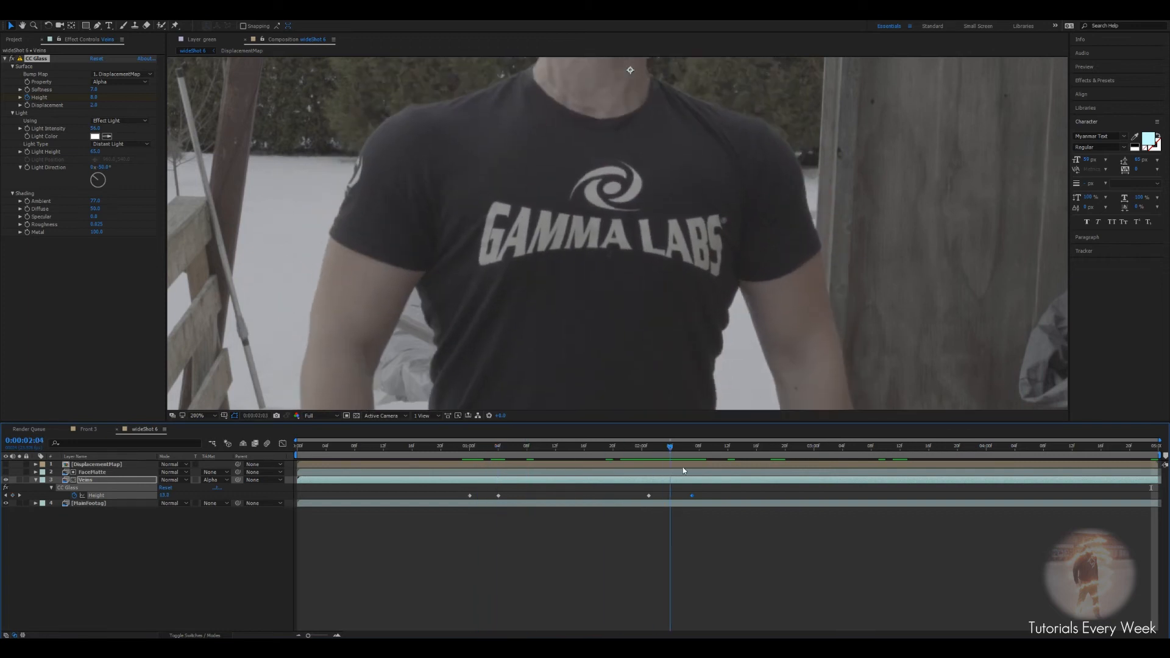
pyautogui.click(807, 446)
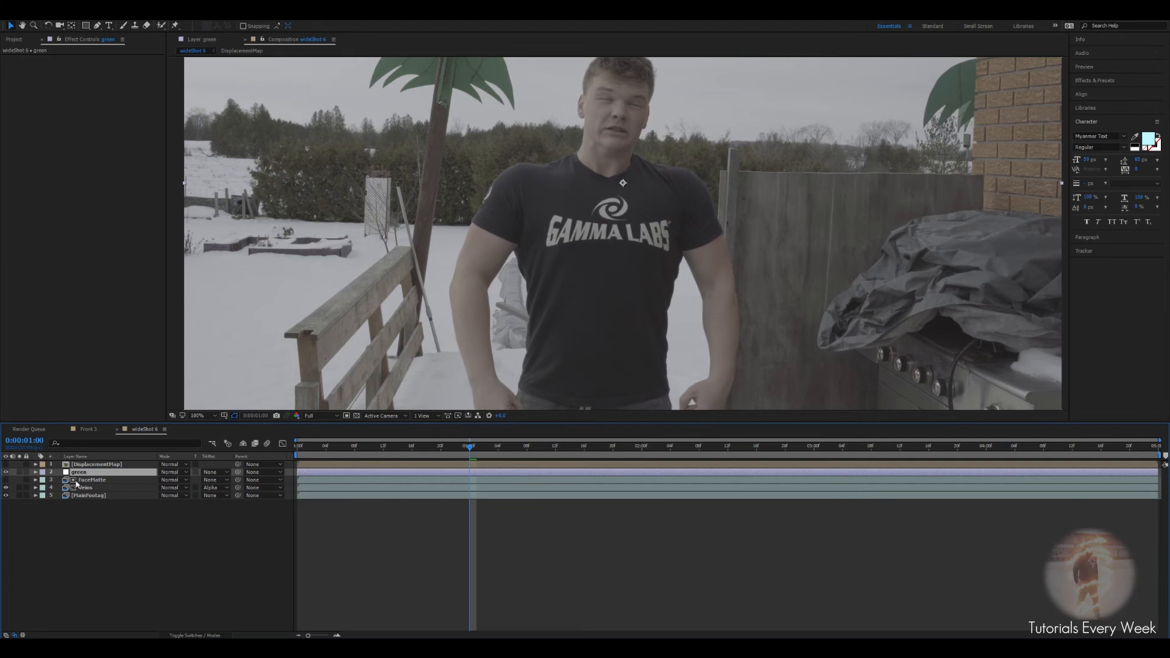
# Step: Tint the green solid with VC Color Vibrance and matte it by Alpha Matte "FaceMatte 2"
pyautogui.click(92, 480)
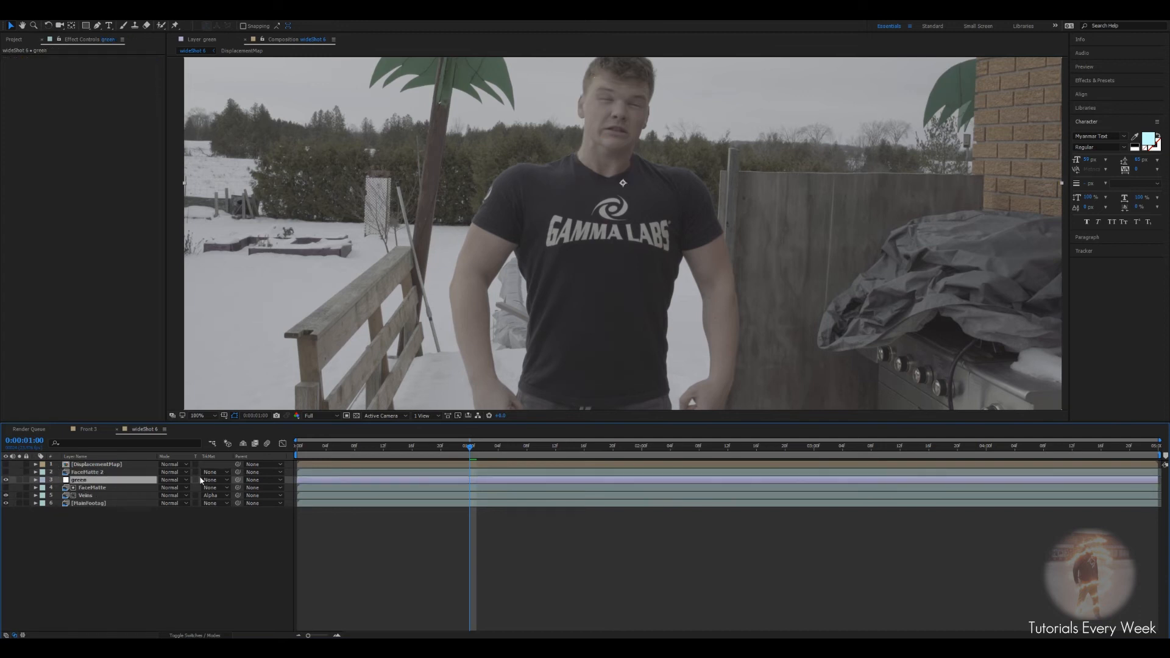
pyautogui.write('vc')
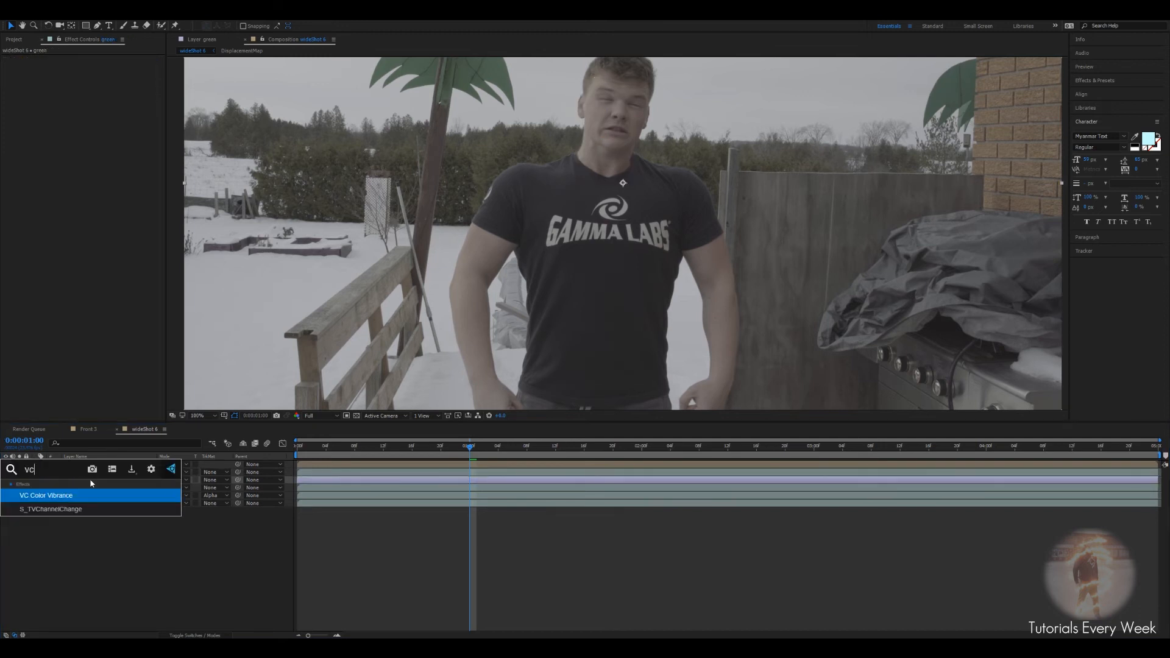
pyautogui.doubleClick(45, 496)
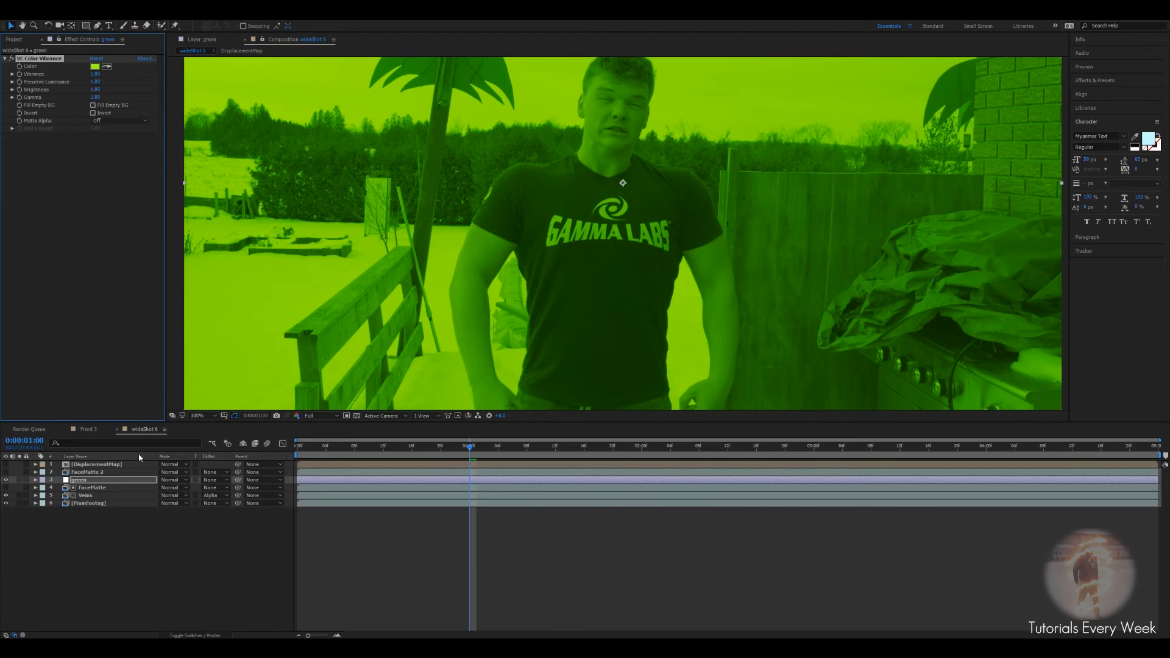
pyautogui.click(212, 480)
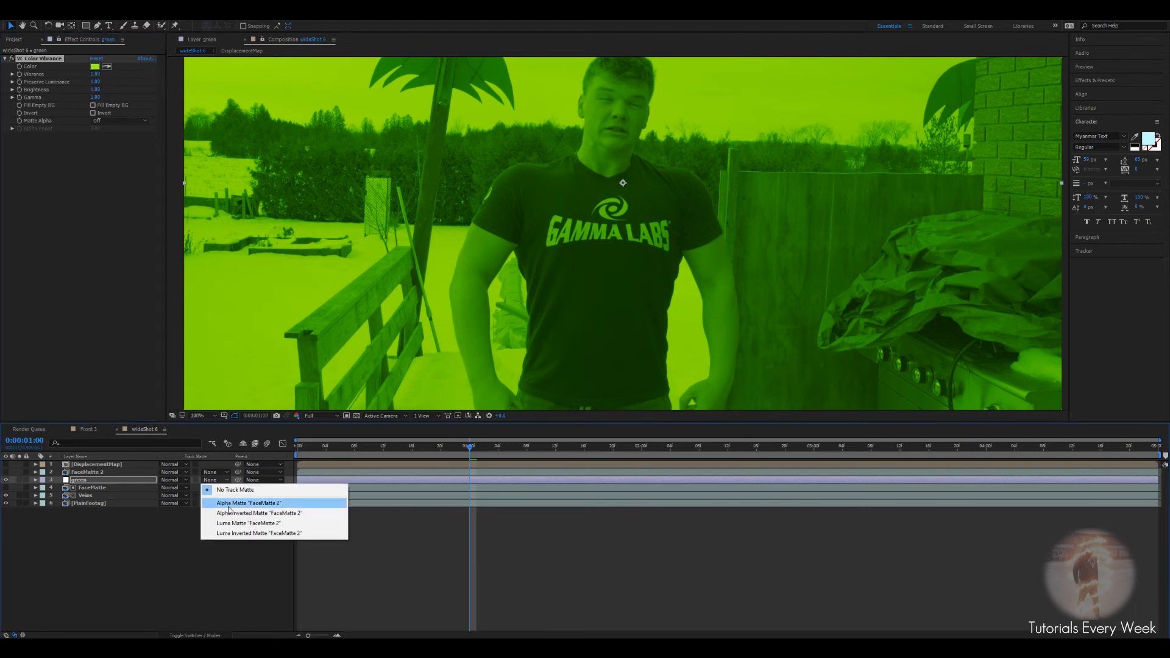
pyautogui.click(249, 502)
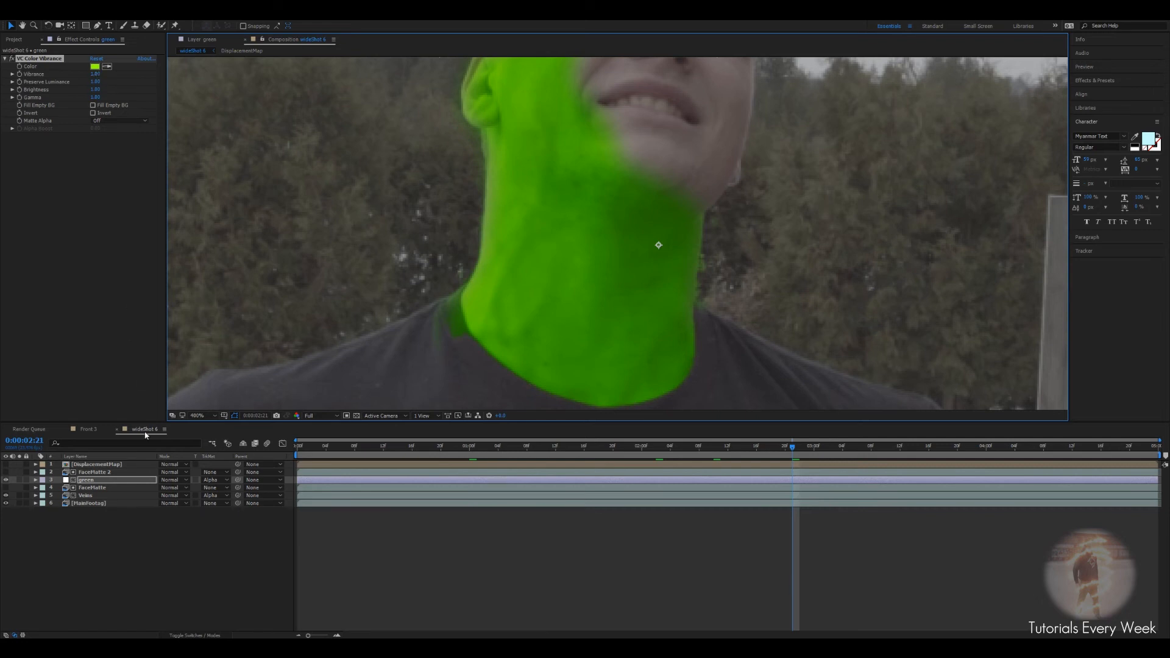
# Step: Blend the green layer in Soft Light and check the tint at another moment in the shot
pyautogui.click(173, 480)
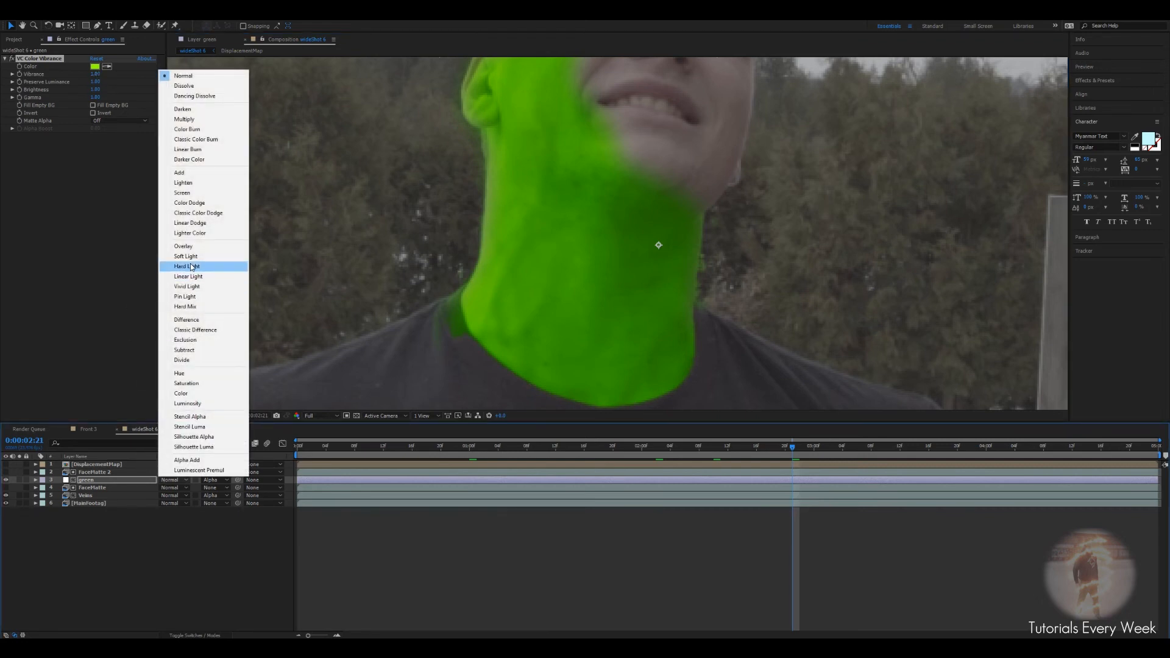
pyautogui.click(185, 256)
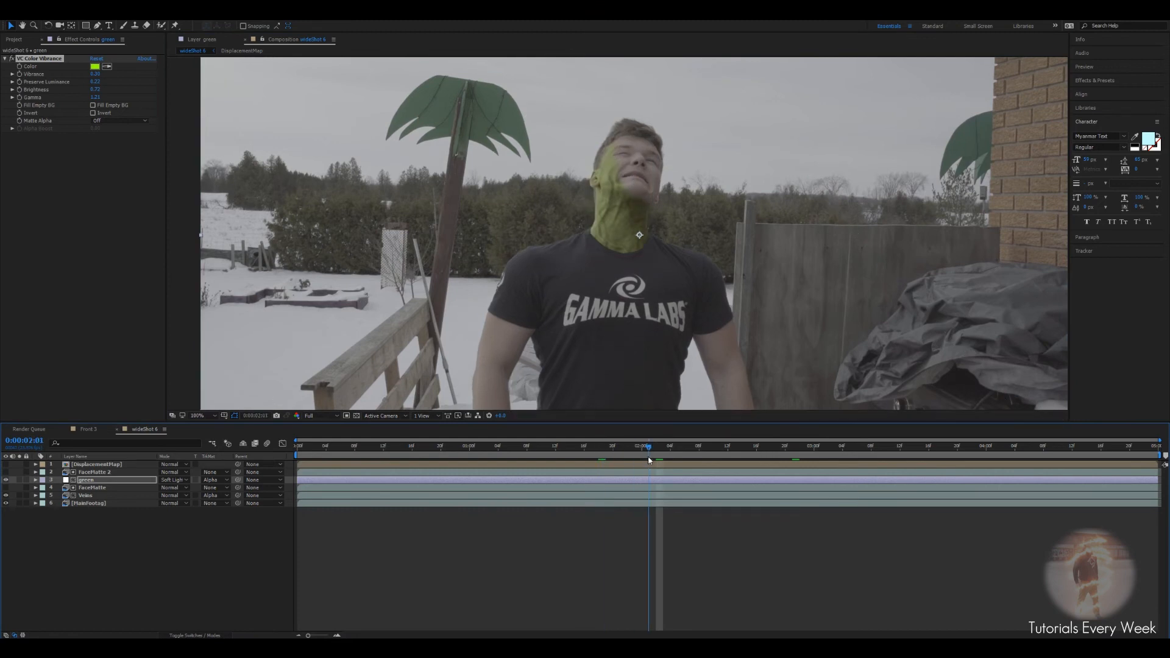
pyautogui.click(94, 471)
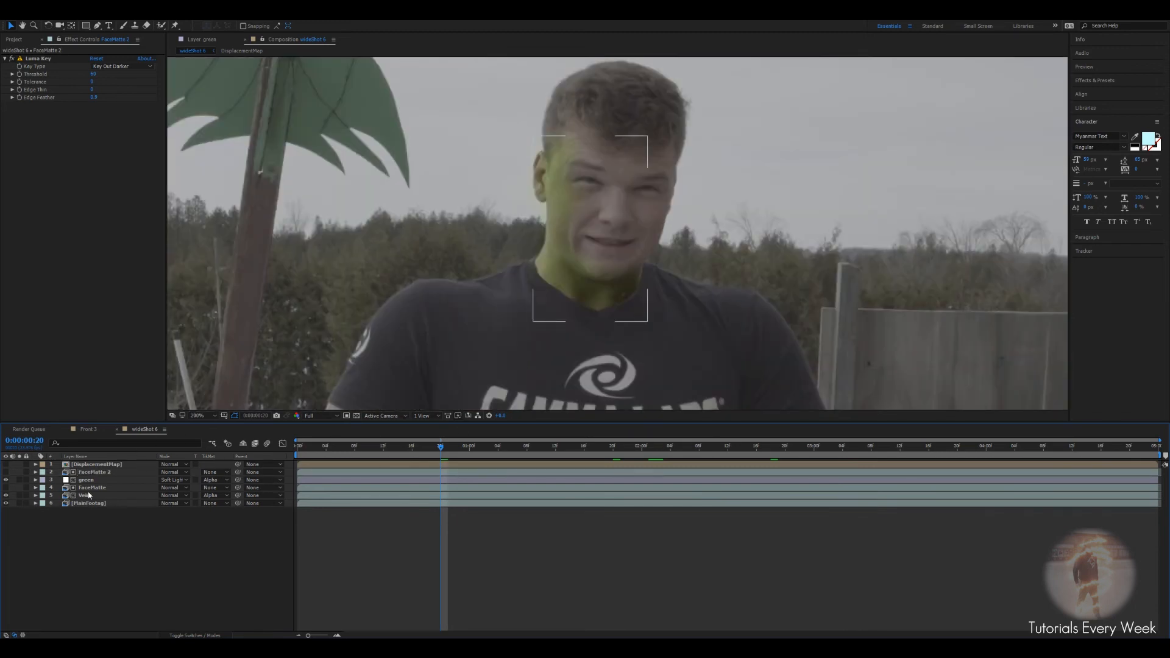
# Step: Reveal the Veins layer's keyframes, then FaceMatte 2's animated Mask Path keyframes
pyautogui.click(85, 494)
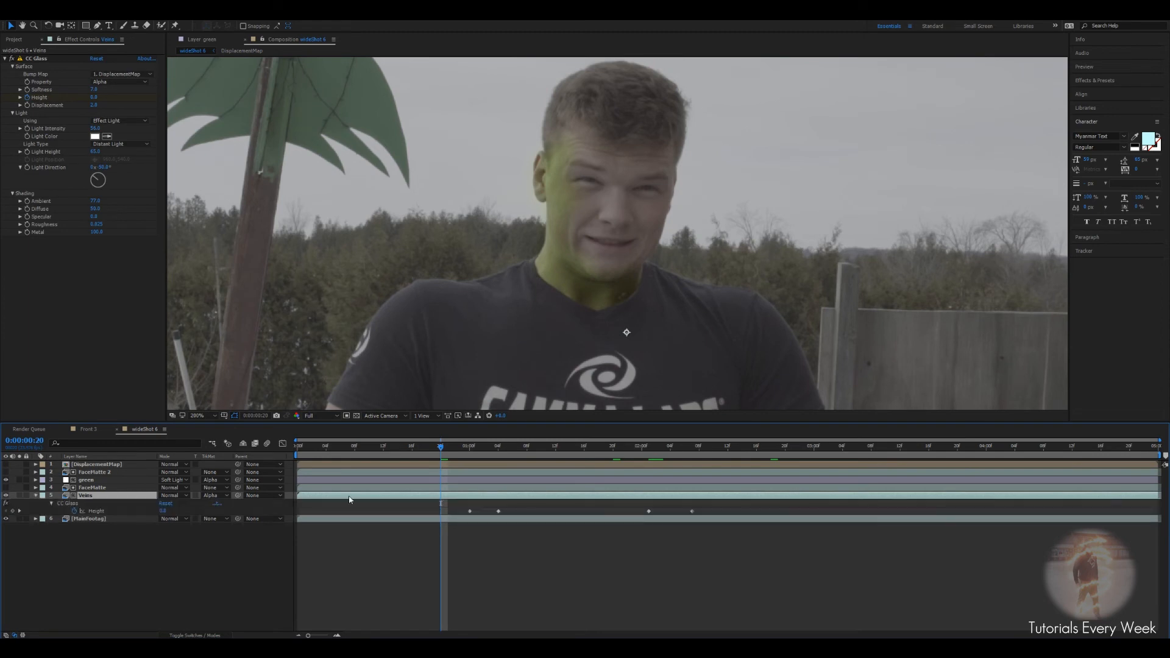
pyautogui.click(94, 471)
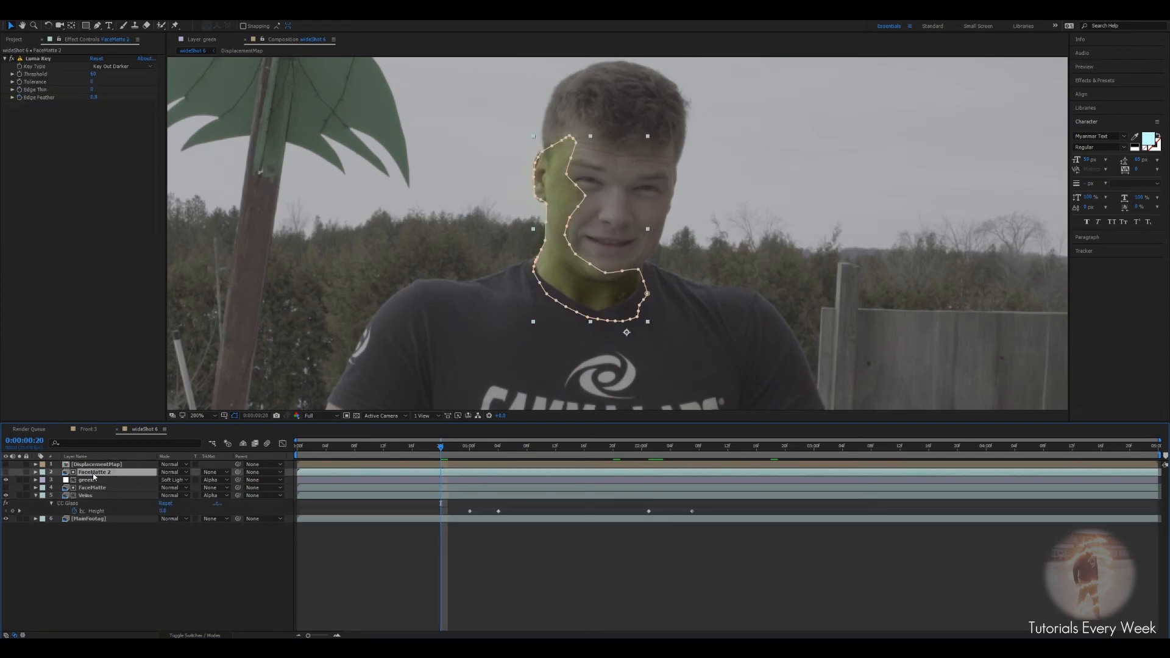
pyautogui.click(35, 471)
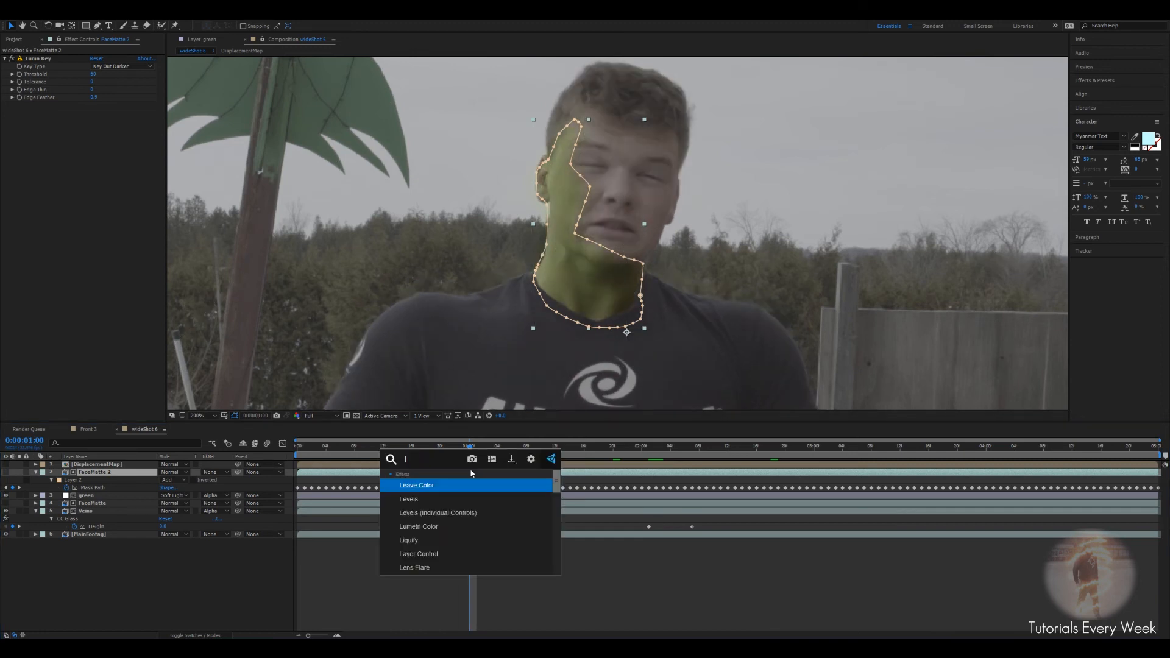
# Step: Add Linear Wipe to FaceMatte 2, vertical angle, about 52% completion and feather around 44
pyautogui.write('linear')
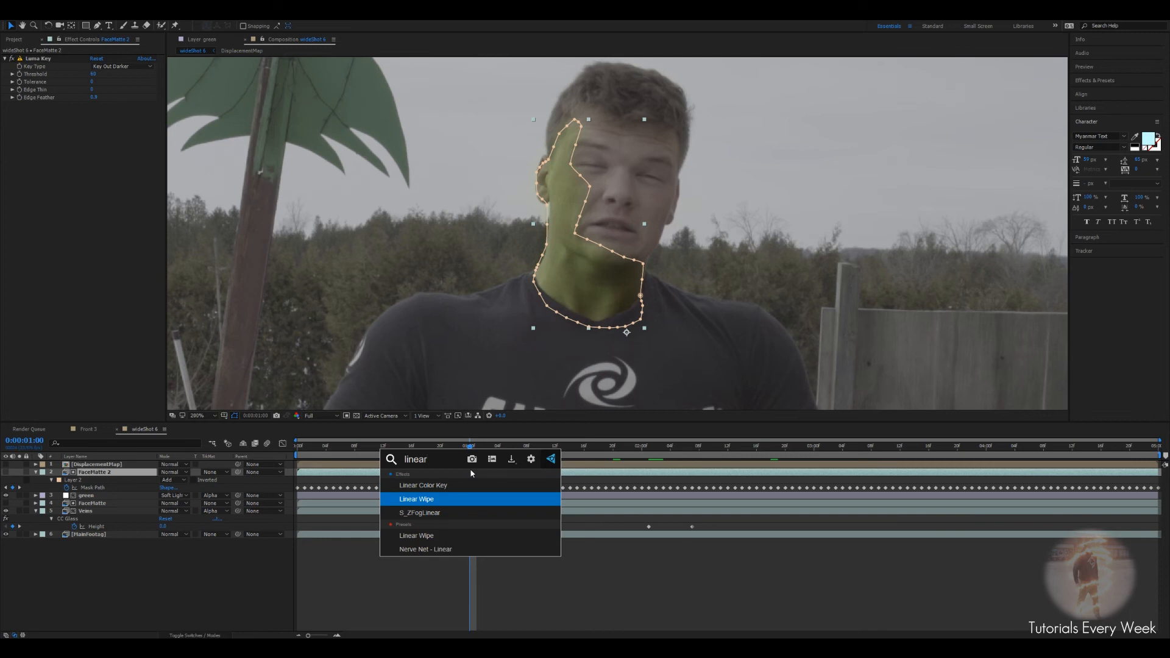
pyautogui.doubleClick(417, 498)
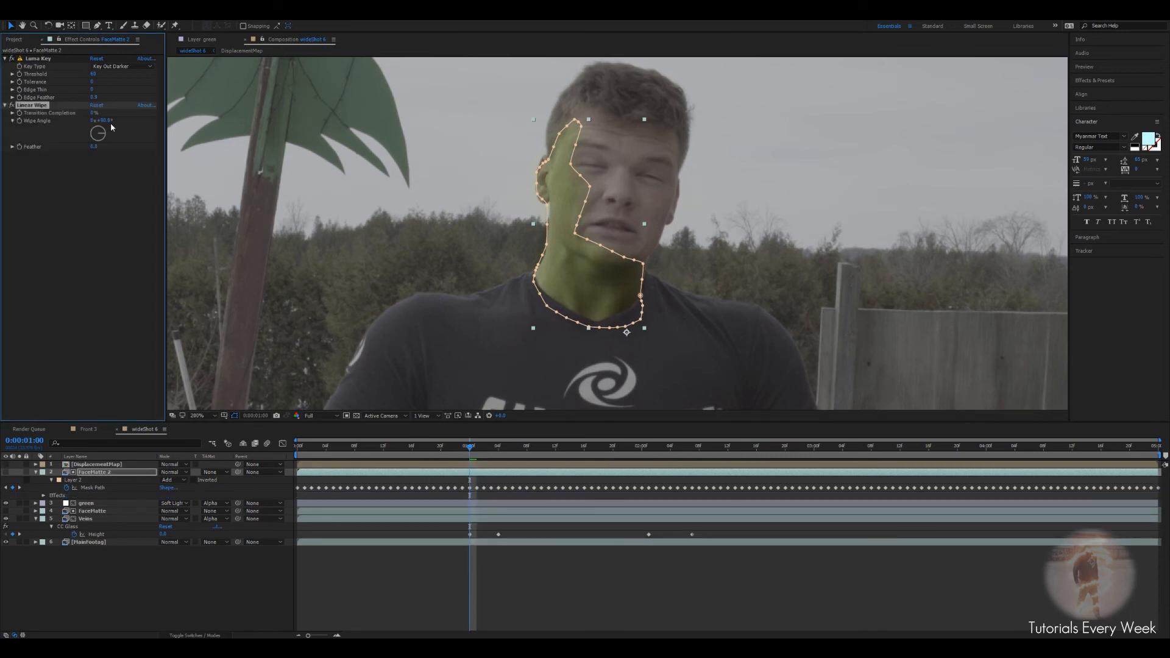
pyautogui.moveTo(105, 121); pyautogui.dragTo(108, 120)
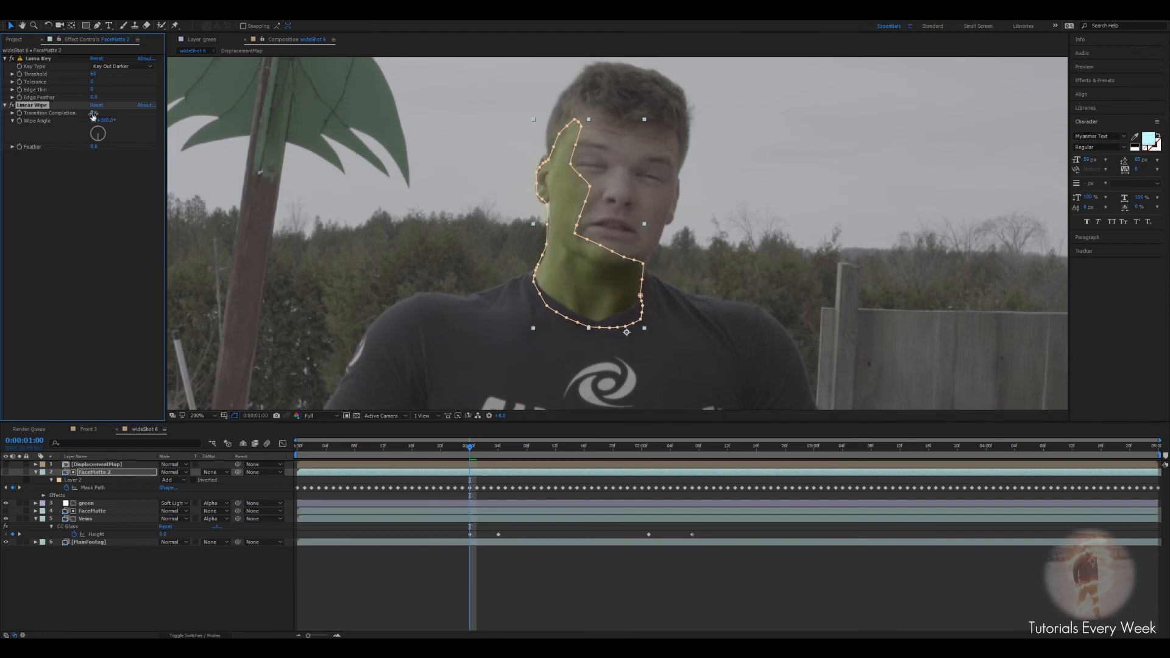
pyautogui.moveTo(95, 112); pyautogui.dragTo(109, 113)
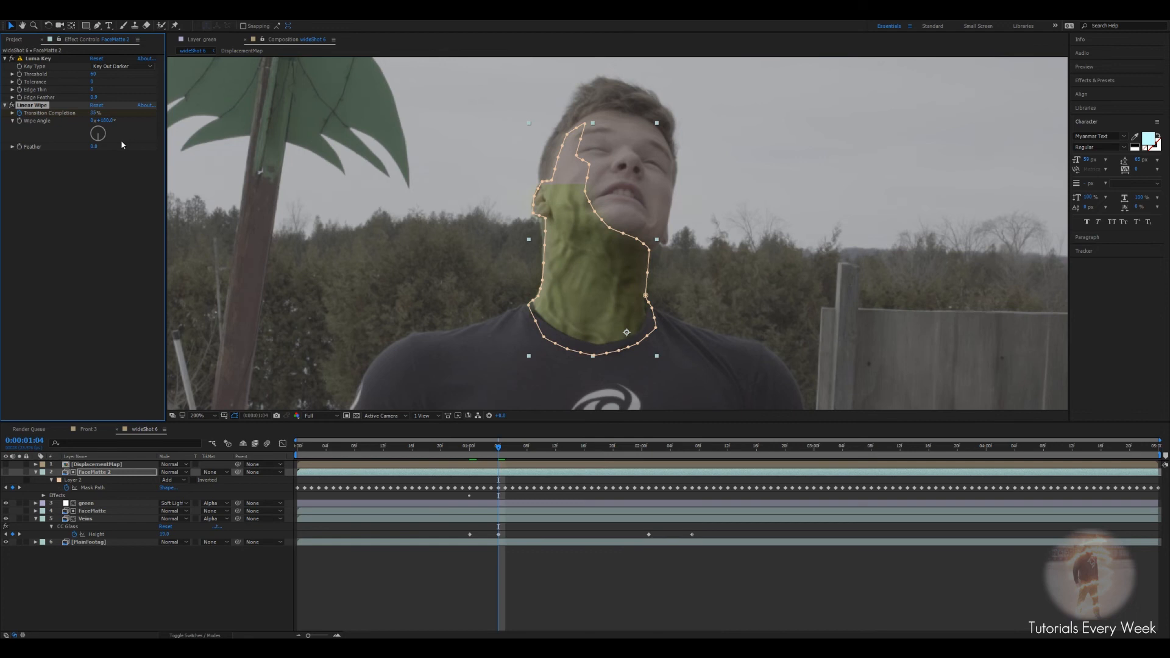
pyautogui.moveTo(95, 146); pyautogui.dragTo(95, 146)
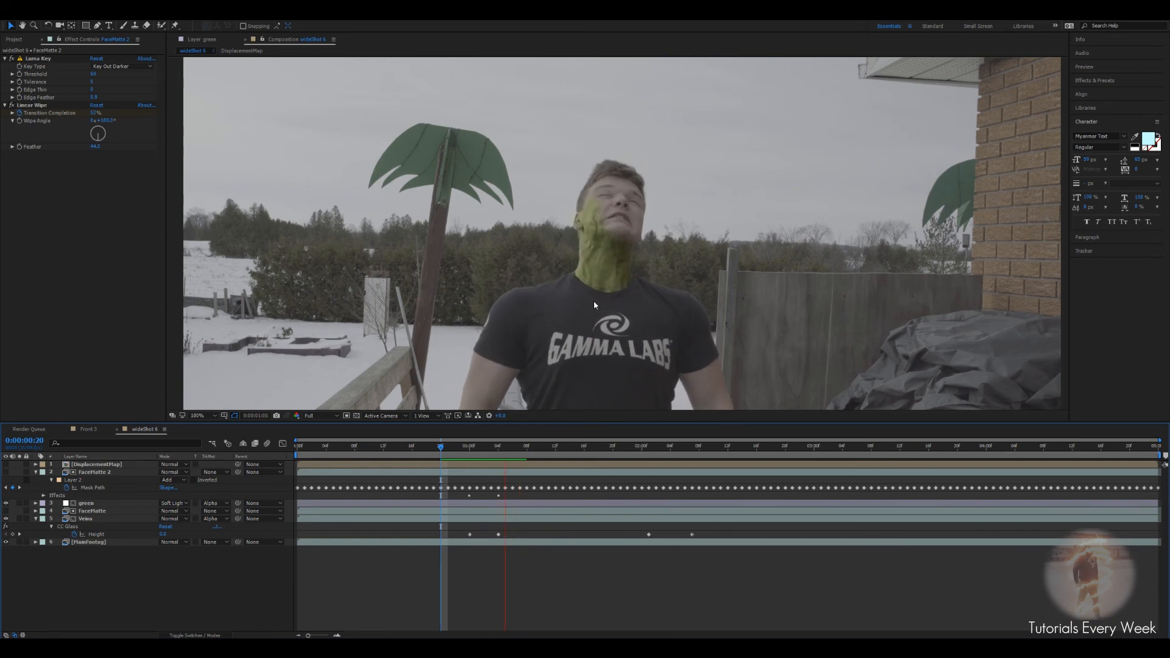
# Step: Scrub through the shot to check where the green tint shows on the neck
pyautogui.click(196, 416)
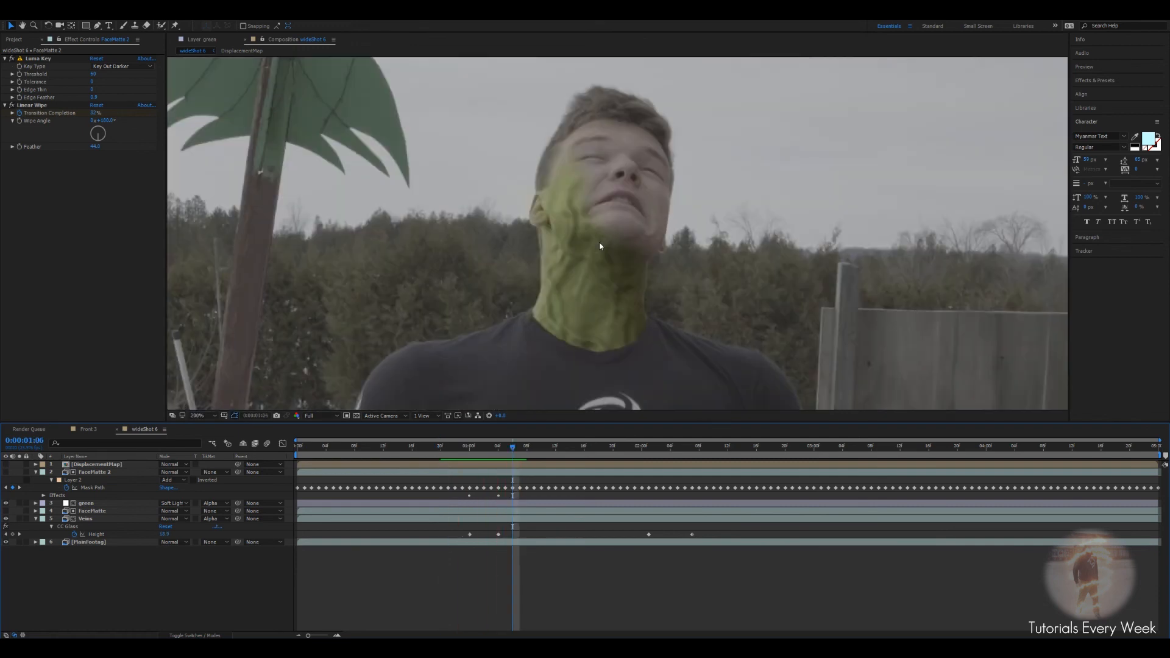
pyautogui.click(461, 446)
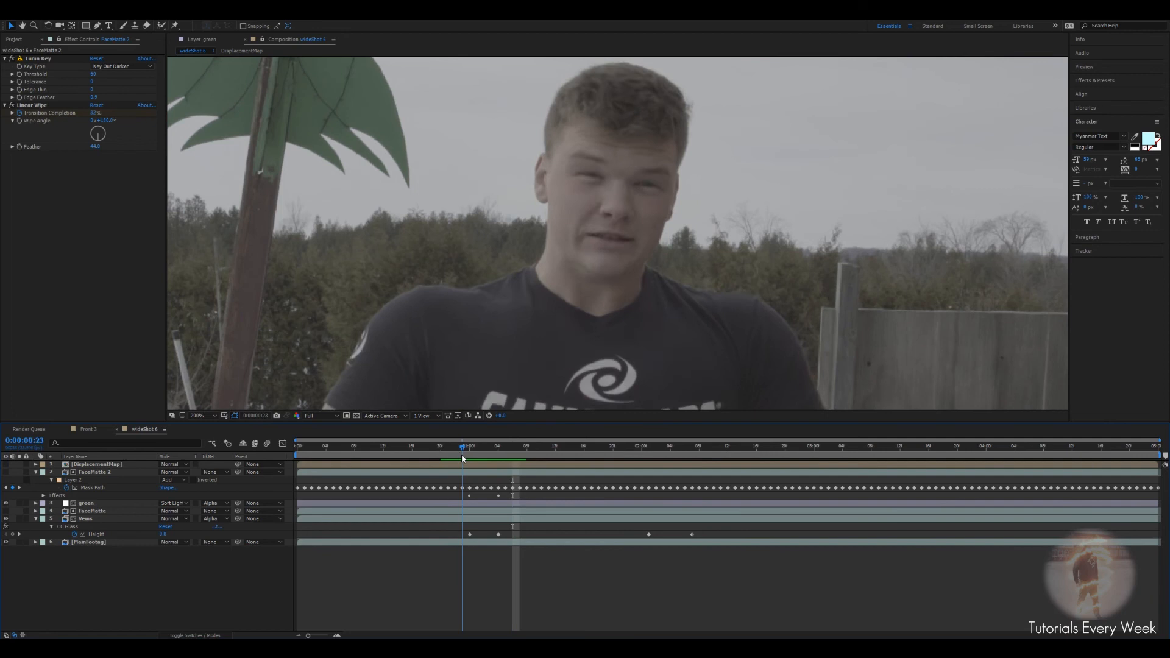
pyautogui.click(470, 446)
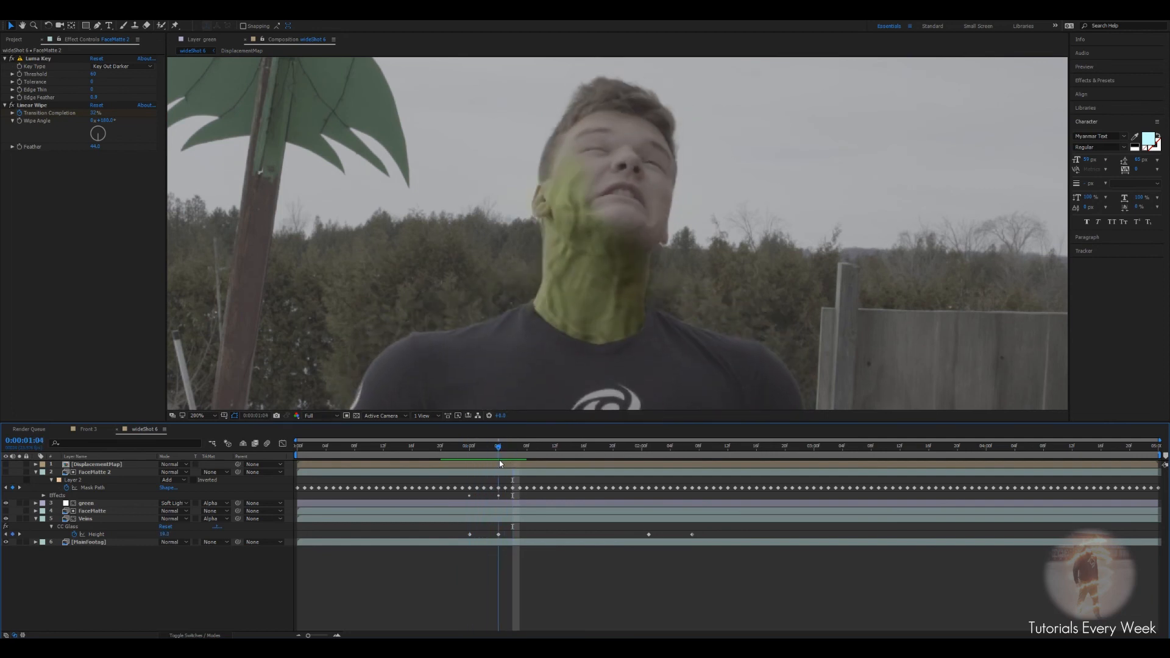
pyautogui.click(505, 446)
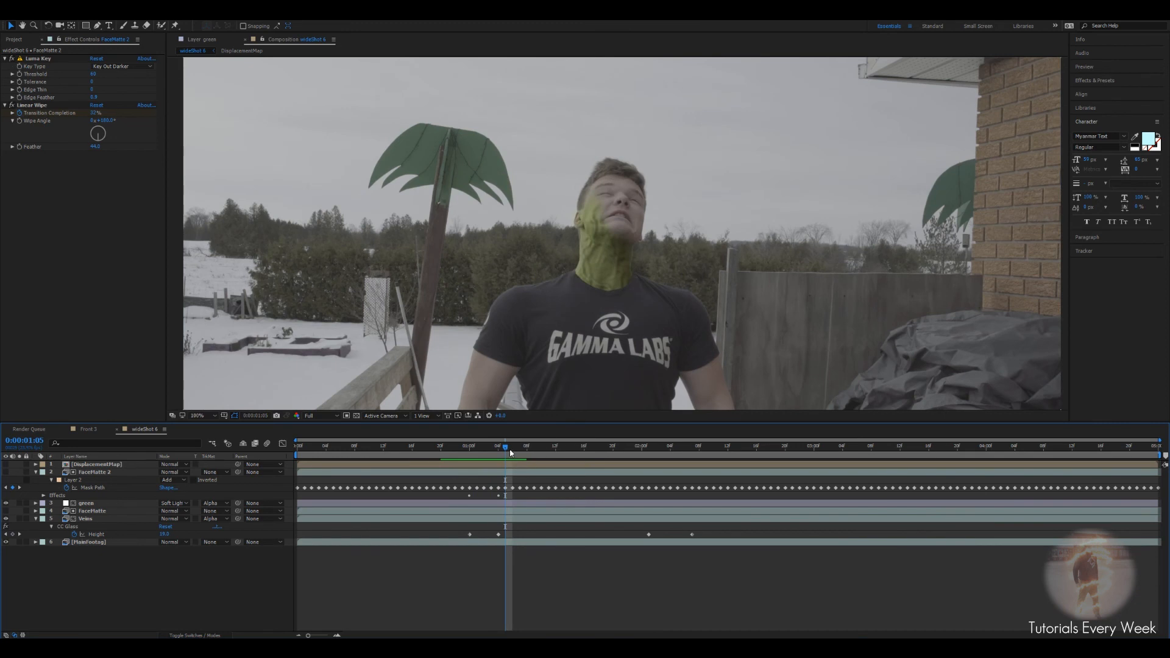
pyautogui.click(656, 446)
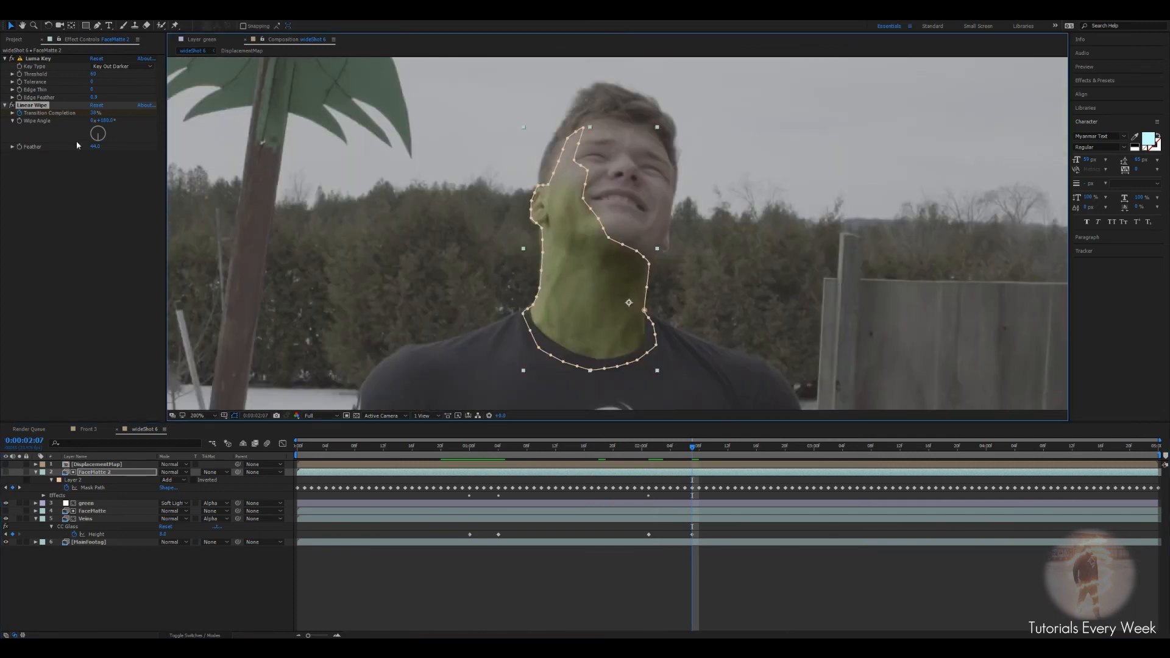
# Step: Keyframe the Linear Wipe's Transition Completion so the tint creeps up over time
pyautogui.doubleClick(95, 113)
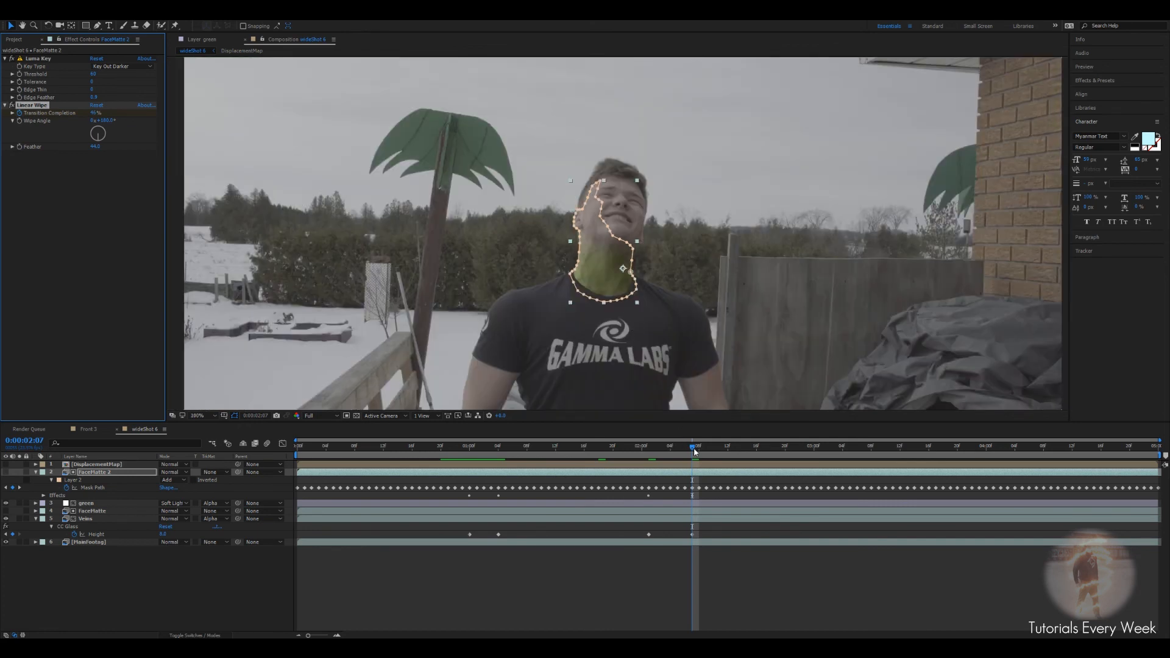
pyautogui.moveTo(692, 446); pyautogui.dragTo(626, 446)
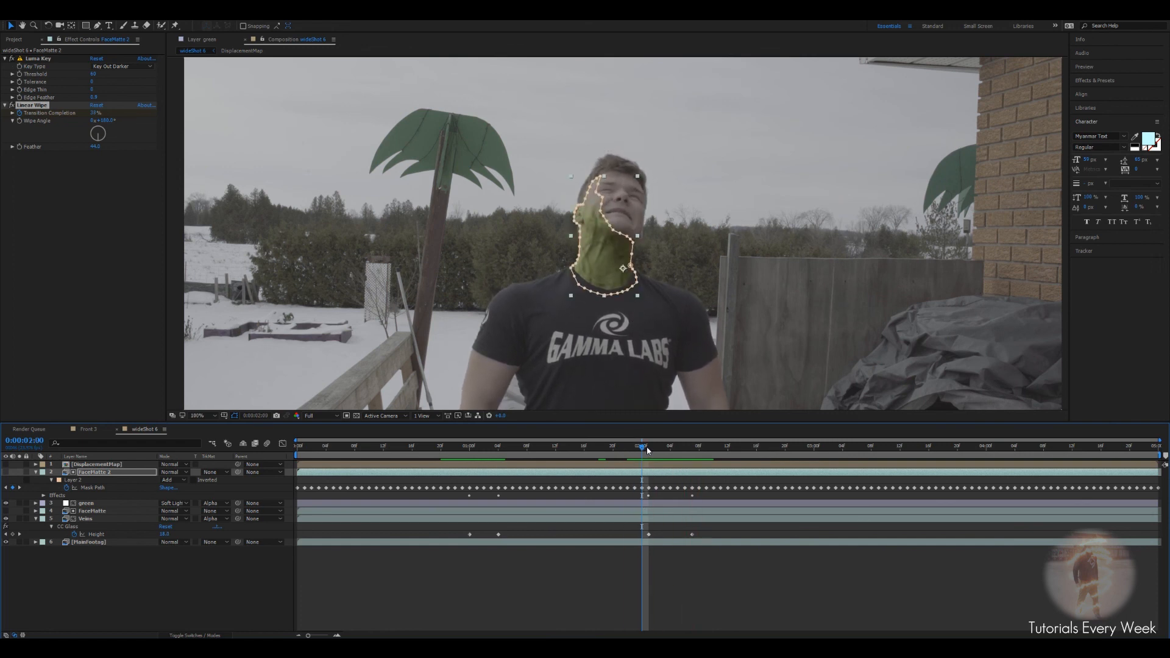
pyautogui.click(984, 446)
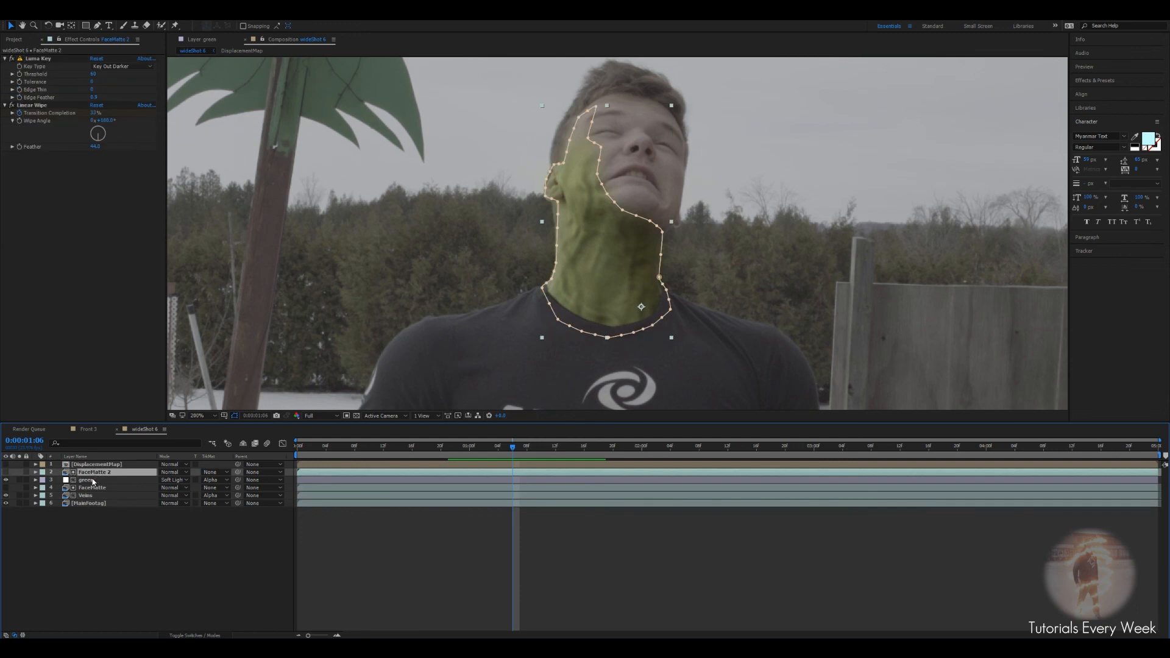
pyautogui.moveTo(89, 482)
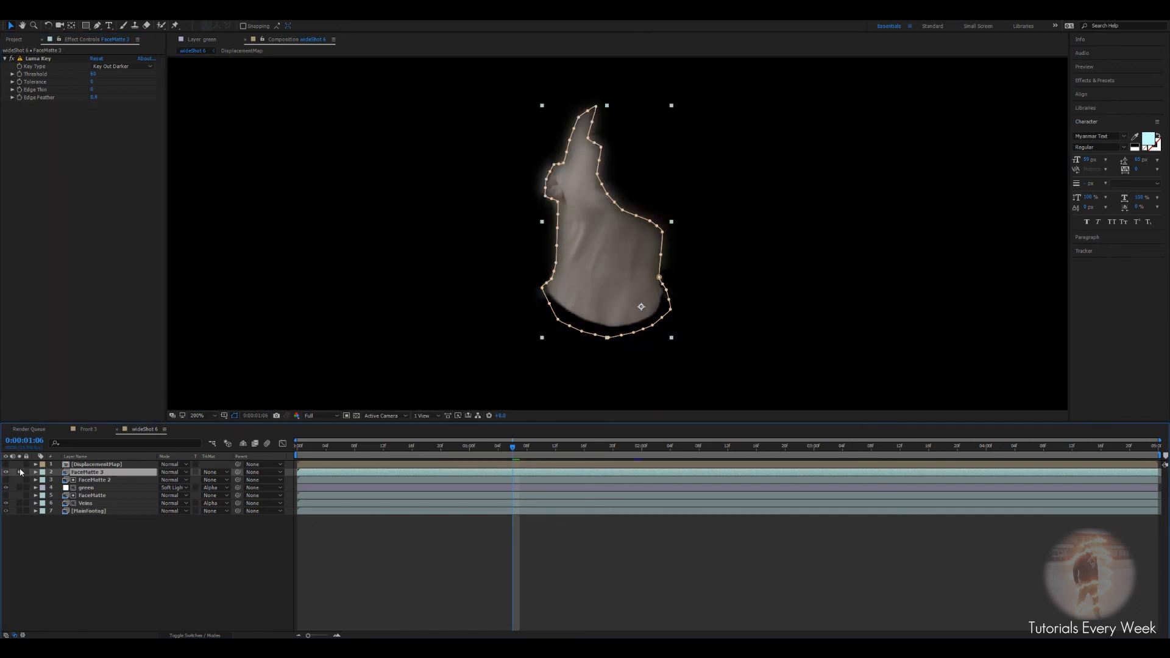
# Step: Switch the duplicate matte's Luma Key to Key Out Brighter and rename it 'shirt'
pyautogui.click(111, 65)
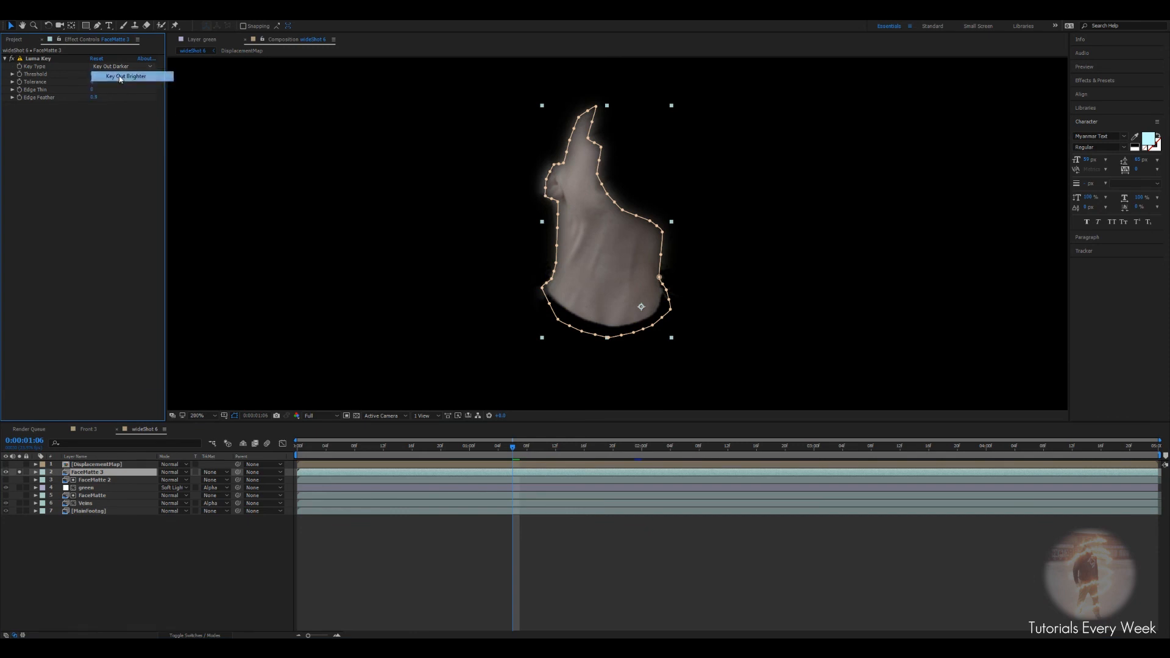
pyautogui.click(126, 76)
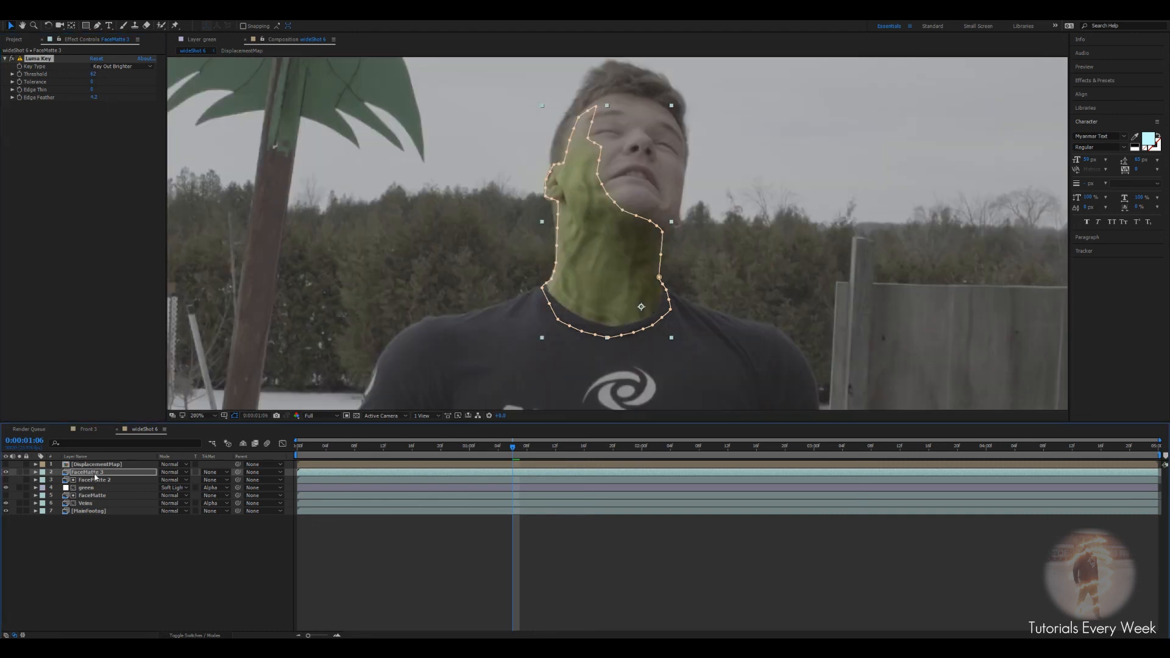
pyautogui.write('shirttopRoto')
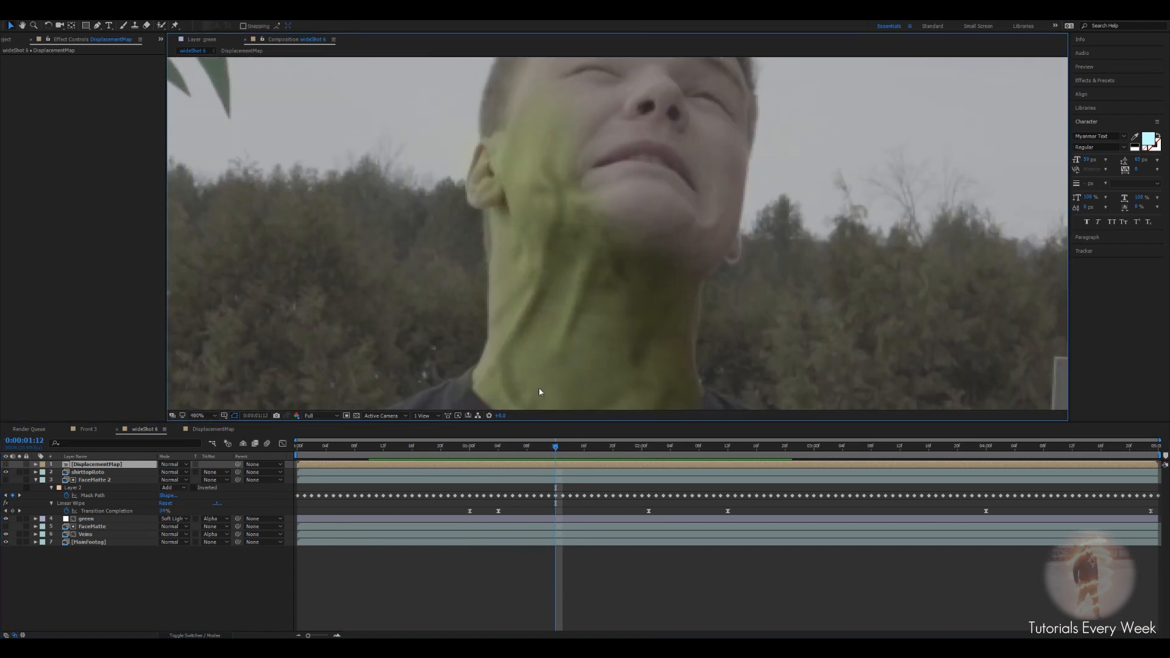
# Step: Review the shirt key matte across the shot, then switch to the Front 3 composition
pyautogui.click(87, 472)
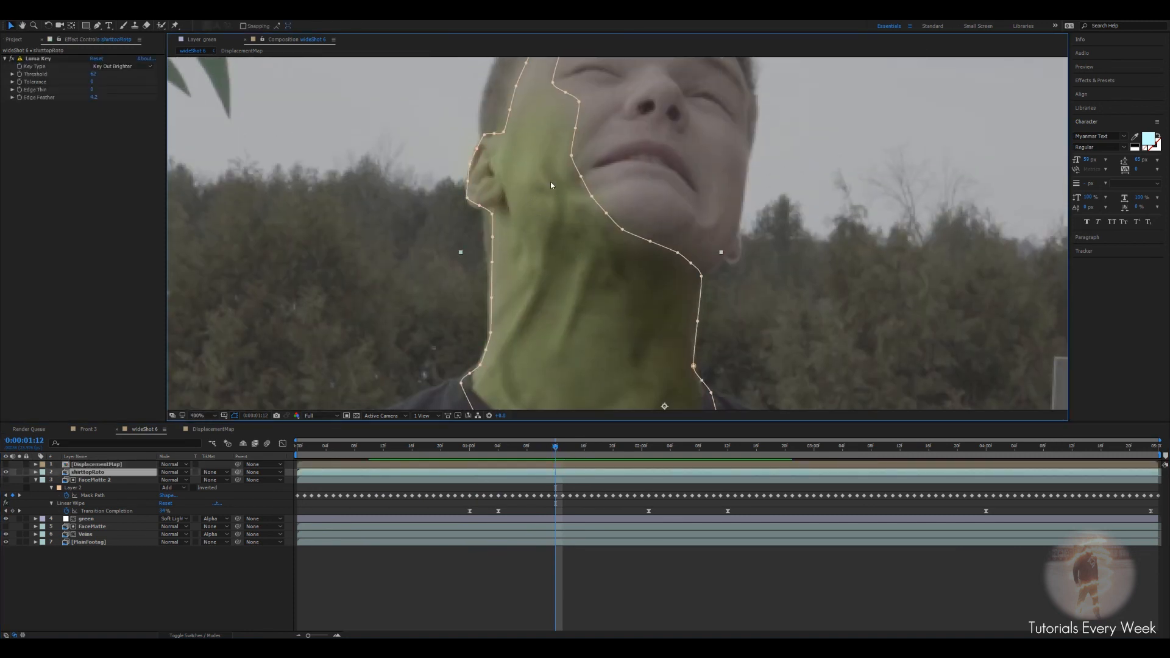
pyautogui.click(490, 446)
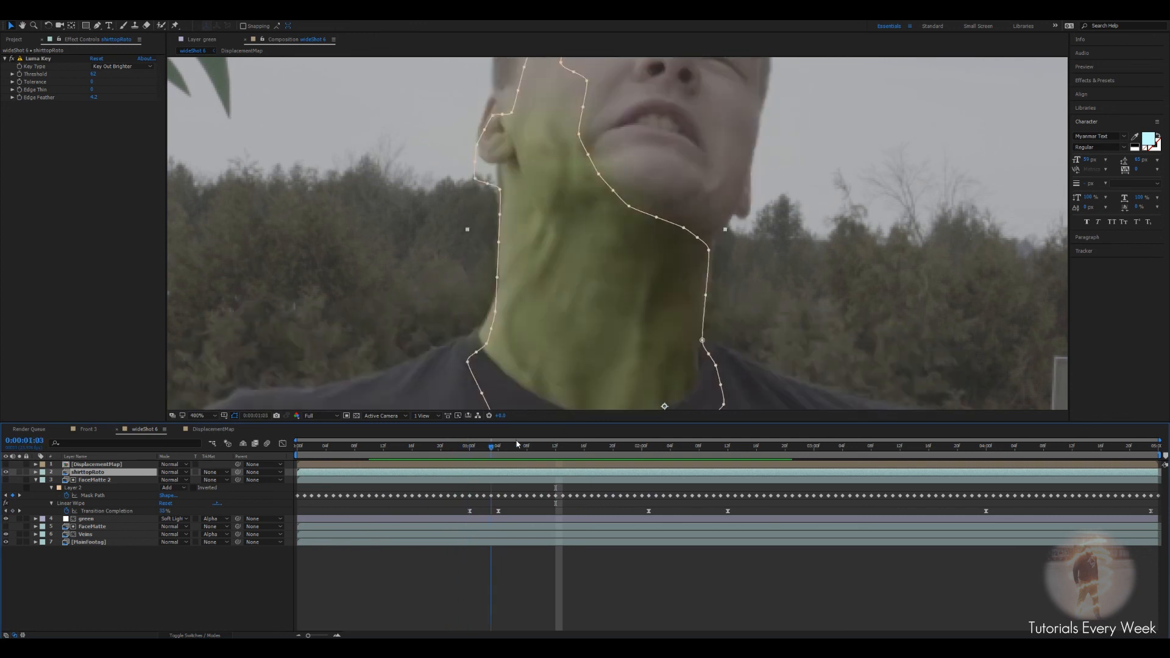
pyautogui.click(560, 446)
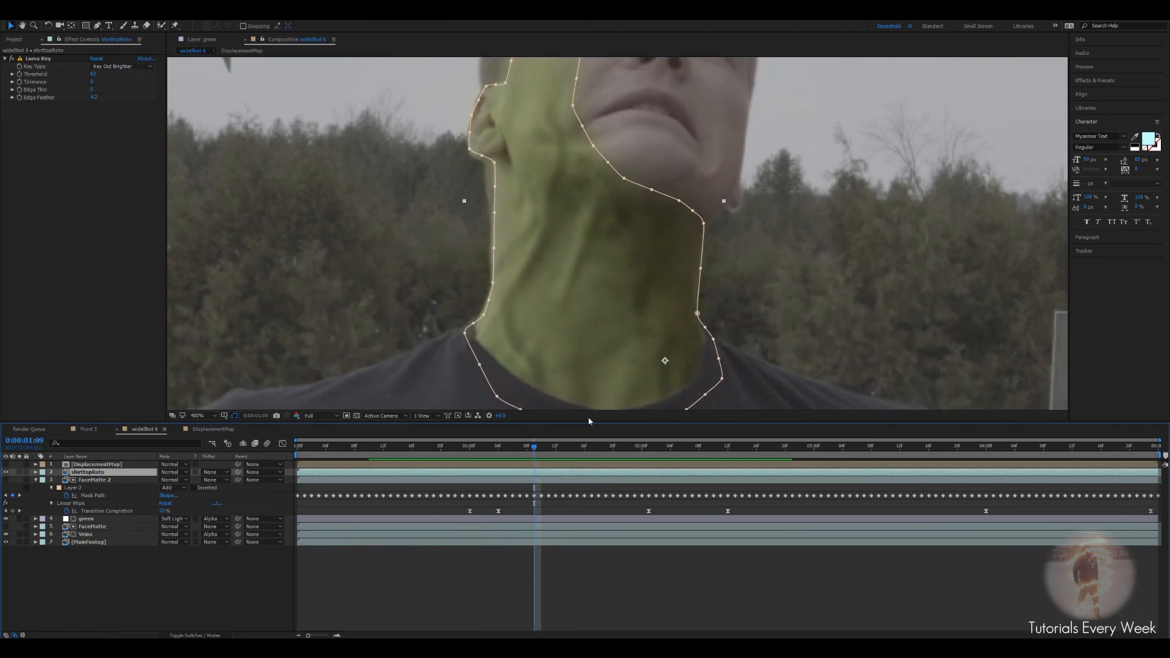
pyautogui.click(669, 446)
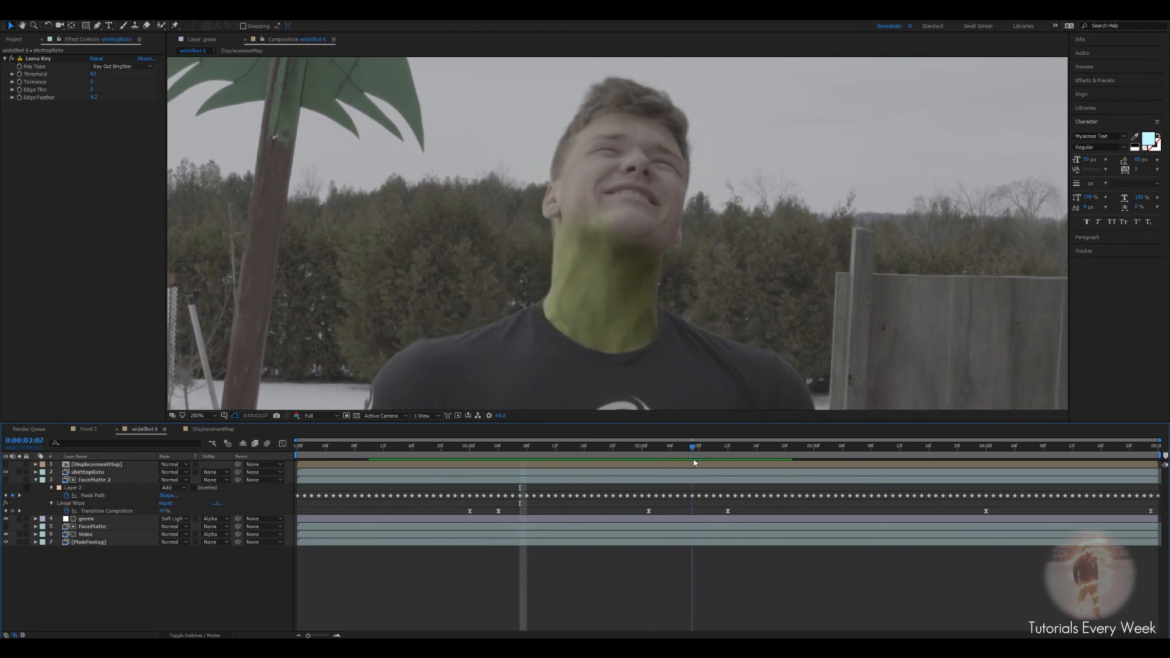
pyautogui.click(526, 445)
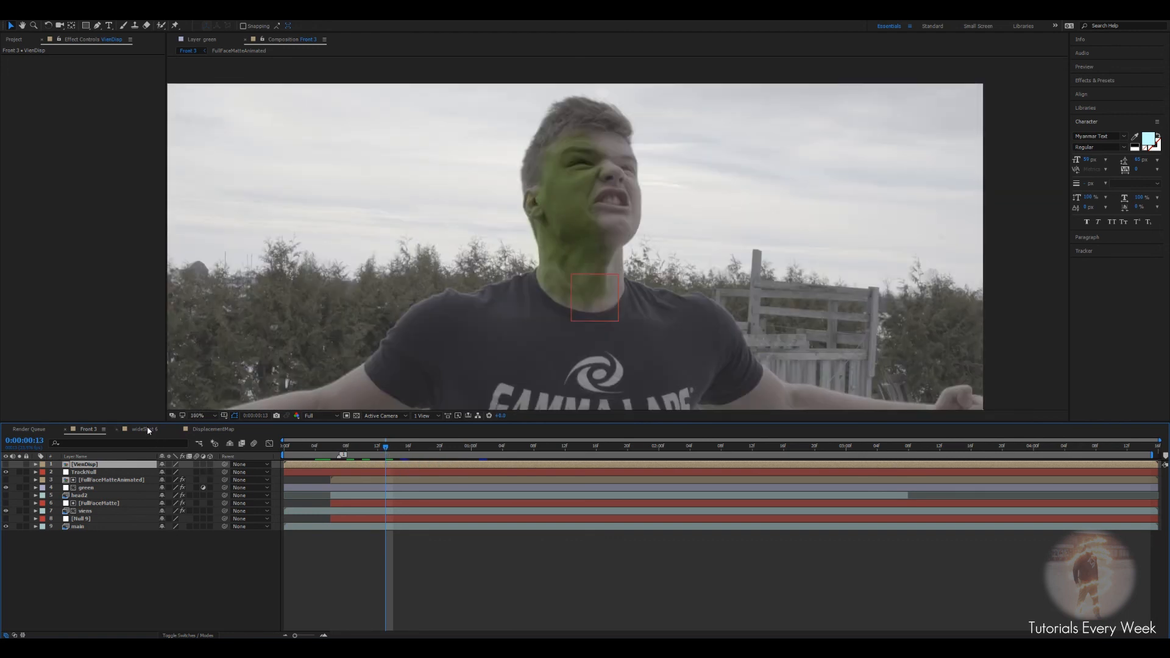
# Step: Return to the wideShot 6 composition with the green tint on the neck
pyautogui.click(141, 429)
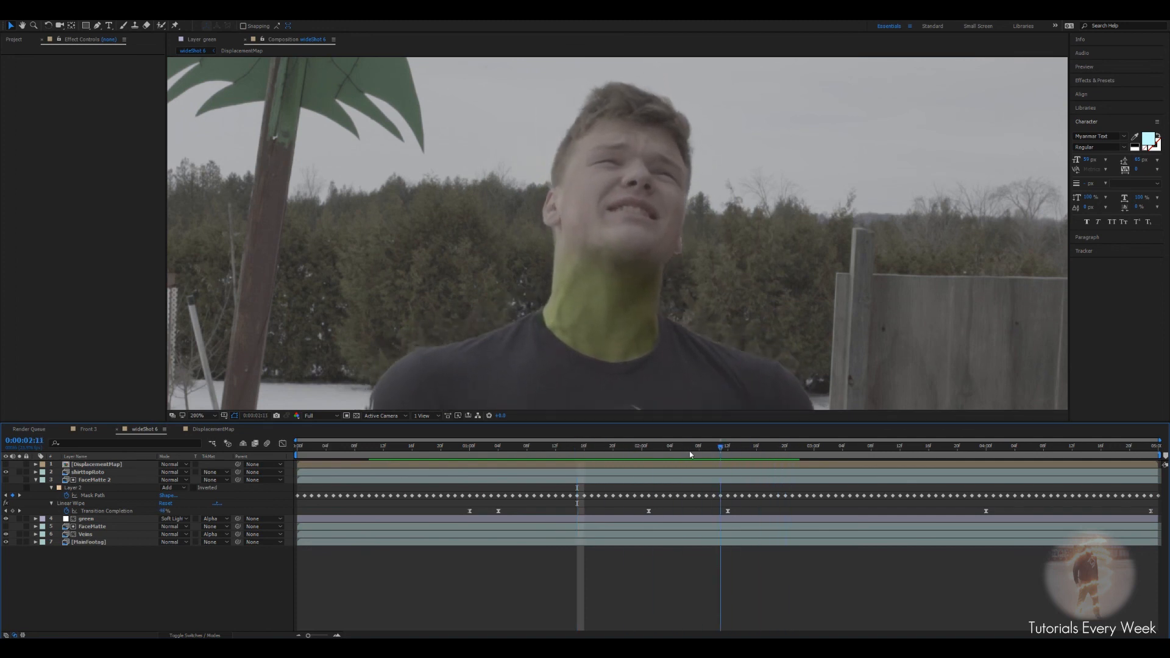
pyautogui.click(647, 446)
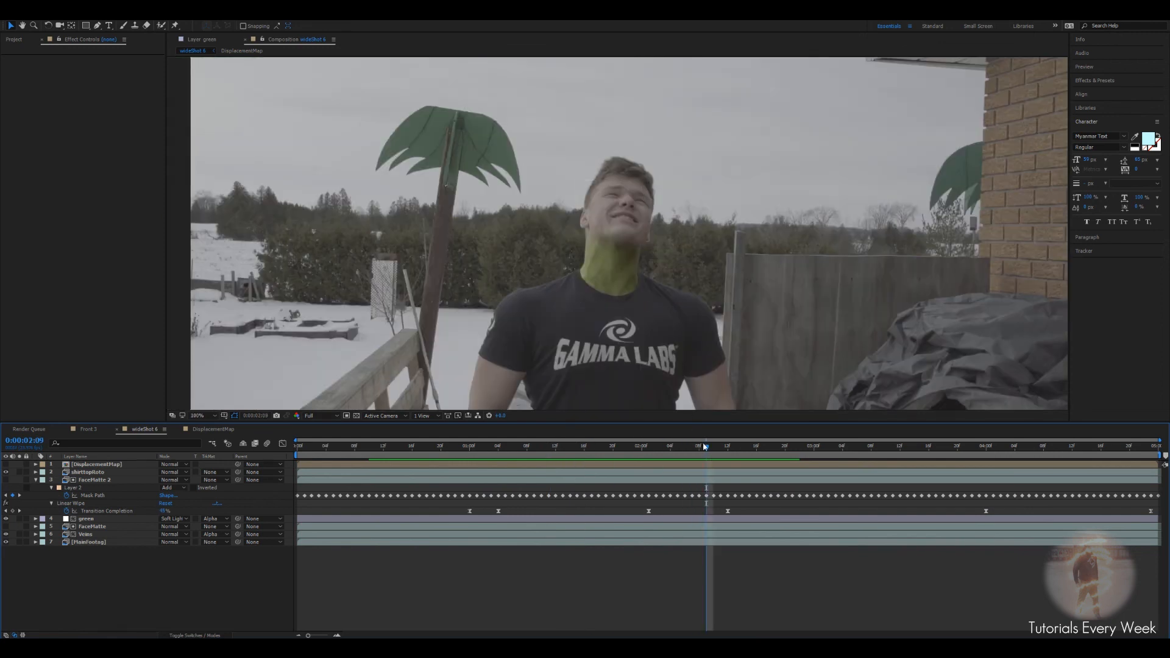
pyautogui.moveTo(705, 447)
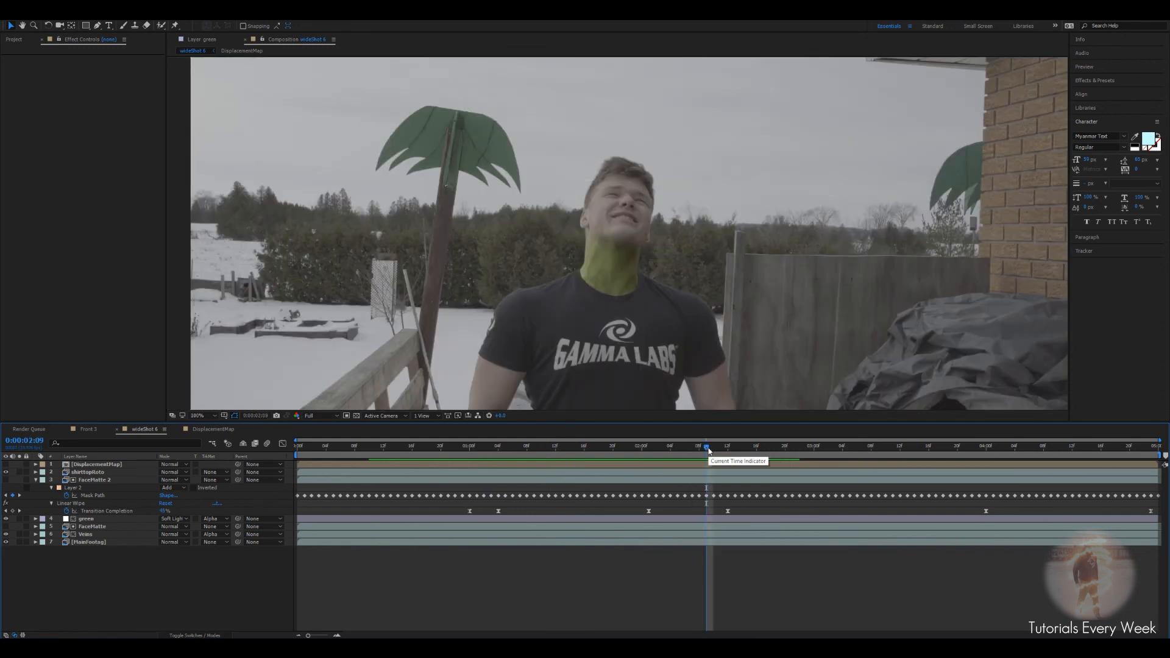